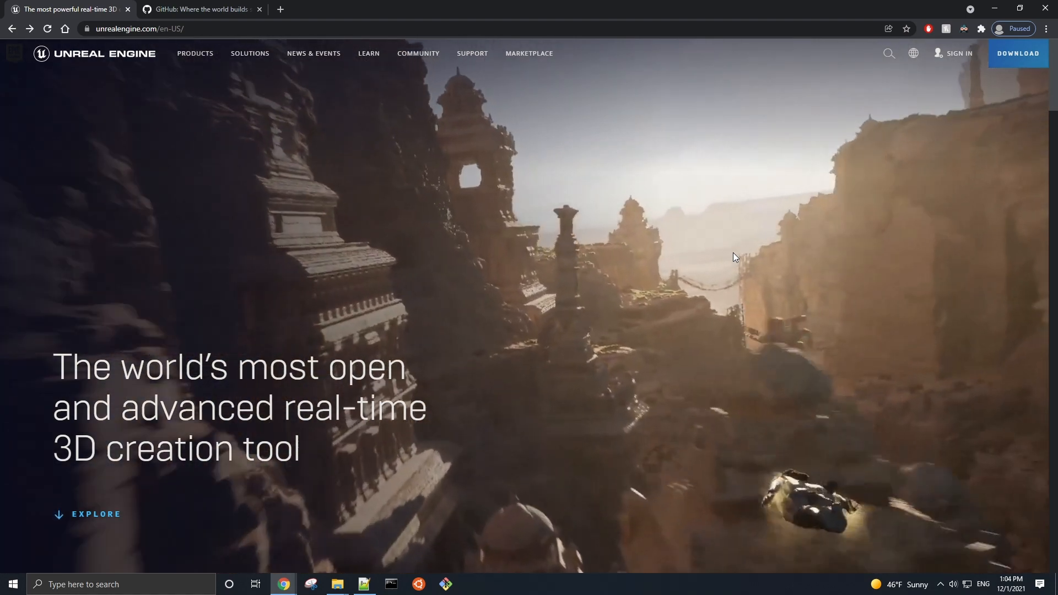
Start the Epic account sign-in from unrealengine.com, then switch to the GitHub tab.
{"action": "left_click", "coordinate": [958, 53]}
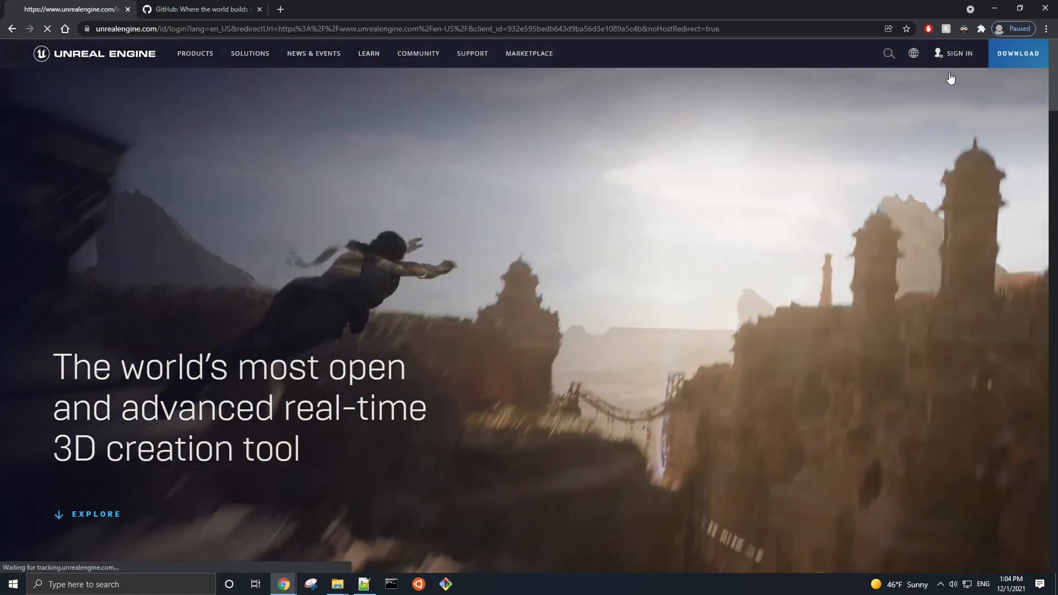
{"action": "left_click", "coordinate": [958, 53]}
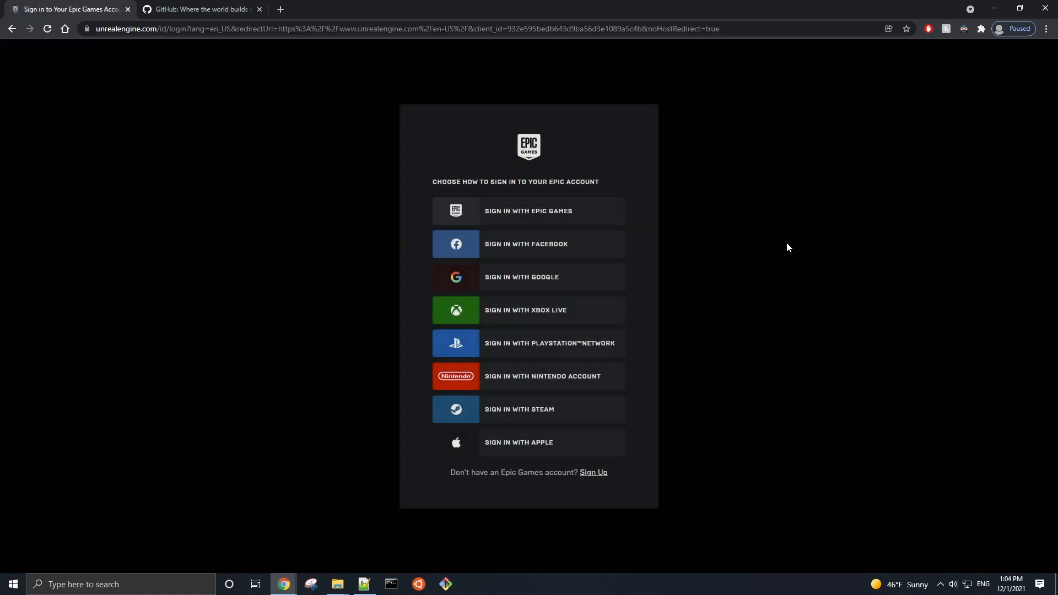
{"action": "mouse_move", "coordinate": [374, 246]}
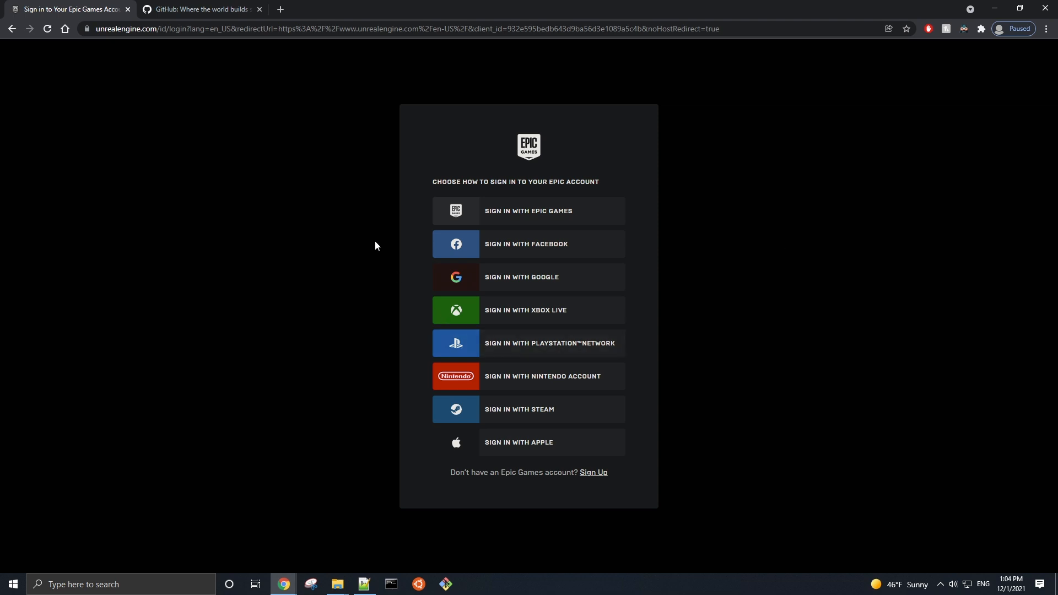
{"action": "left_click", "coordinate": [200, 8]}
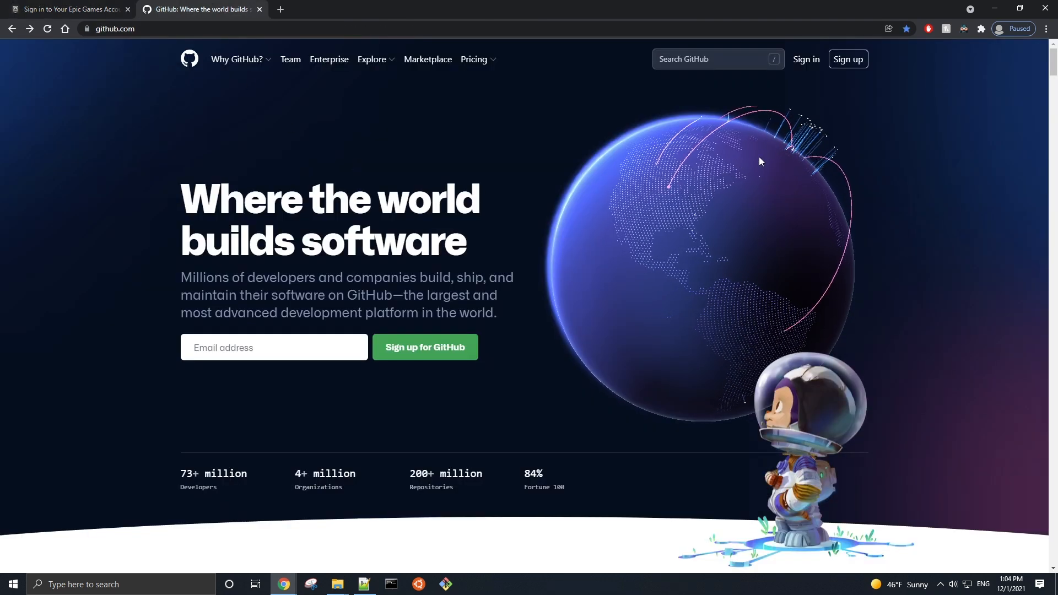
Sign in to GitHub with username and password, then return to the Unreal Engine site.
{"action": "left_click", "coordinate": [804, 59]}
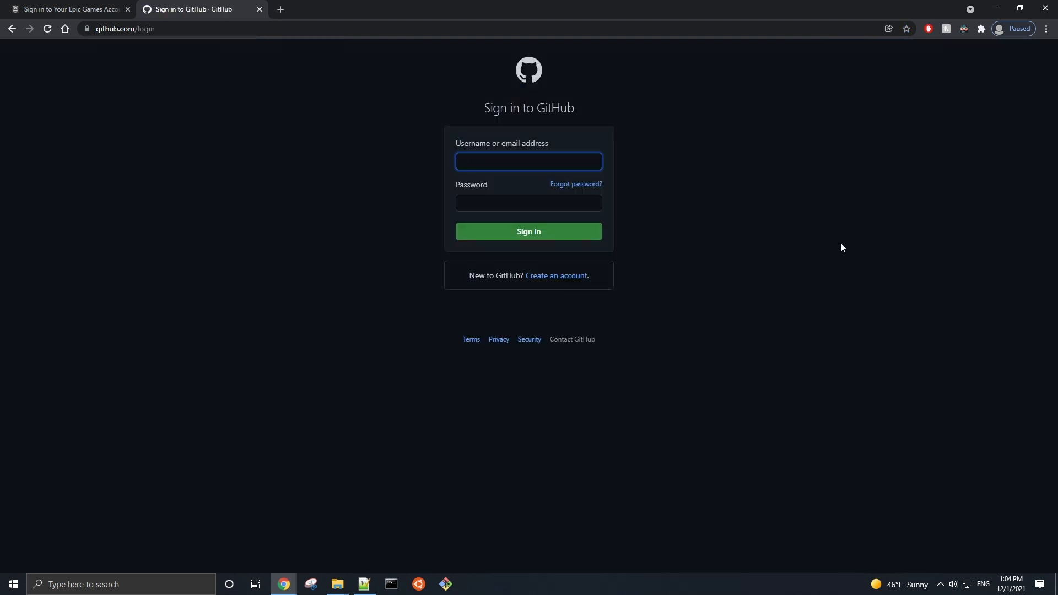
{"action": "left_click", "coordinate": [528, 161]}
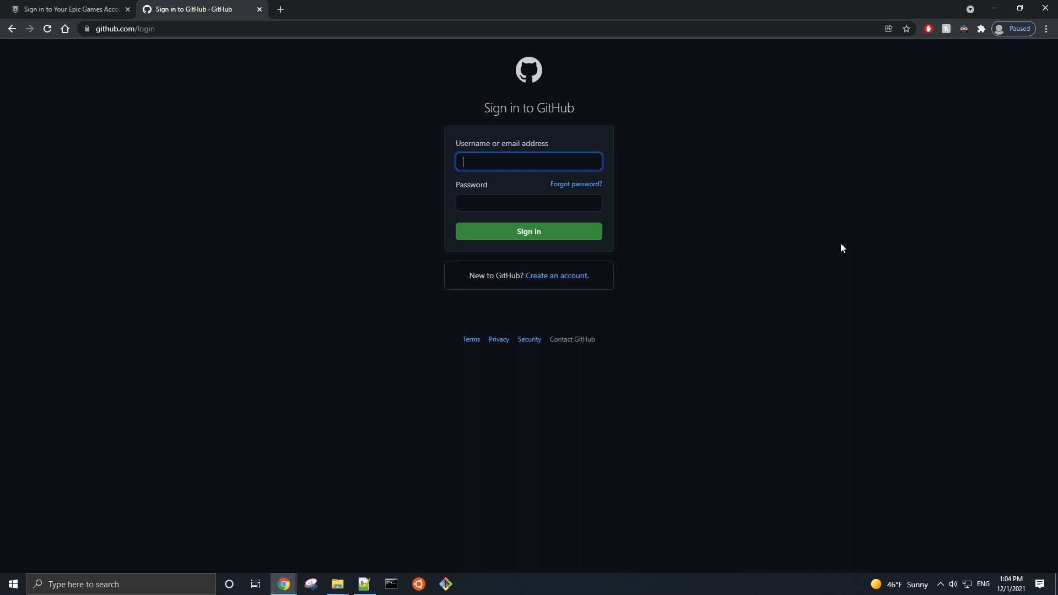
{"action": "left_click", "coordinate": [528, 230]}
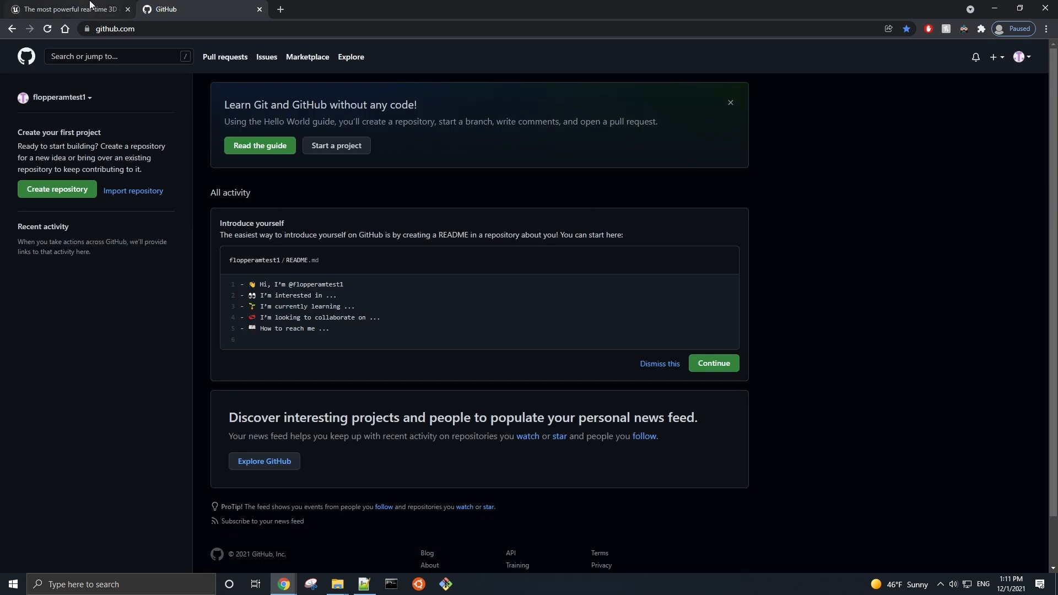
{"action": "left_click", "coordinate": [67, 8]}
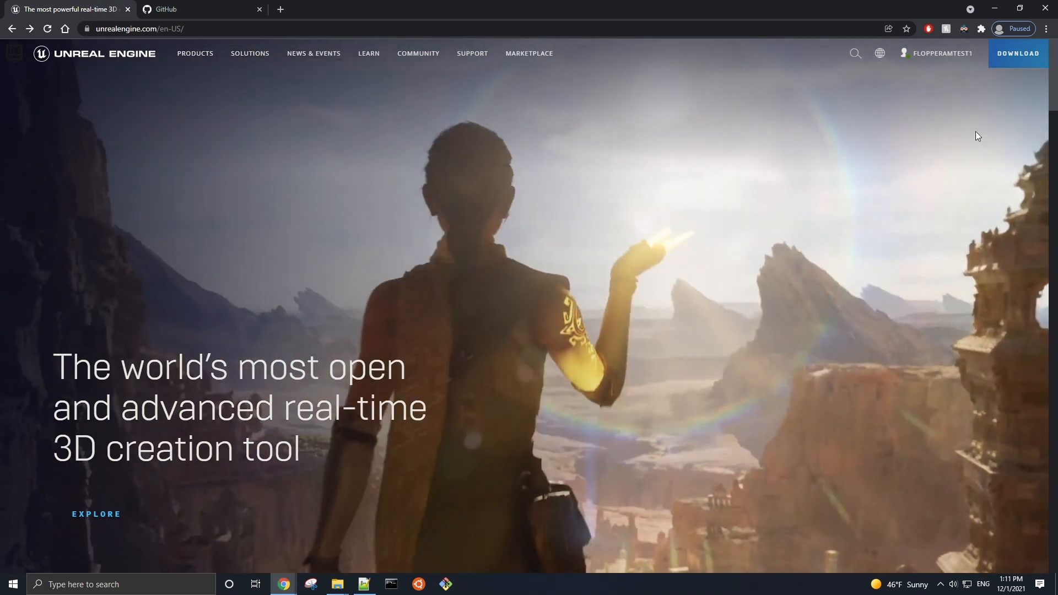
Reach the Epic account's Connections settings from the Personal account menu.
{"action": "left_click", "coordinate": [939, 53]}
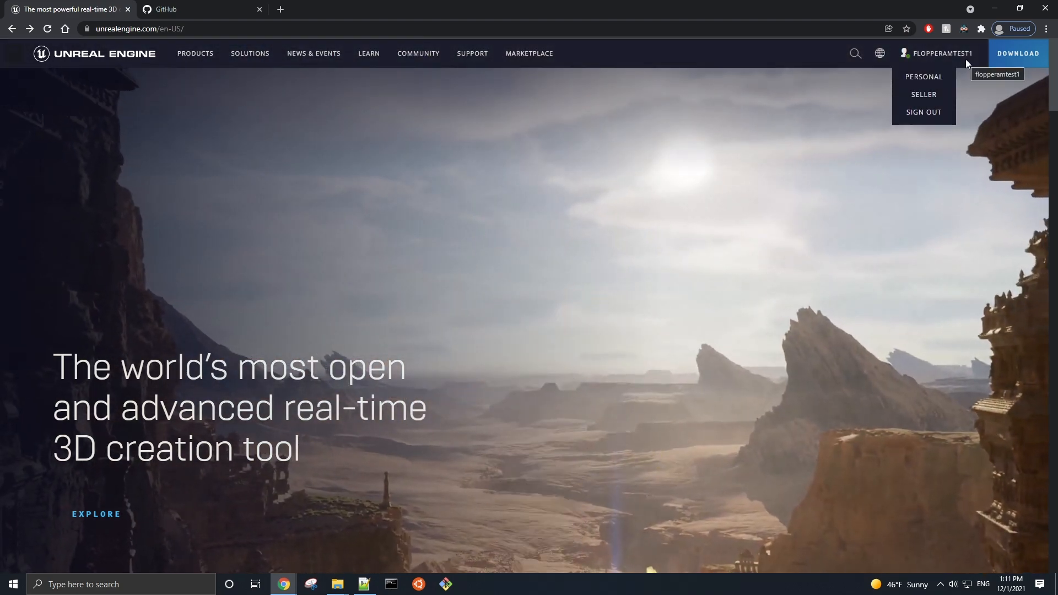
{"action": "mouse_move", "coordinate": [924, 76]}
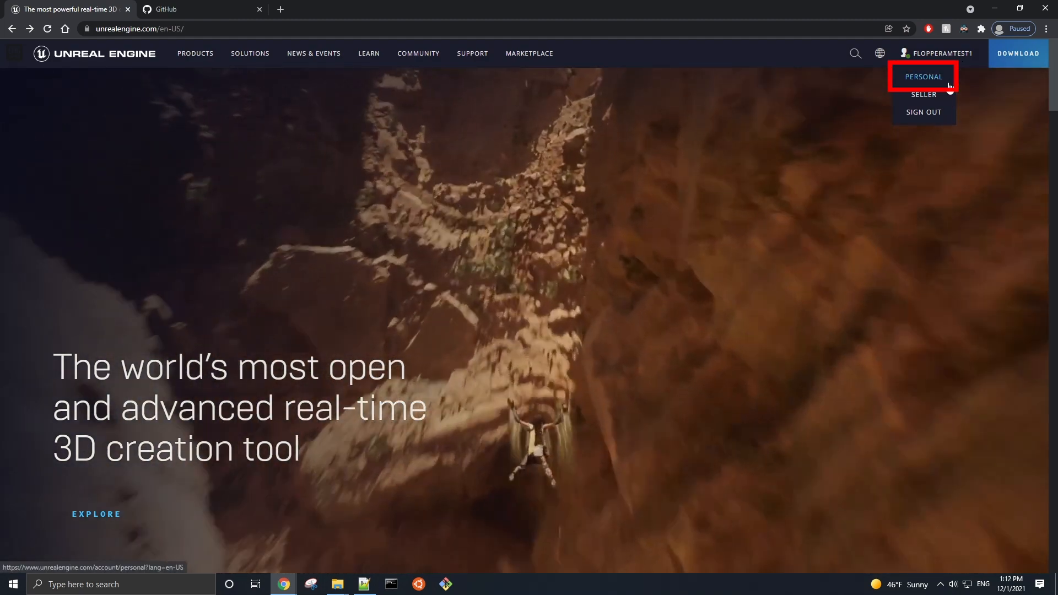
{"action": "left_click", "coordinate": [923, 76]}
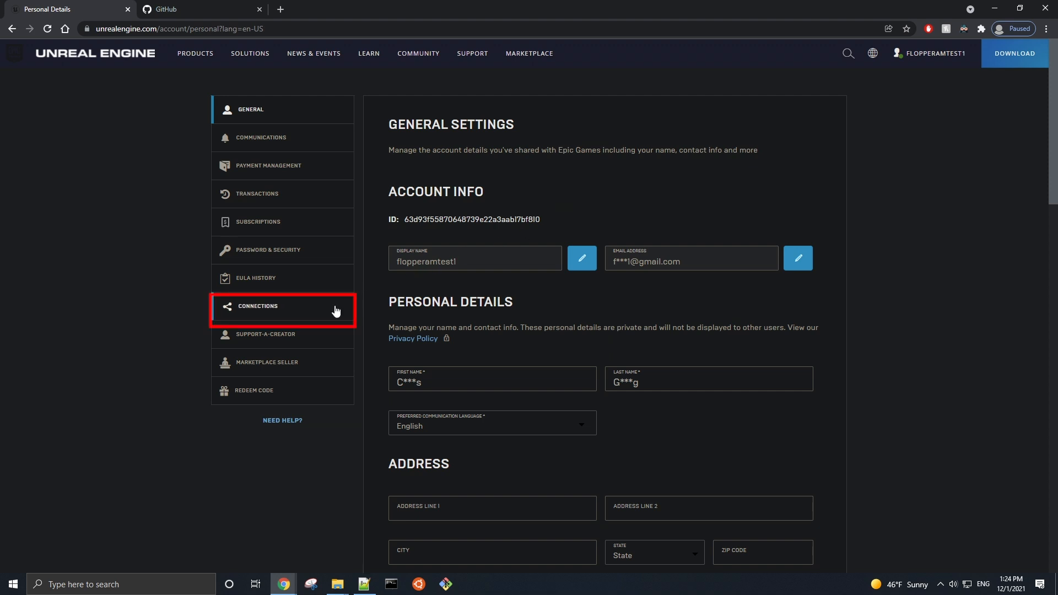
{"action": "left_click", "coordinate": [282, 306]}
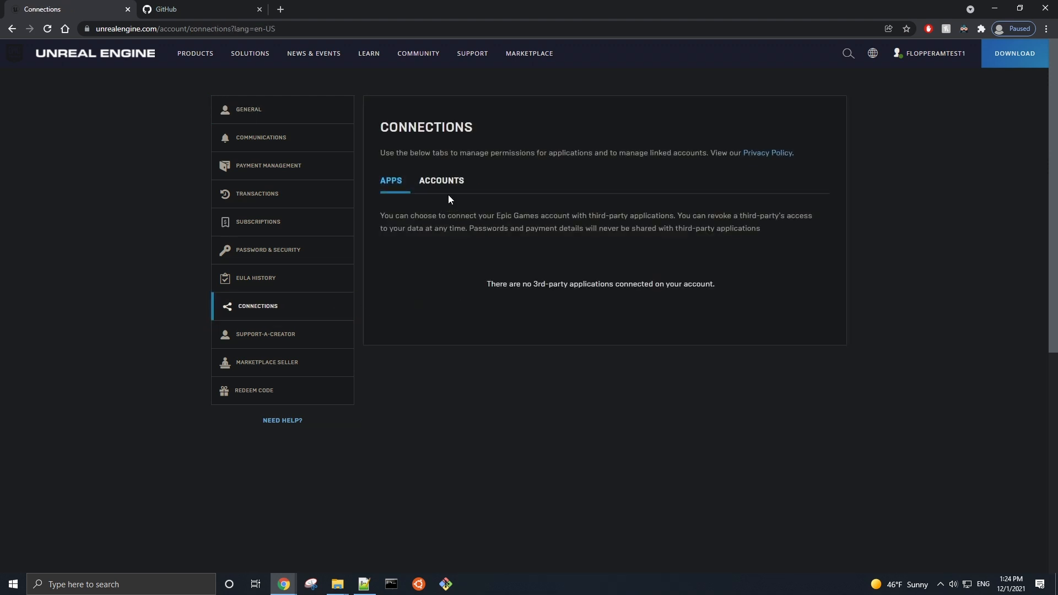
Show the linkable Accounts list and start connecting GitHub.
{"action": "left_click", "coordinate": [441, 180]}
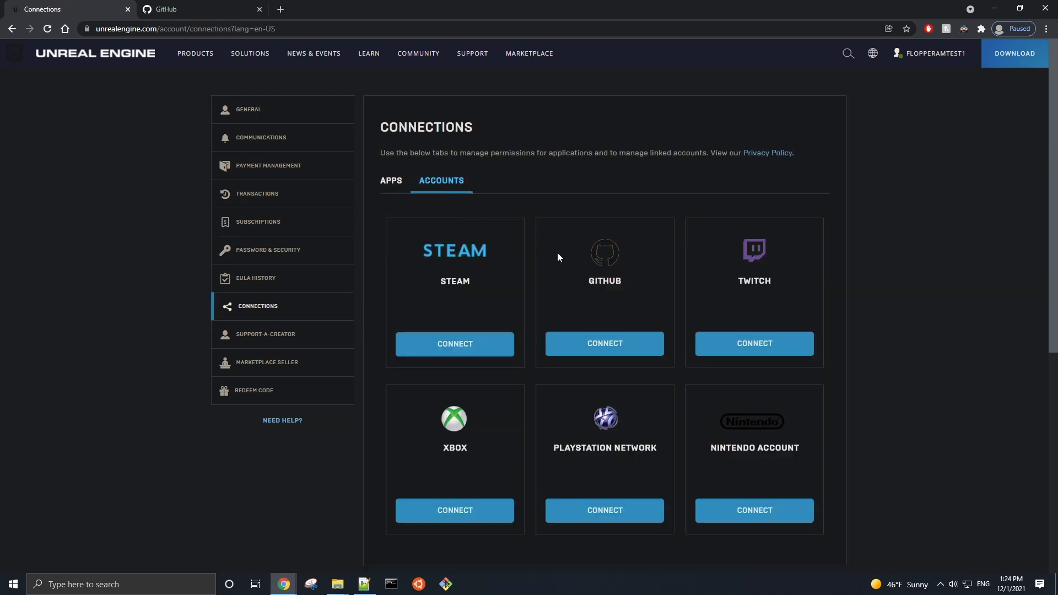
{"action": "left_click", "coordinate": [604, 344]}
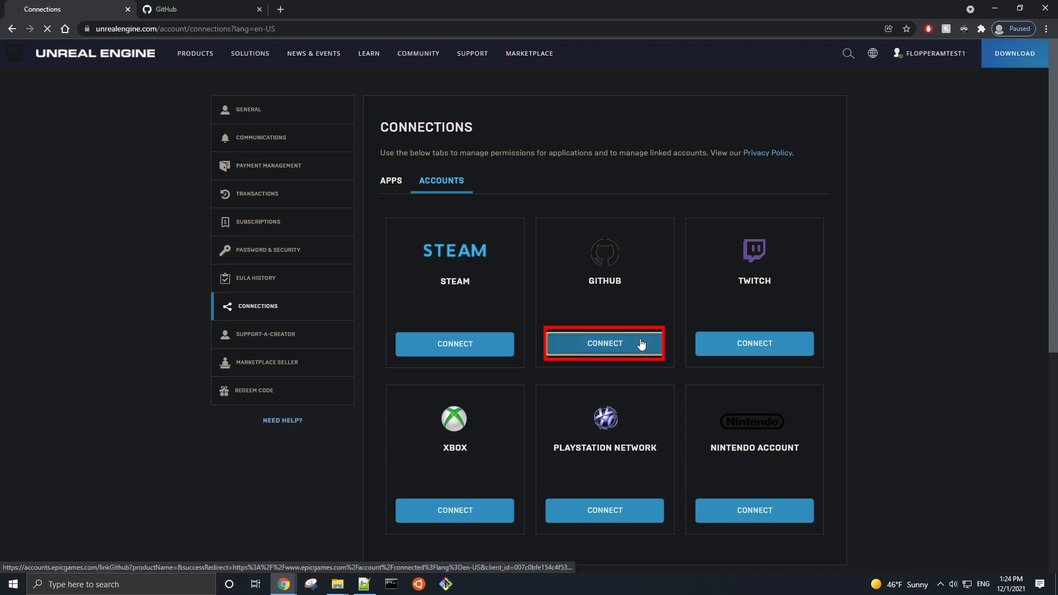
{"action": "left_click", "coordinate": [604, 344]}
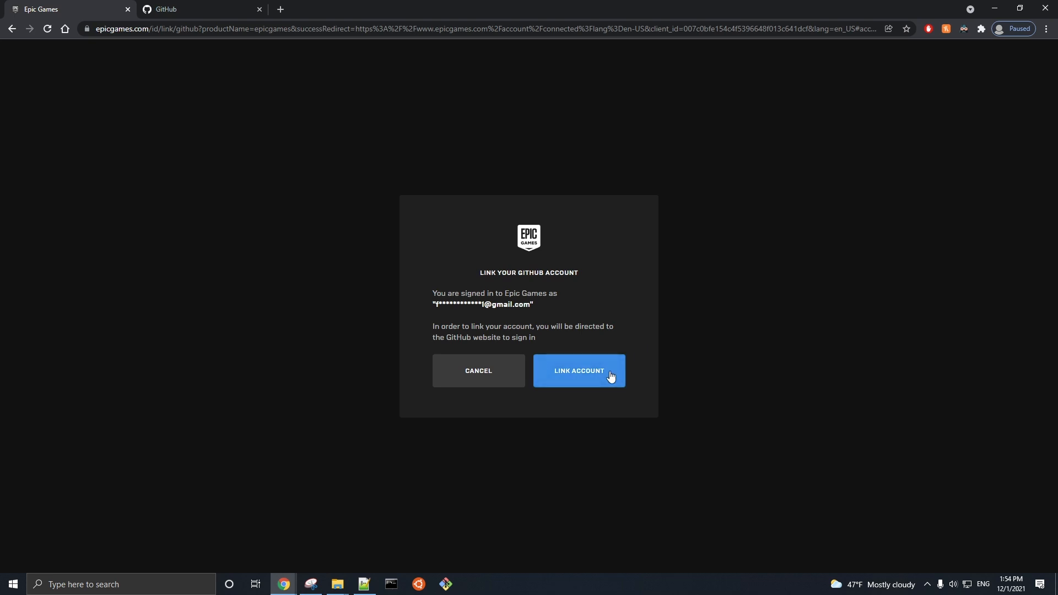
Link the account and authorize EpicGames in the GitHub authorization popup.
{"action": "left_click", "coordinate": [579, 371]}
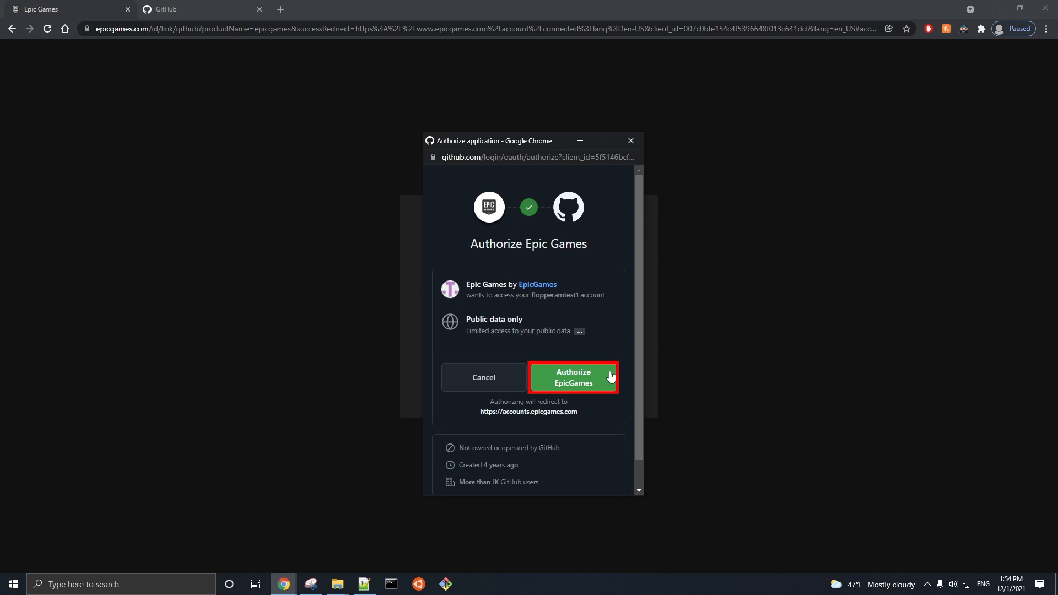
{"action": "left_click", "coordinate": [572, 377]}
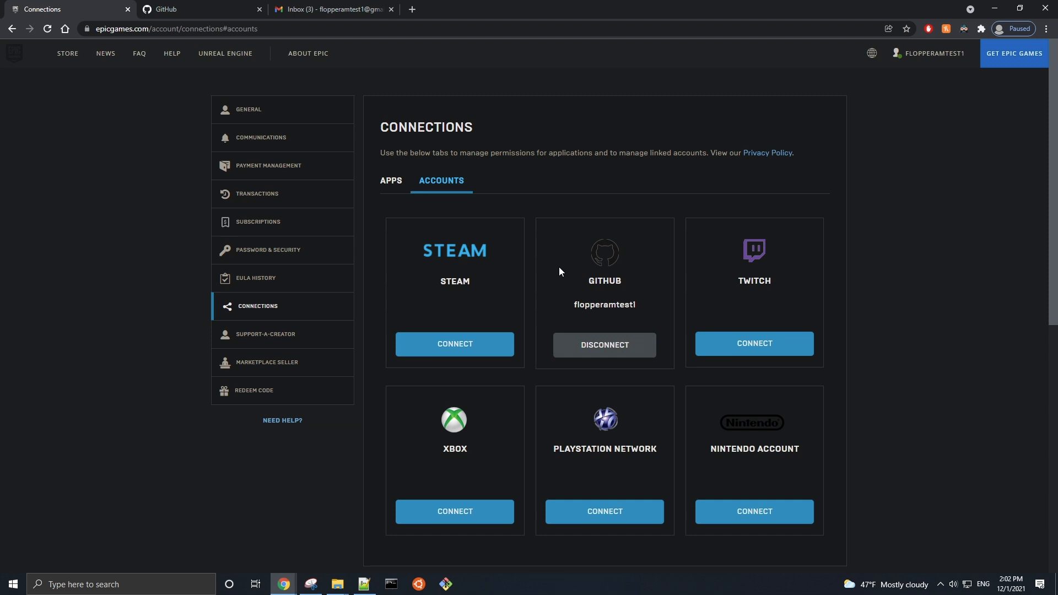
{"action": "mouse_move", "coordinate": [549, 260]}
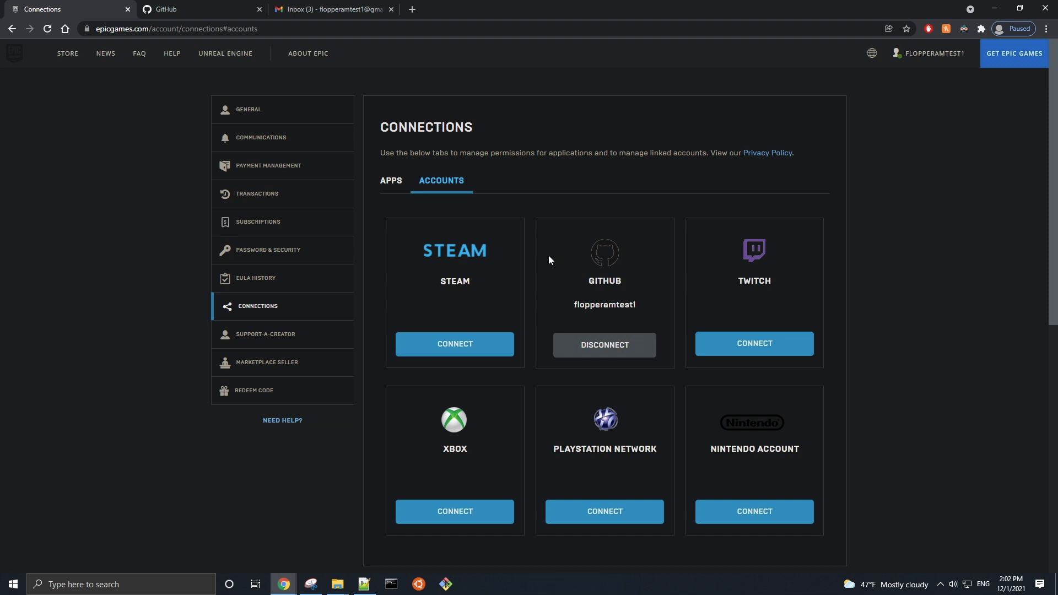
{"action": "left_click", "coordinate": [331, 9]}
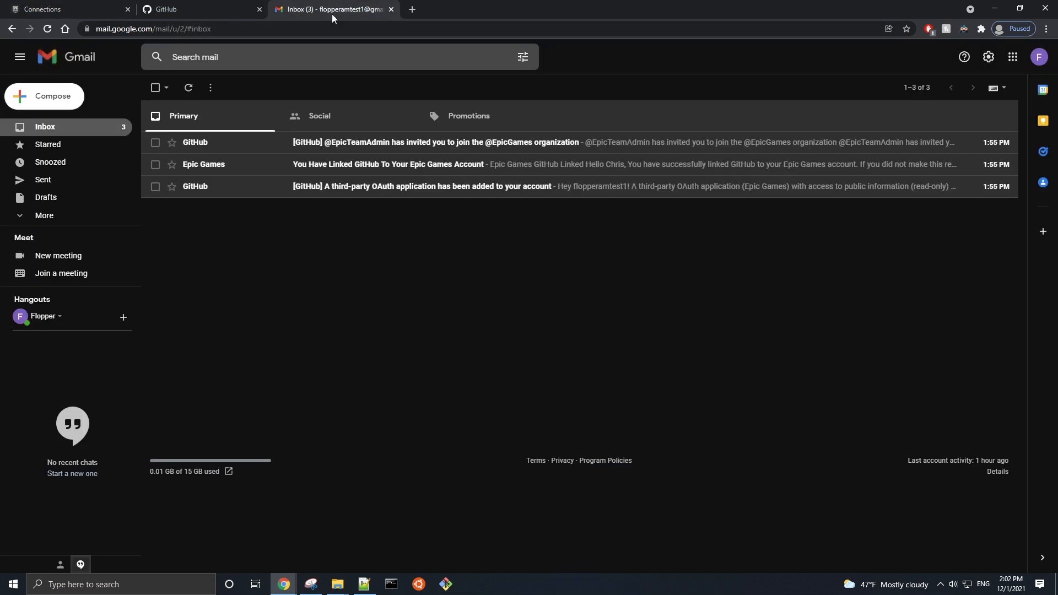
{"action": "mouse_move", "coordinate": [469, 241]}
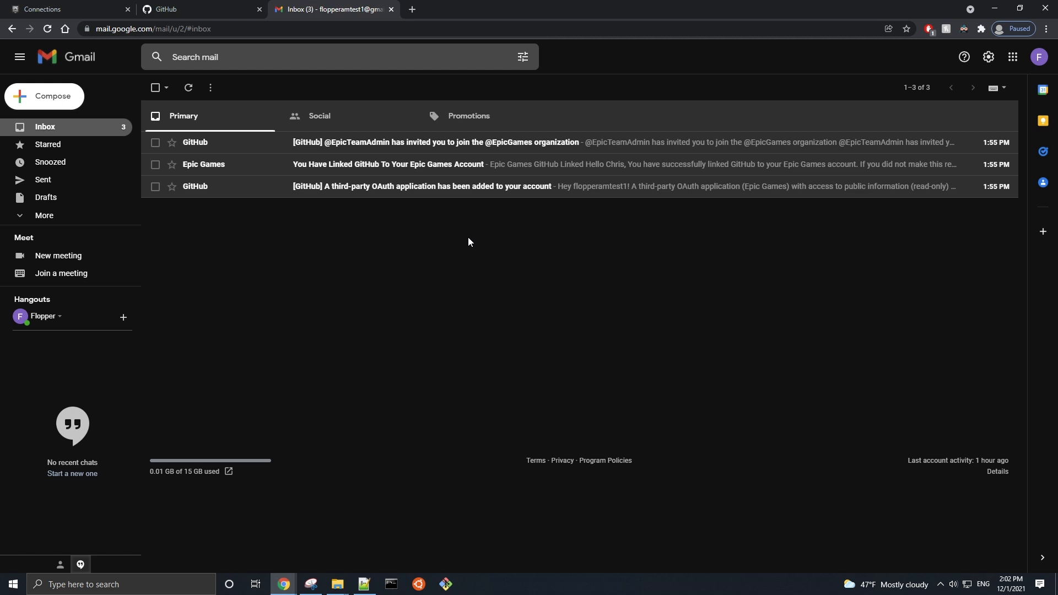
{"action": "mouse_move", "coordinate": [255, 150]}
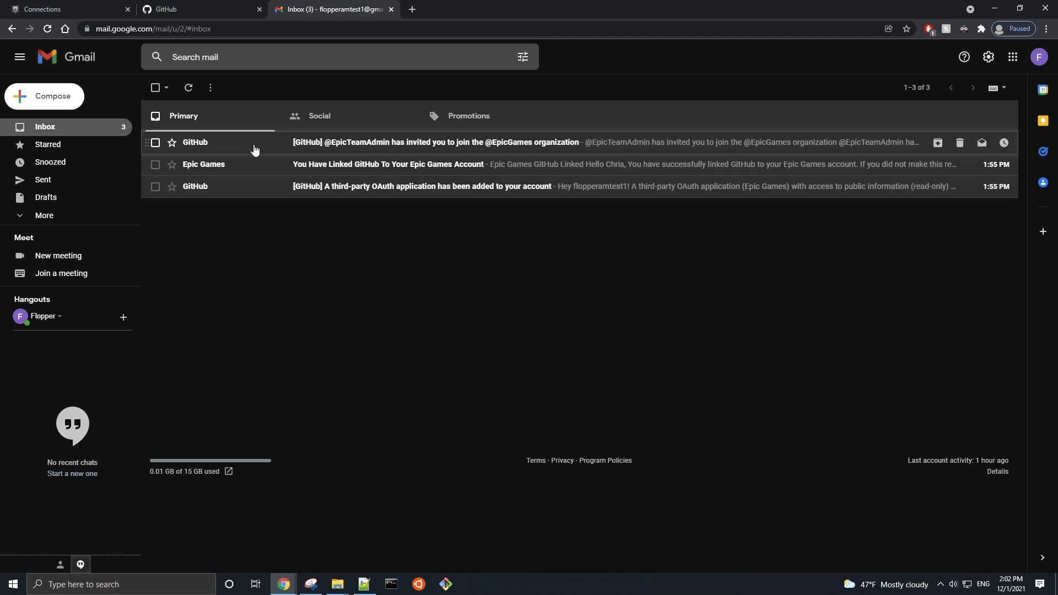
{"action": "left_click", "coordinate": [433, 142]}
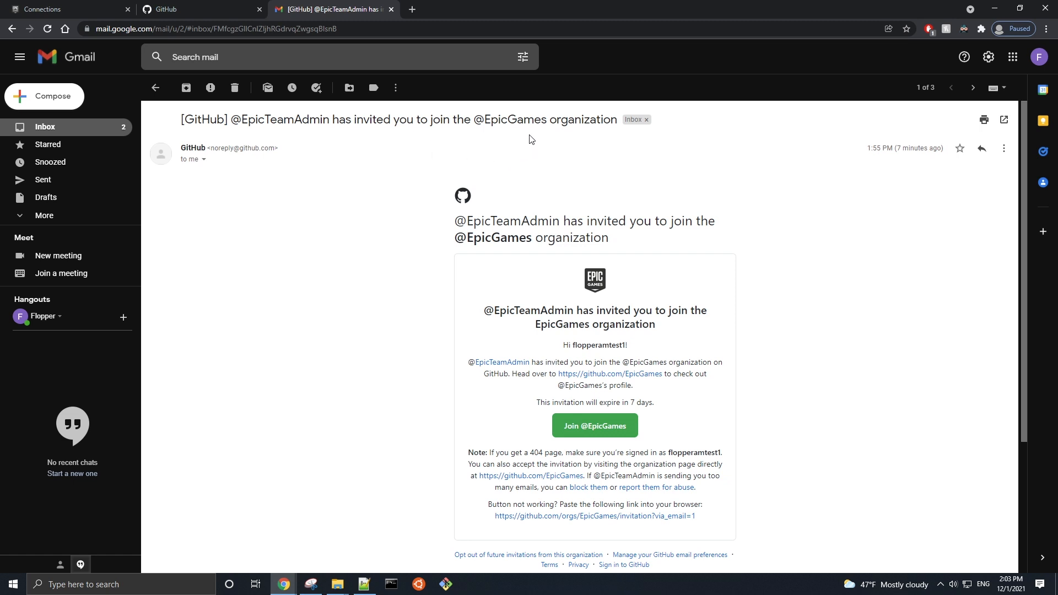
{"action": "mouse_move", "coordinate": [527, 162]}
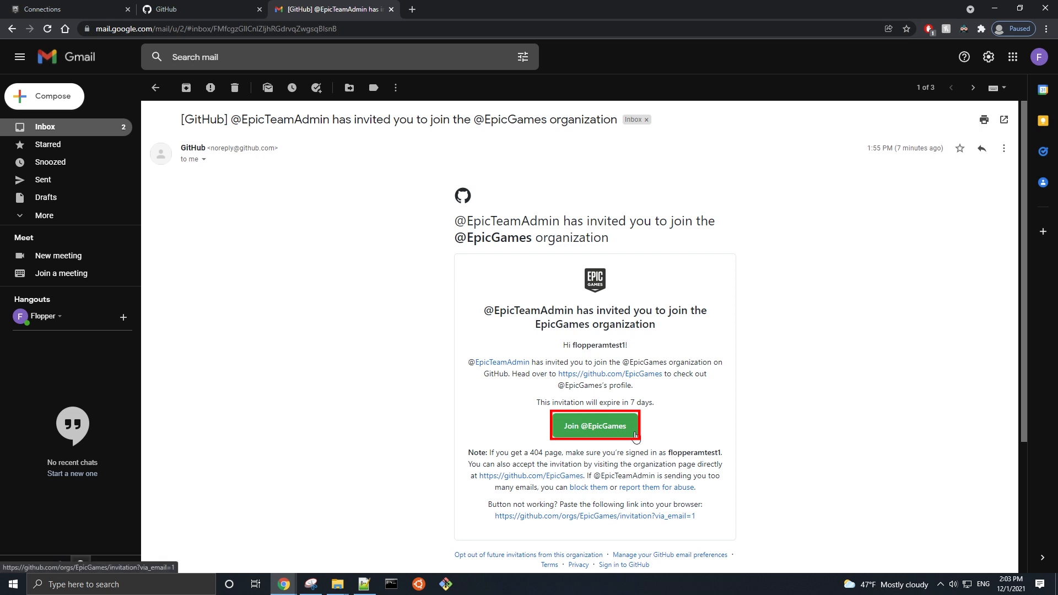
{"action": "left_click", "coordinate": [594, 425]}
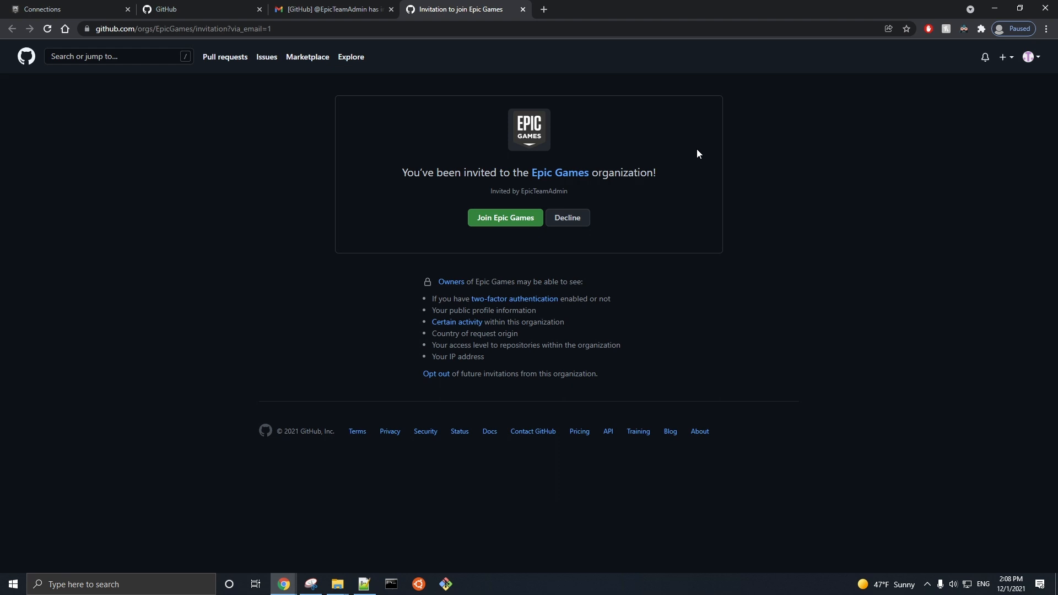
{"action": "mouse_move", "coordinate": [694, 163]}
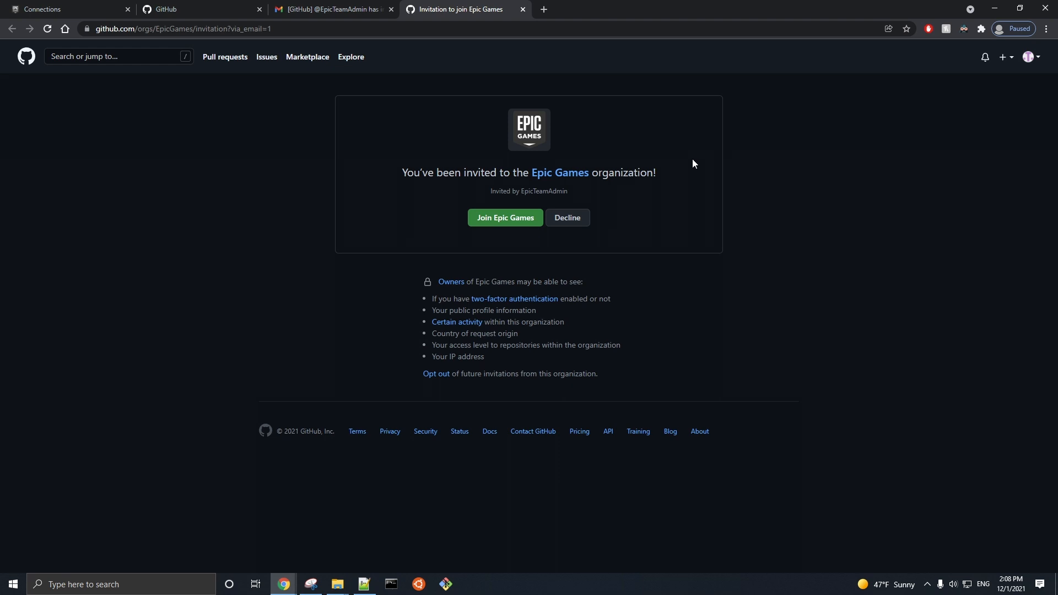
{"action": "mouse_move", "coordinate": [504, 217]}
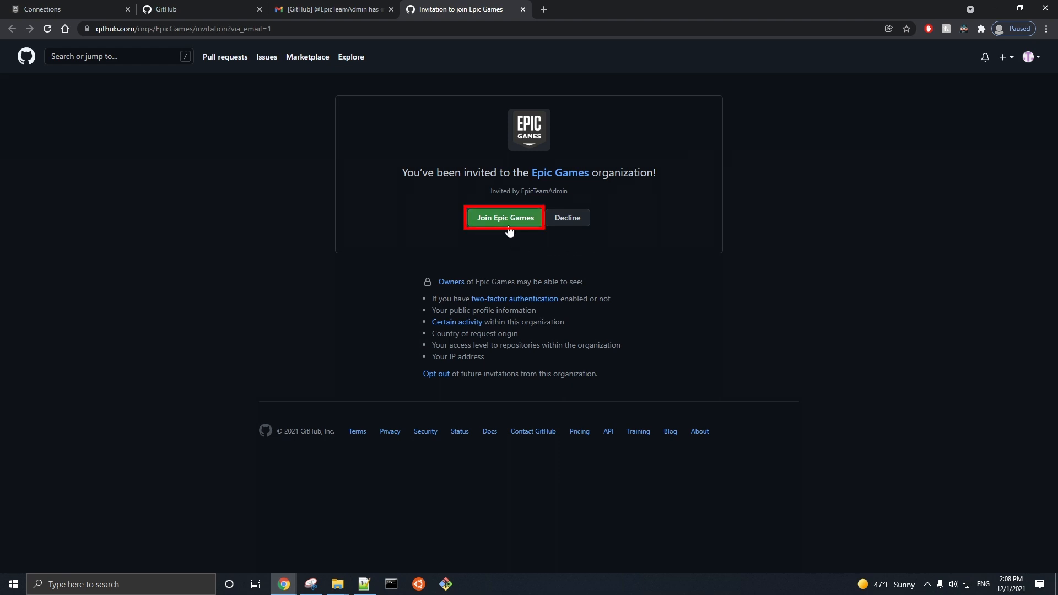
Accept Epic Games organization membership and go to the private UnrealEngine repository.
{"action": "left_click", "coordinate": [504, 218]}
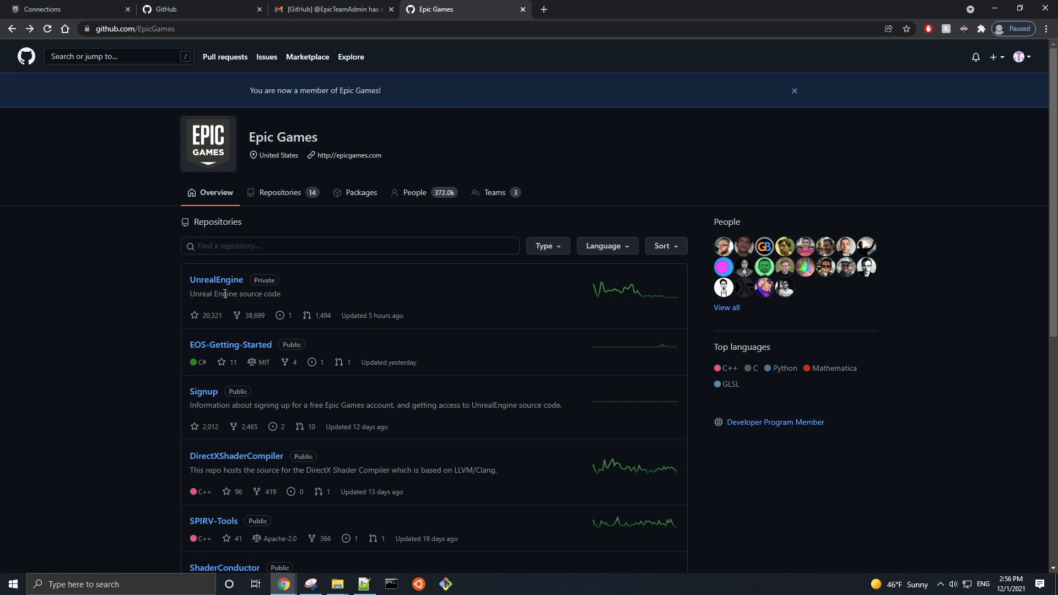
{"action": "mouse_move", "coordinate": [216, 279]}
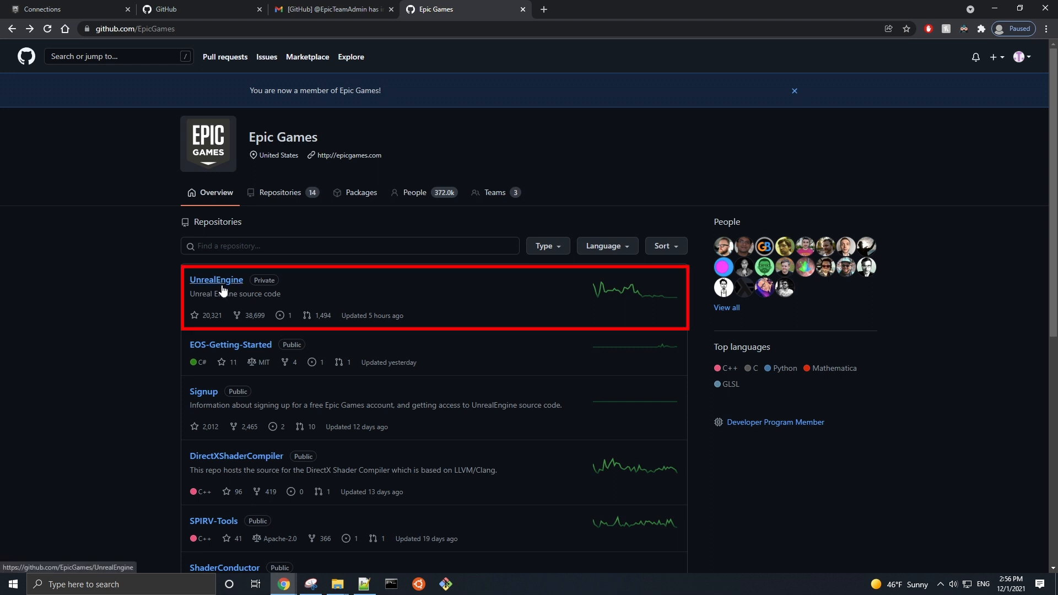
{"action": "left_click", "coordinate": [216, 279]}
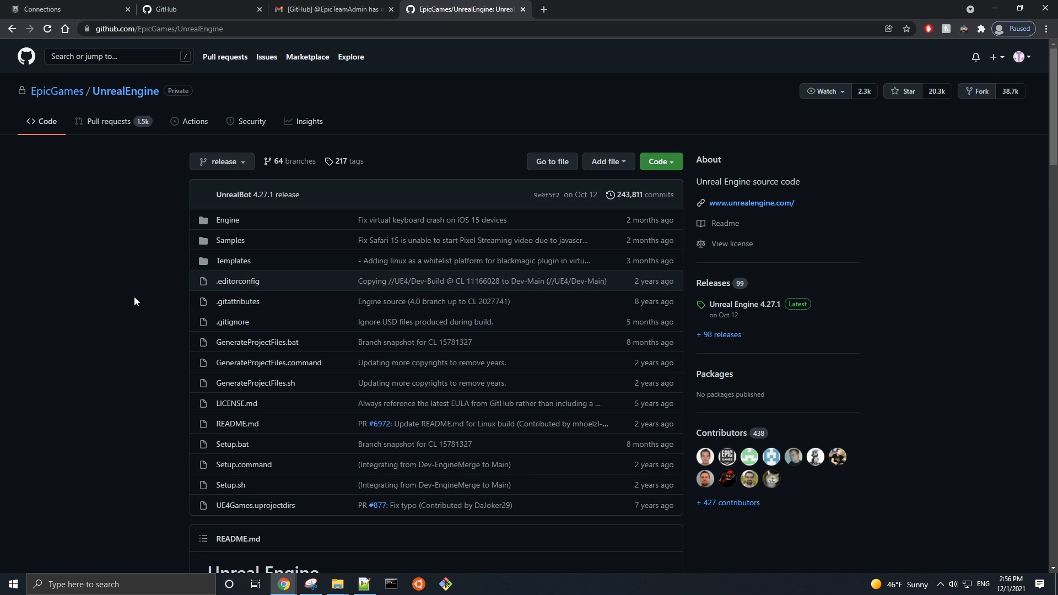
{"action": "mouse_move", "coordinate": [474, 170]}
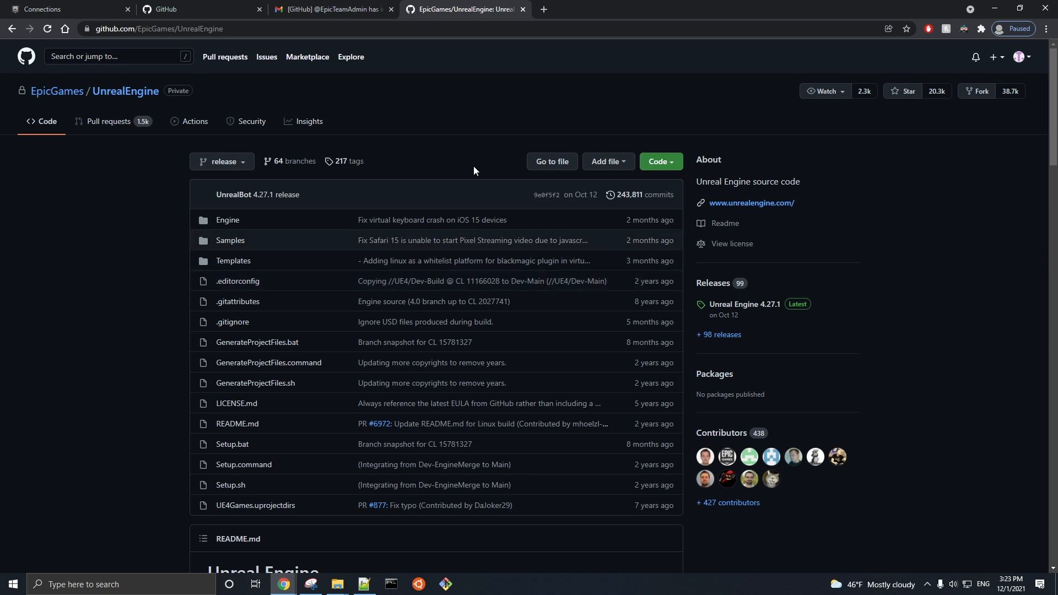
{"action": "mouse_move", "coordinate": [665, 184]}
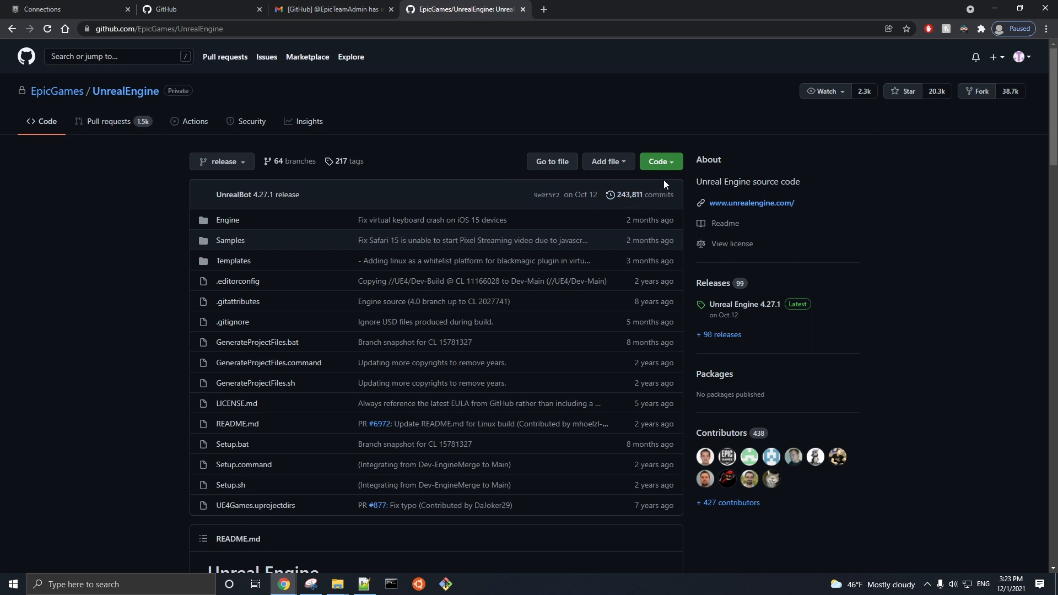
Copy the UnrealEngine HTTPS clone URL from the Code menu, then move to the Git downloads tab.
{"action": "left_click", "coordinate": [660, 161]}
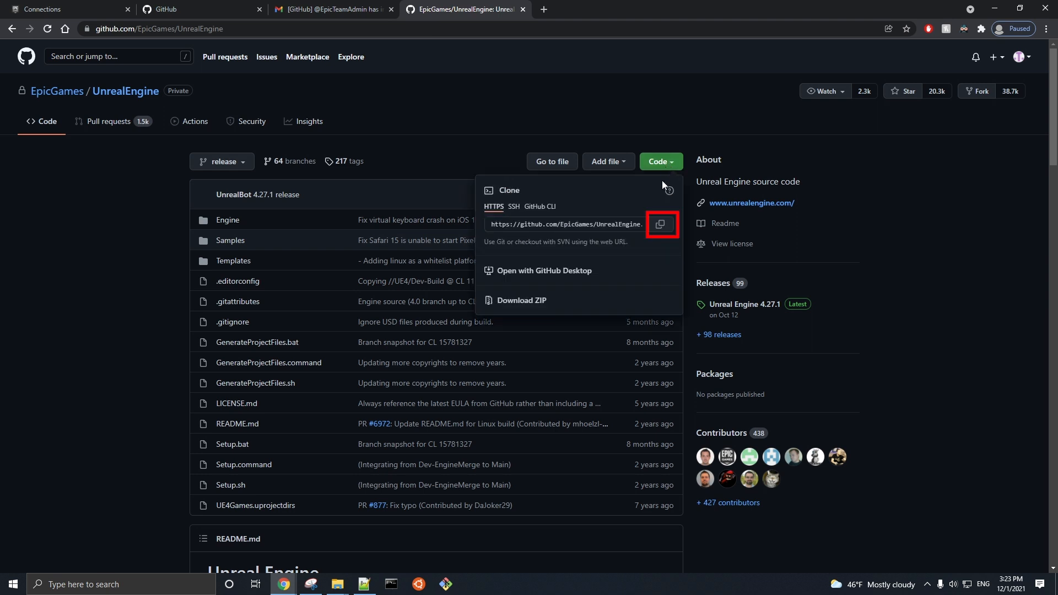
{"action": "left_click", "coordinate": [661, 224]}
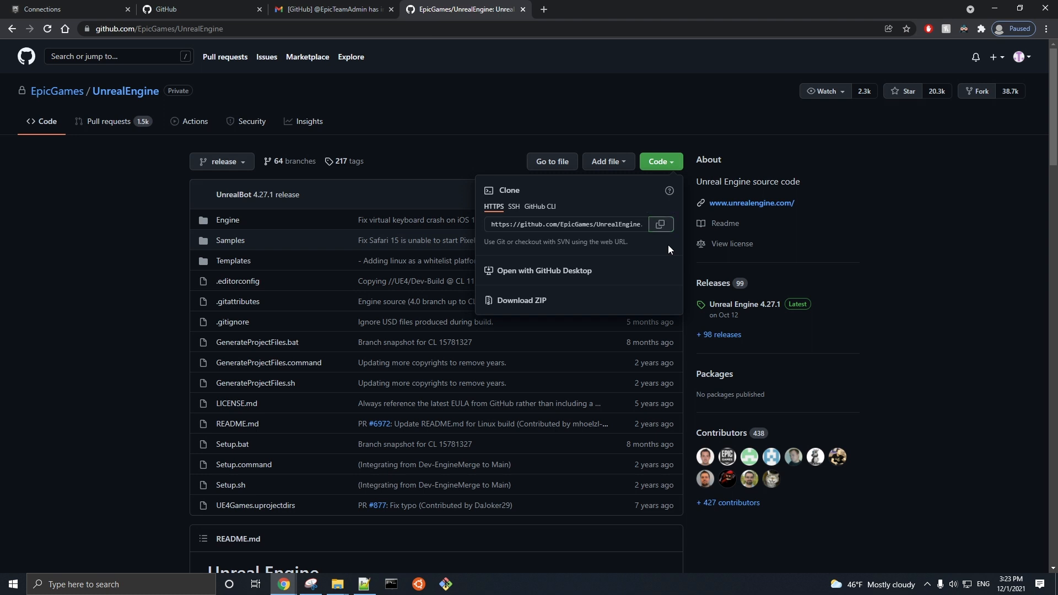
{"action": "left_click", "coordinate": [596, 8]}
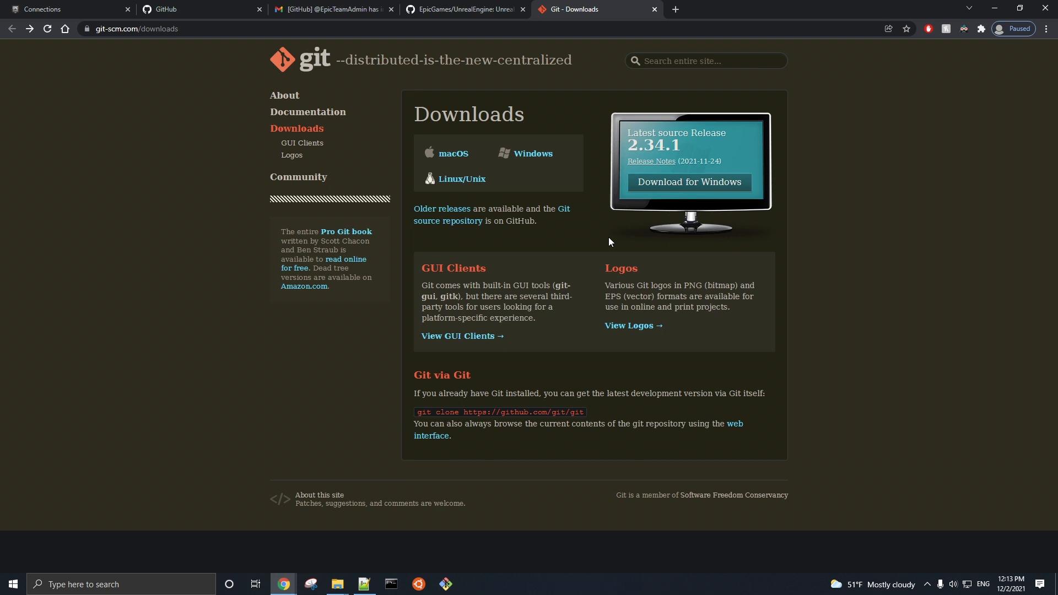
{"action": "mouse_move", "coordinate": [688, 190]}
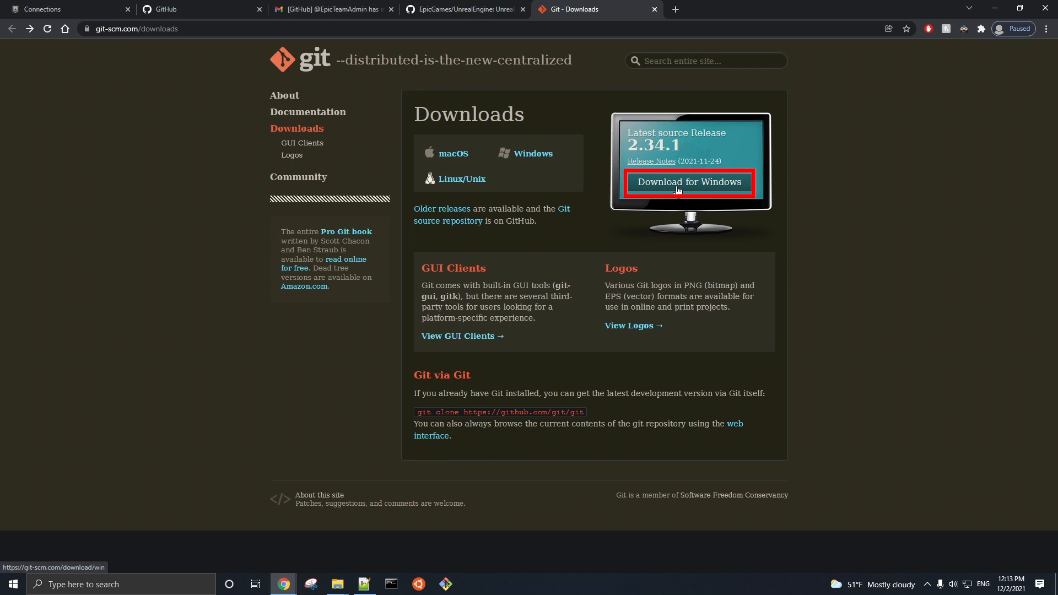
{"action": "mouse_move", "coordinate": [630, 238]}
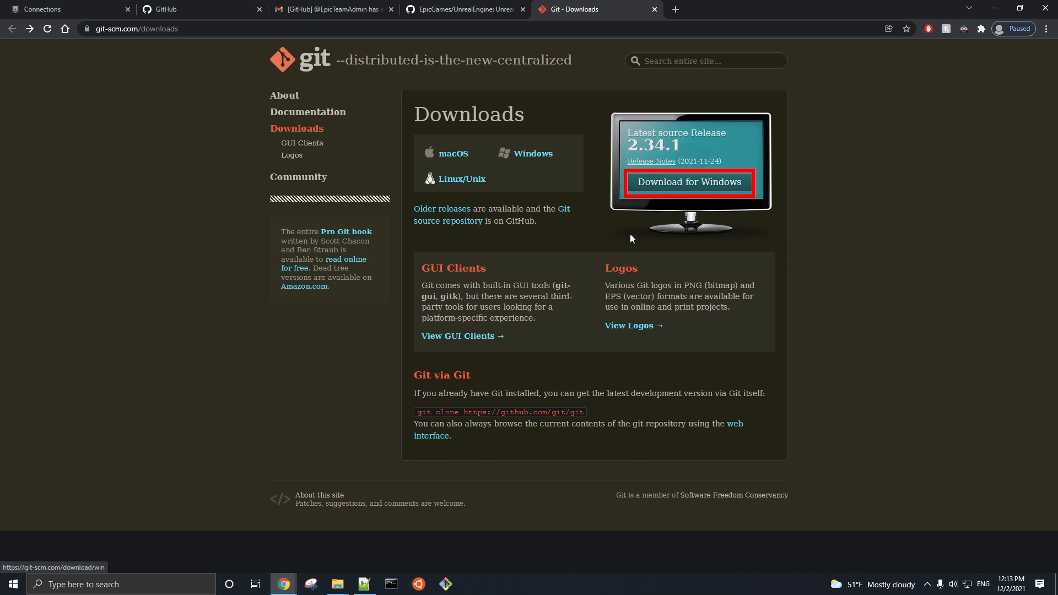
{"action": "mouse_move", "coordinate": [601, 260]}
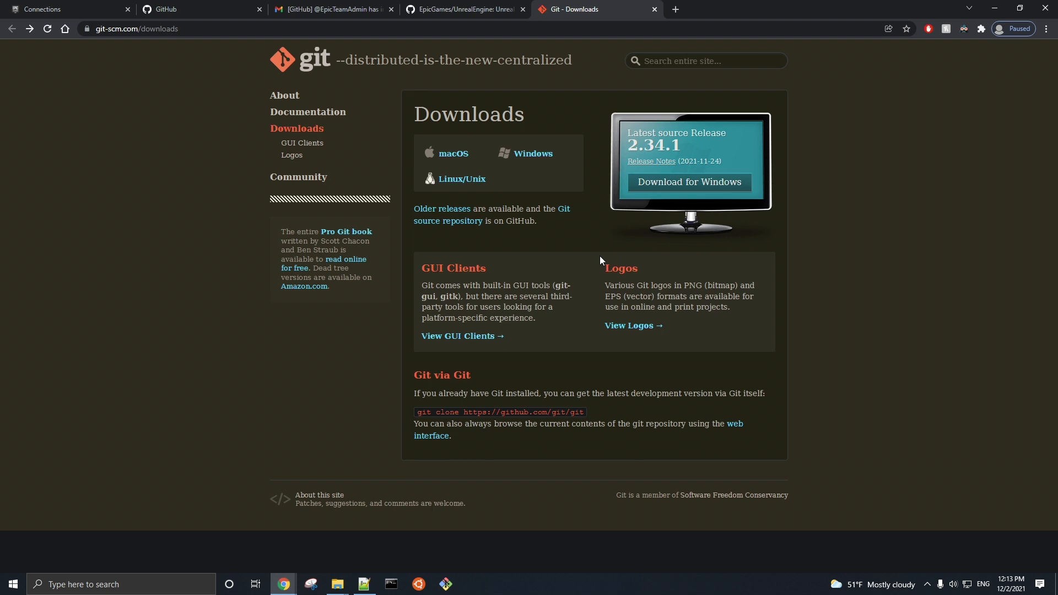
Launch Git Bash and change its working directory to Documents.
{"action": "left_click", "coordinate": [464, 9]}
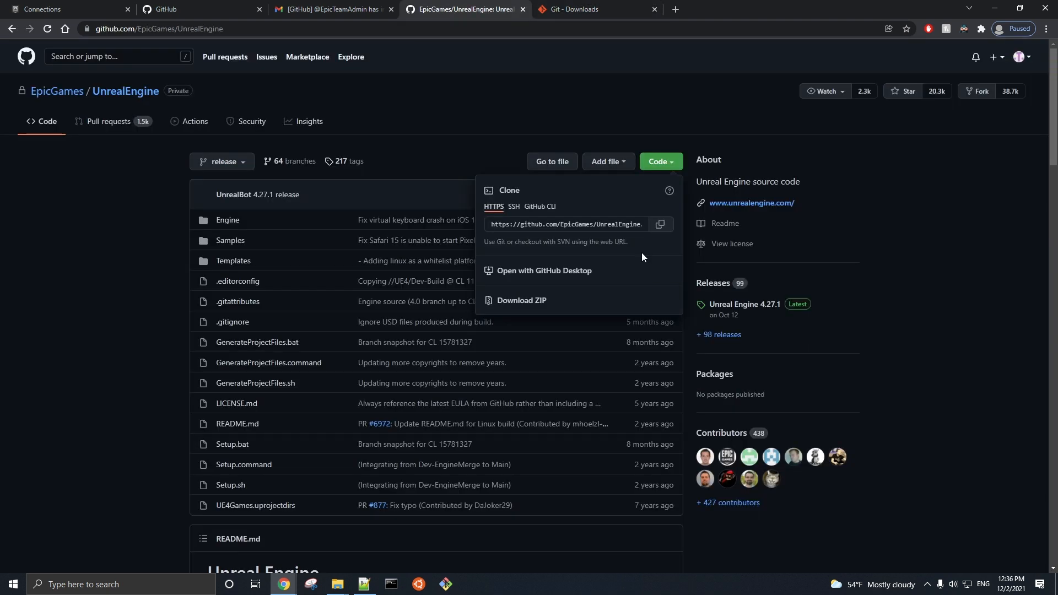
{"action": "mouse_move", "coordinate": [245, 552]}
{"action": "type", "text": "git bash"}
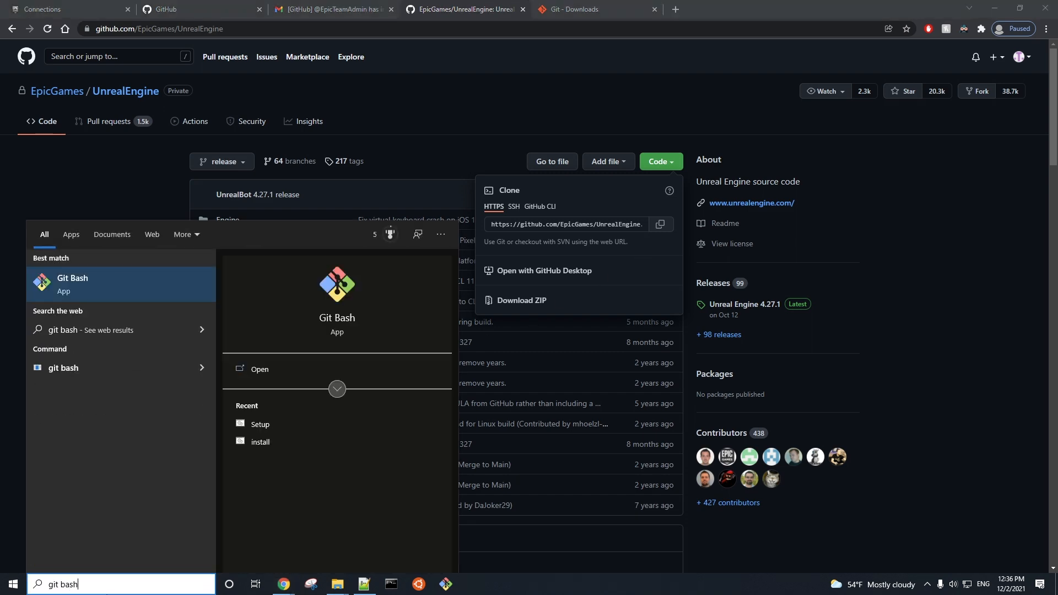
{"action": "left_click", "coordinate": [259, 370]}
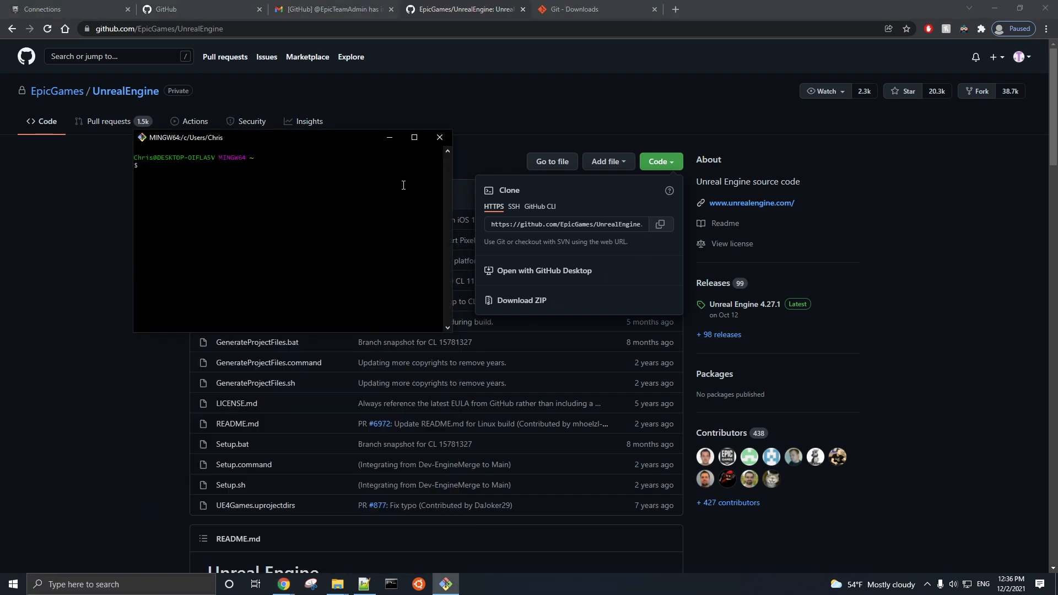
{"action": "left_click", "coordinate": [413, 137]}
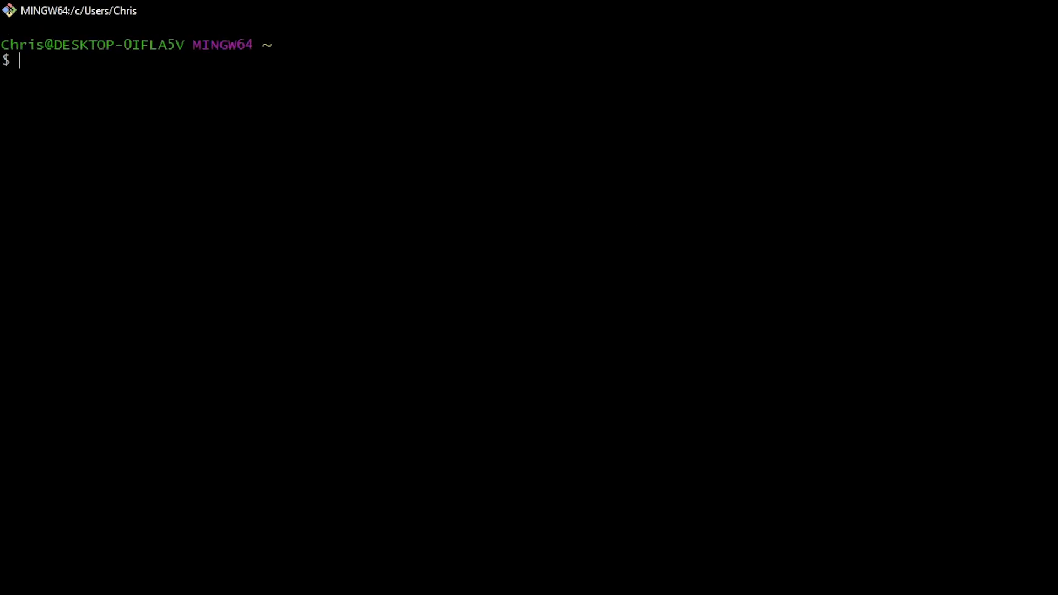
{"action": "type", "text": "cd Docume"}
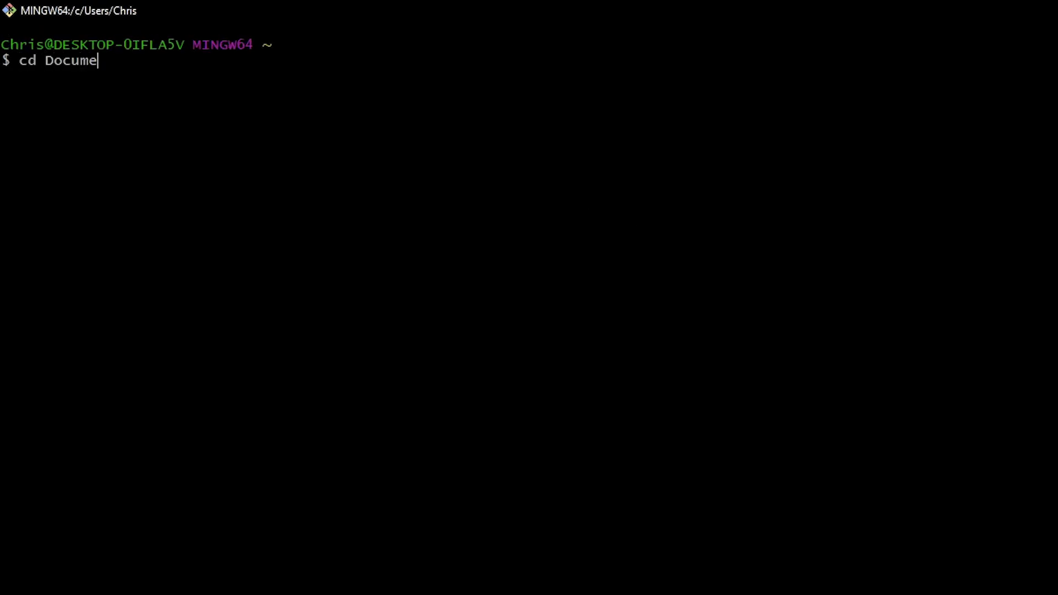
{"action": "key", "text": "Return"}
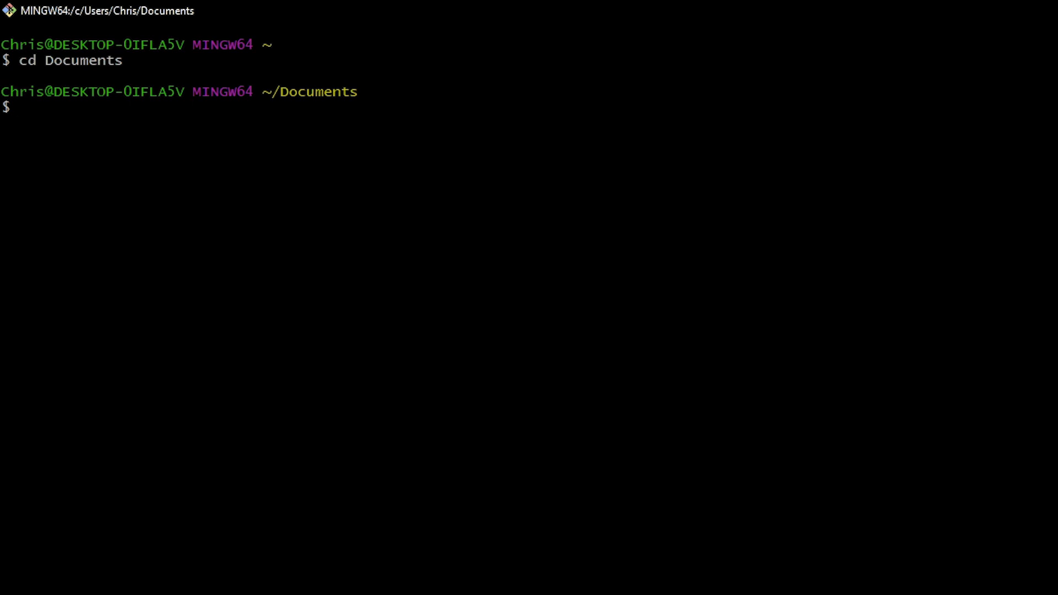
{"action": "type", "text": "g"}
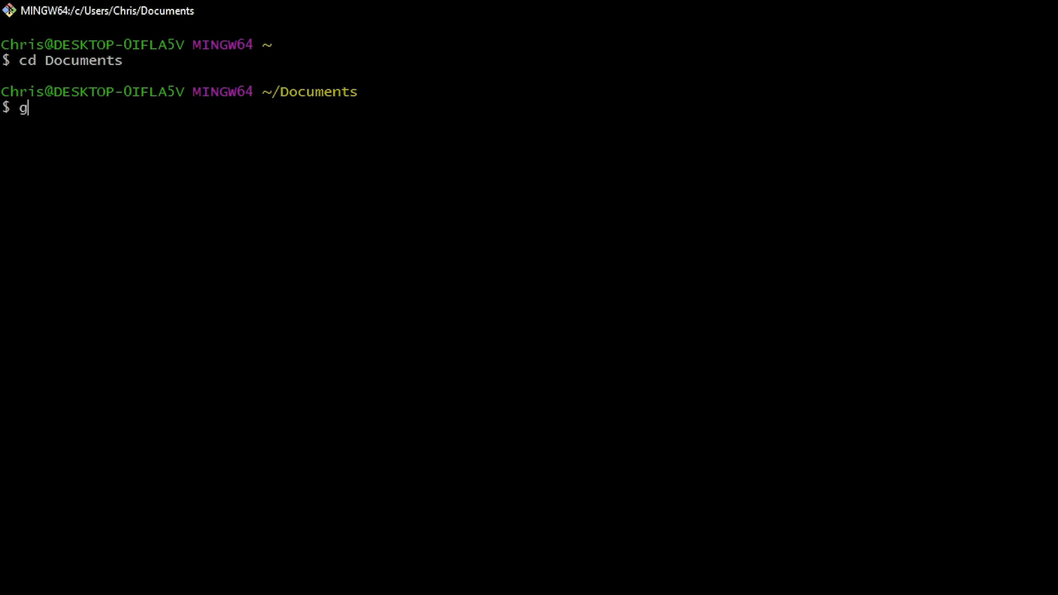
{"action": "type", "text": "it clone"}
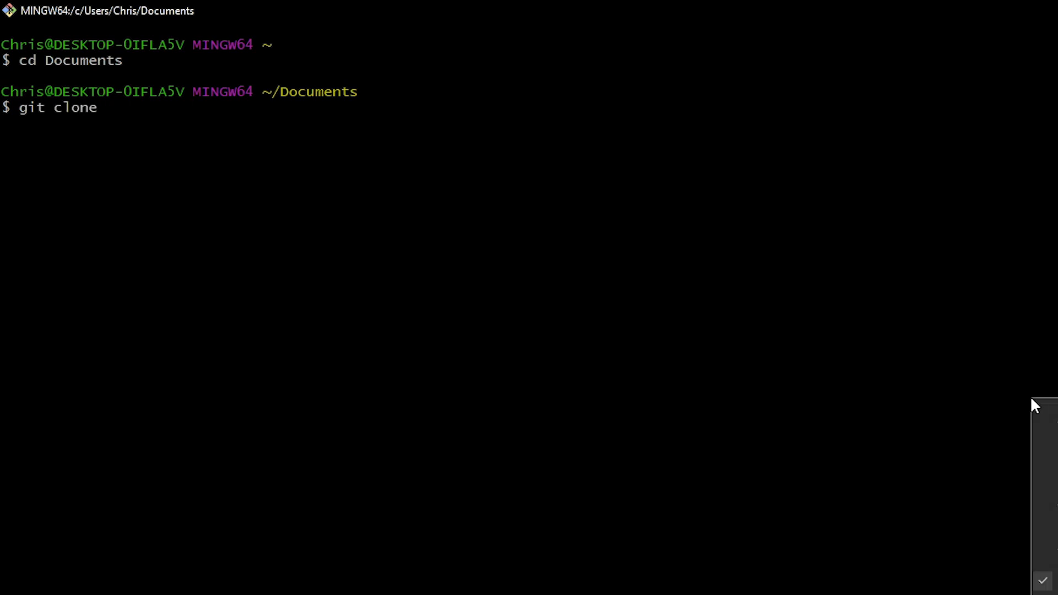
{"action": "type", "text": "https://github.com/EpicGames/UnrealEngine.git"}
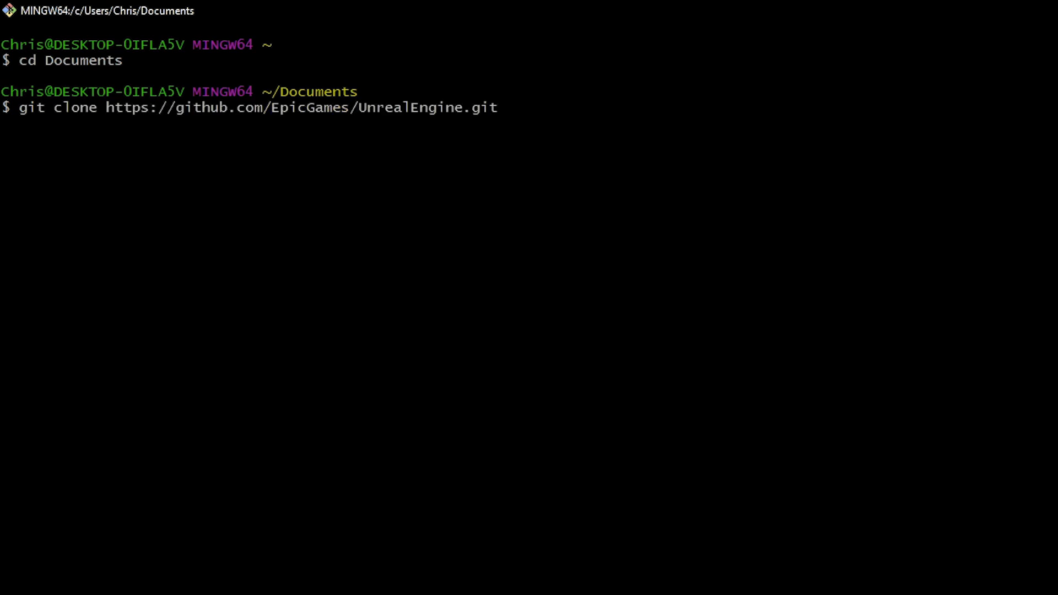
{"action": "key", "text": "Return"}
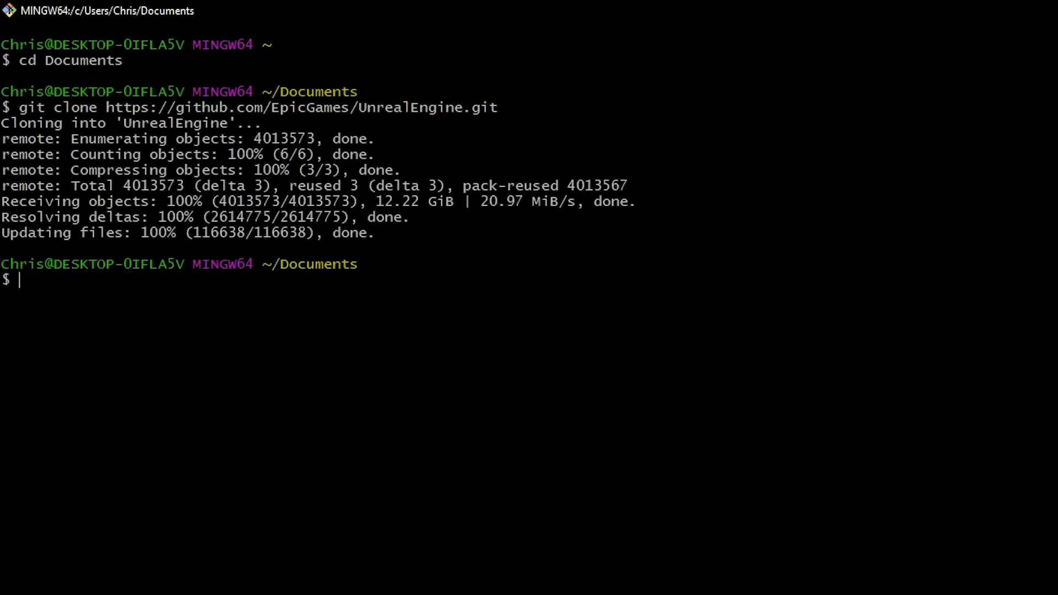
Clear the terminal, cd into UnrealEngine and list its Engine, Setup and GenerateProjectFiles contents.
{"action": "type", "text": "c"}
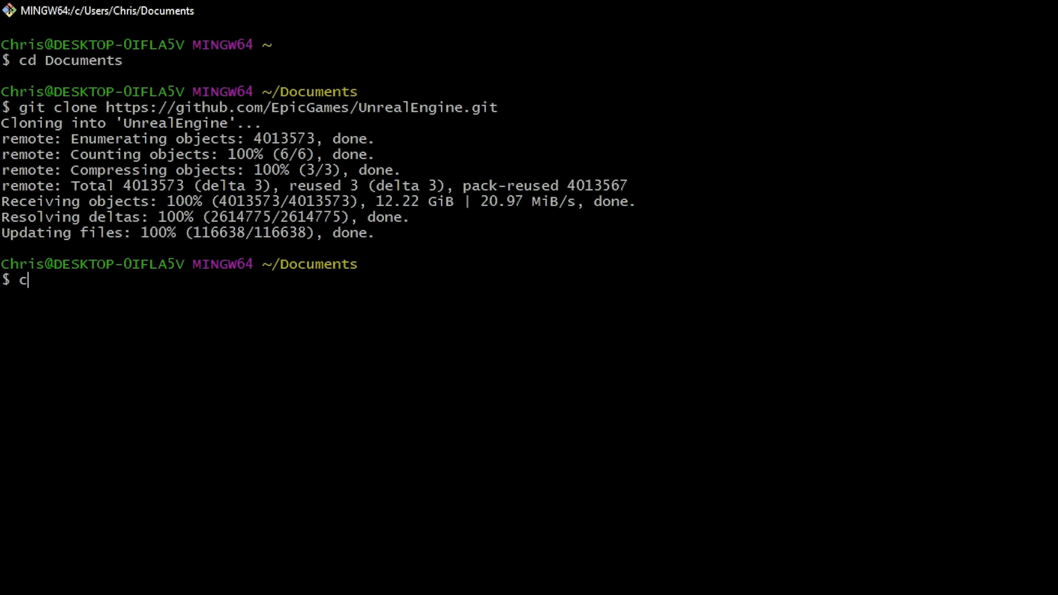
{"action": "type", "text": "lear"}
{"action": "type", "text": "cd U"}
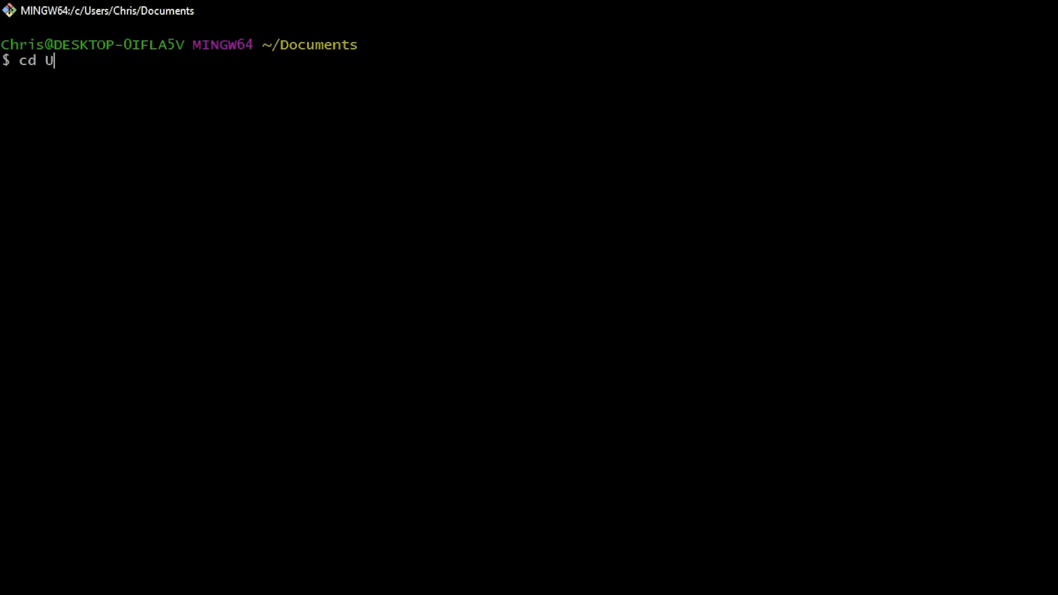
{"action": "type", "text": "nrealEngine"}
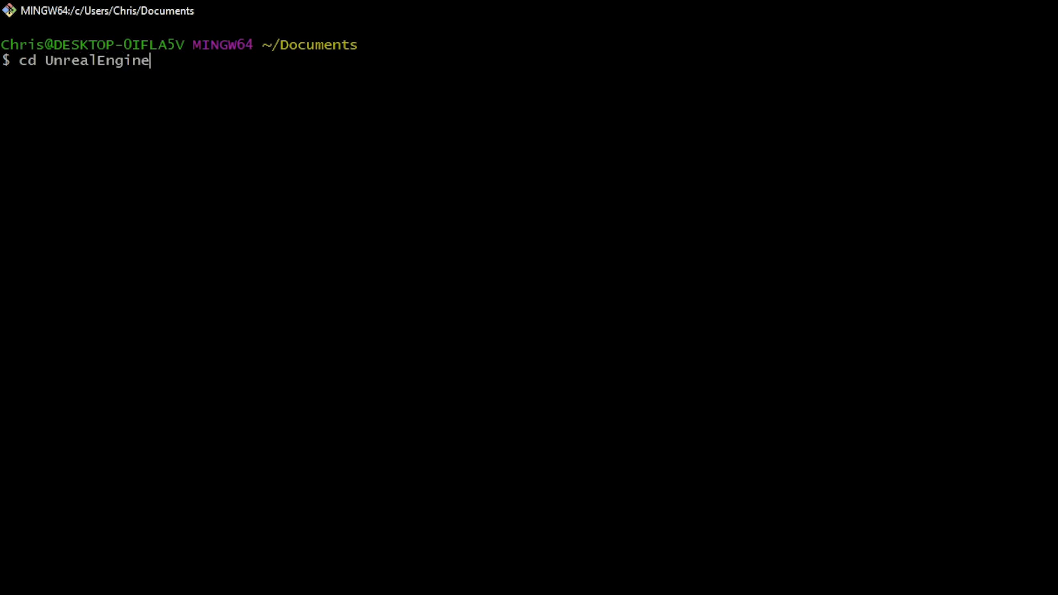
{"action": "key", "text": "Return"}
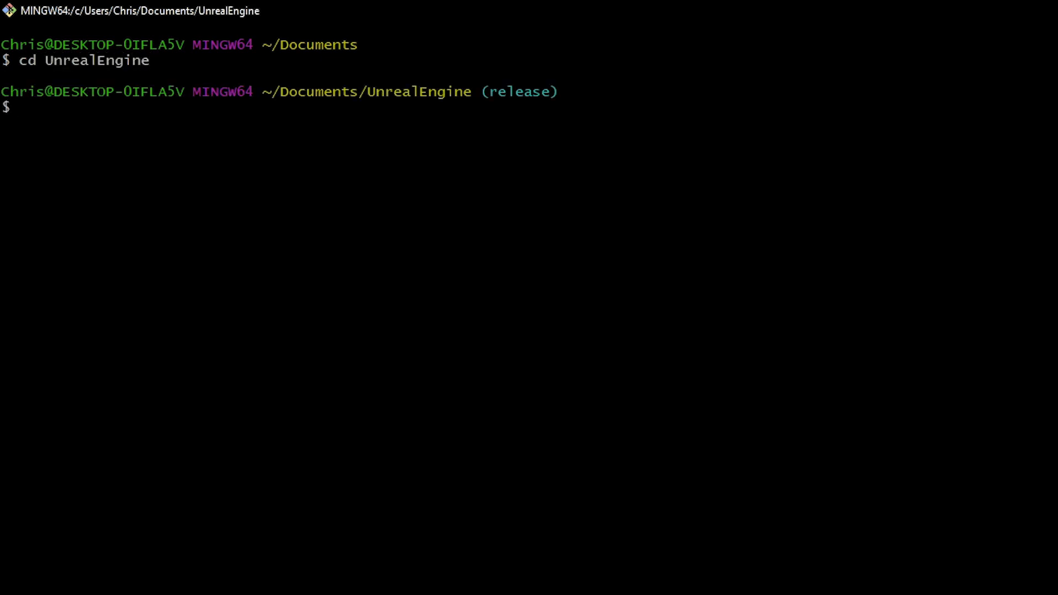
{"action": "type", "text": "ls"}
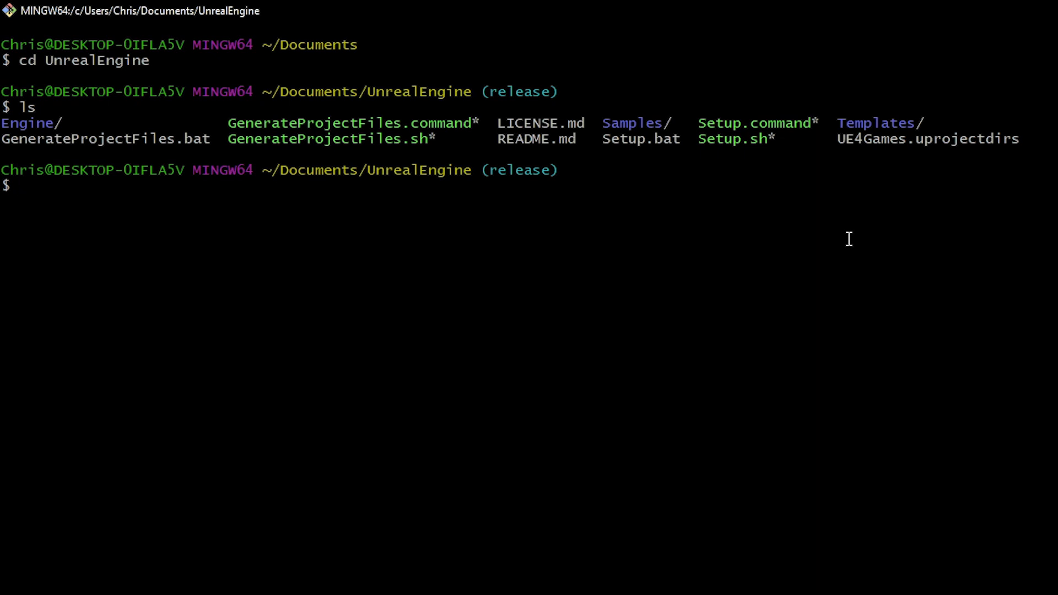
List all branches with git branch -a and page down through the remote branch list.
{"action": "type", "text": "git branch -a"}
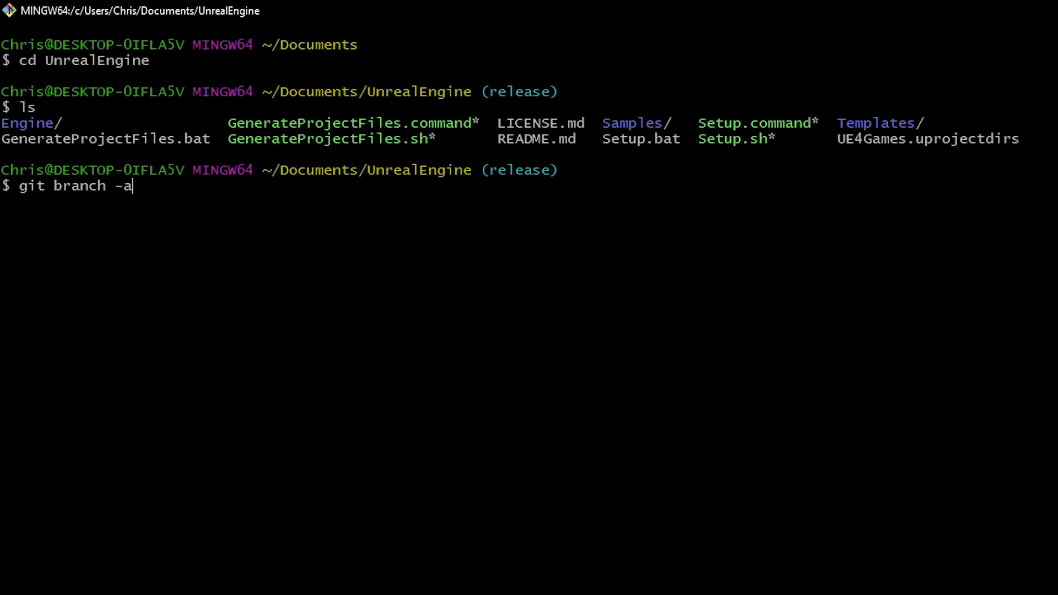
{"action": "key", "text": "Return"}
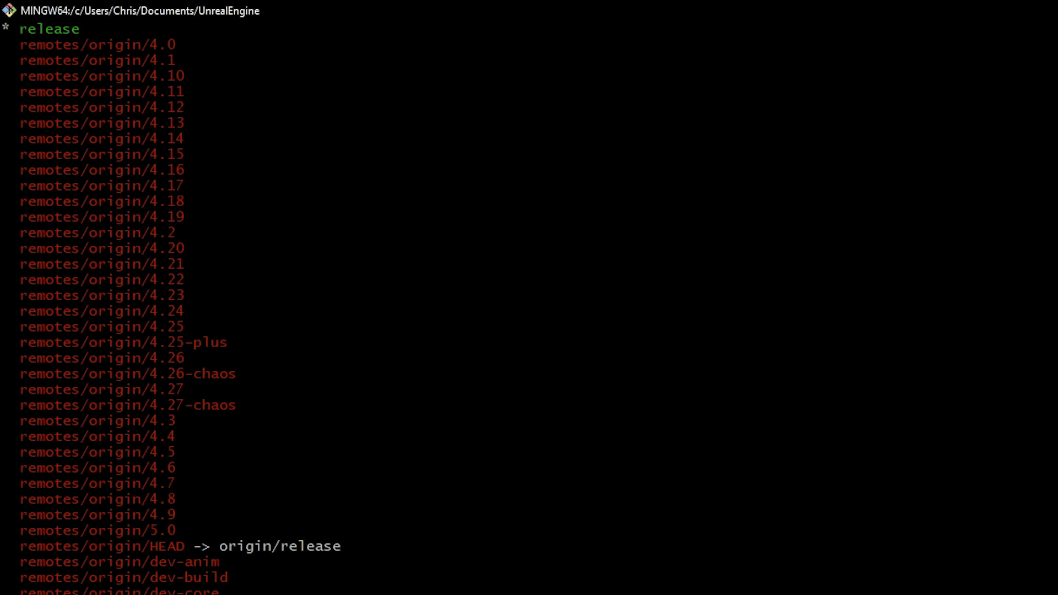
{"action": "scroll", "scroll_direction": "down", "scroll_amount": 3}
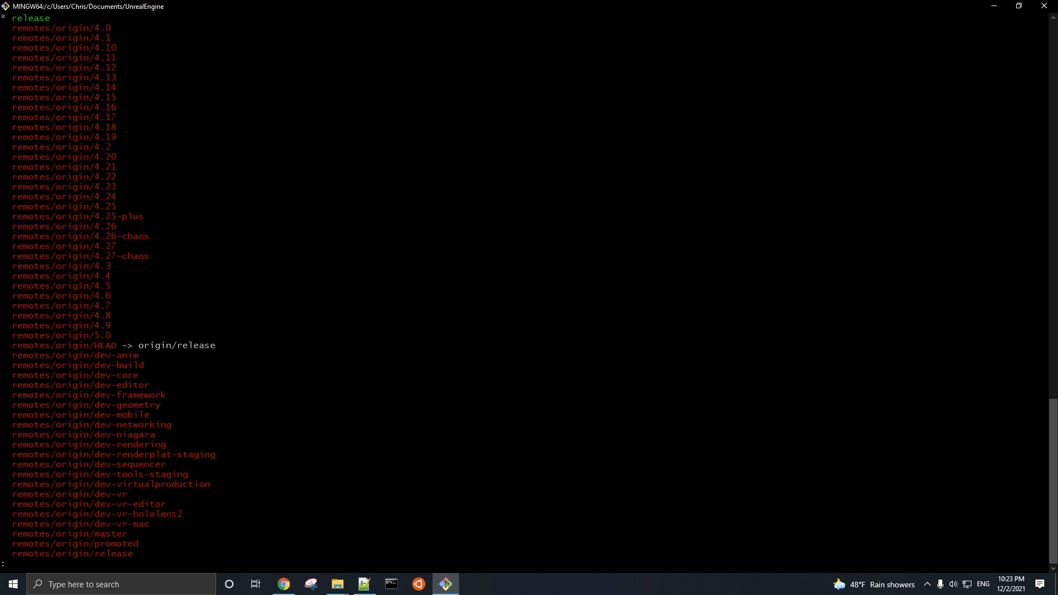
{"action": "scroll", "scroll_direction": "down", "scroll_amount": 3}
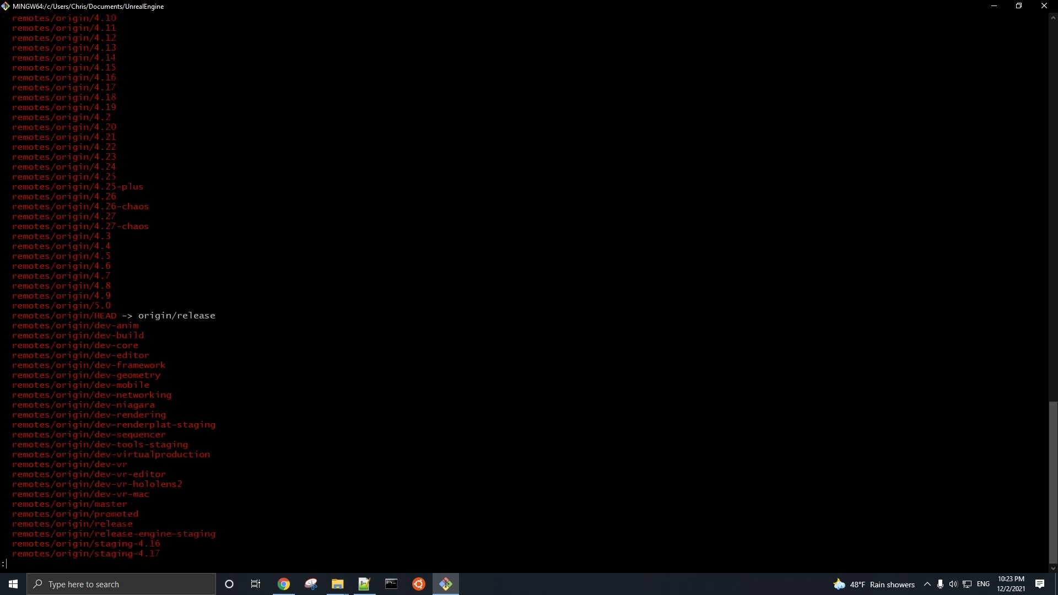
{"action": "scroll", "scroll_direction": "down", "scroll_amount": 3}
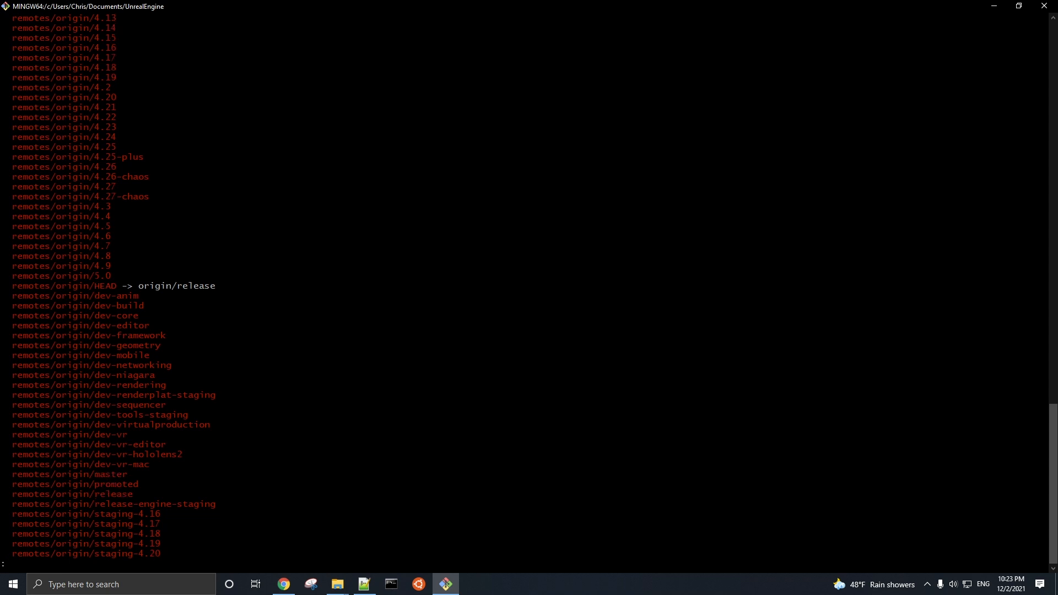
{"action": "scroll", "scroll_direction": "down", "scroll_amount": 3}
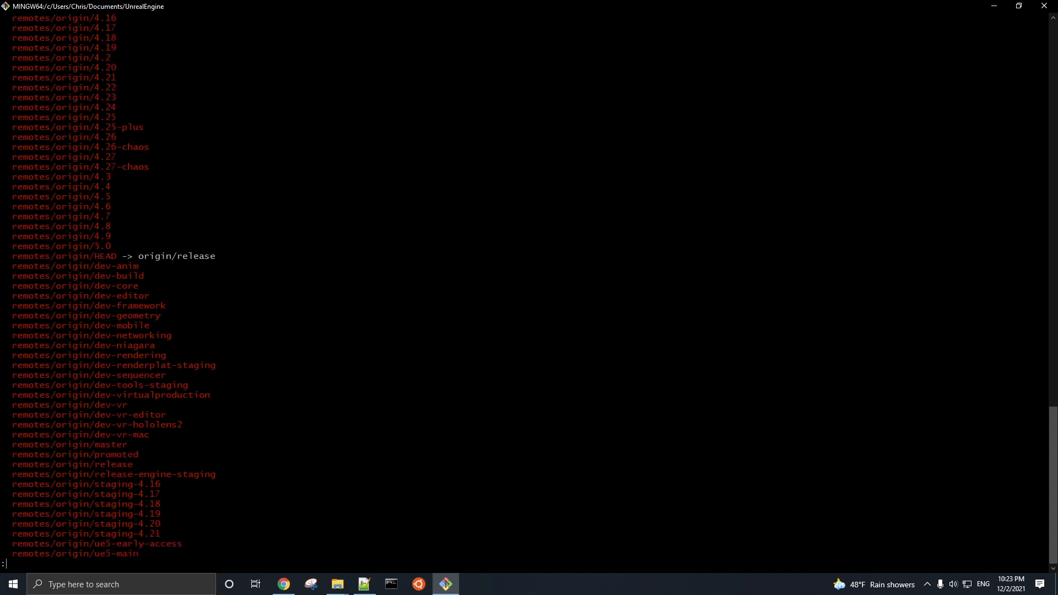
{"action": "scroll", "scroll_direction": "down", "scroll_amount": 3}
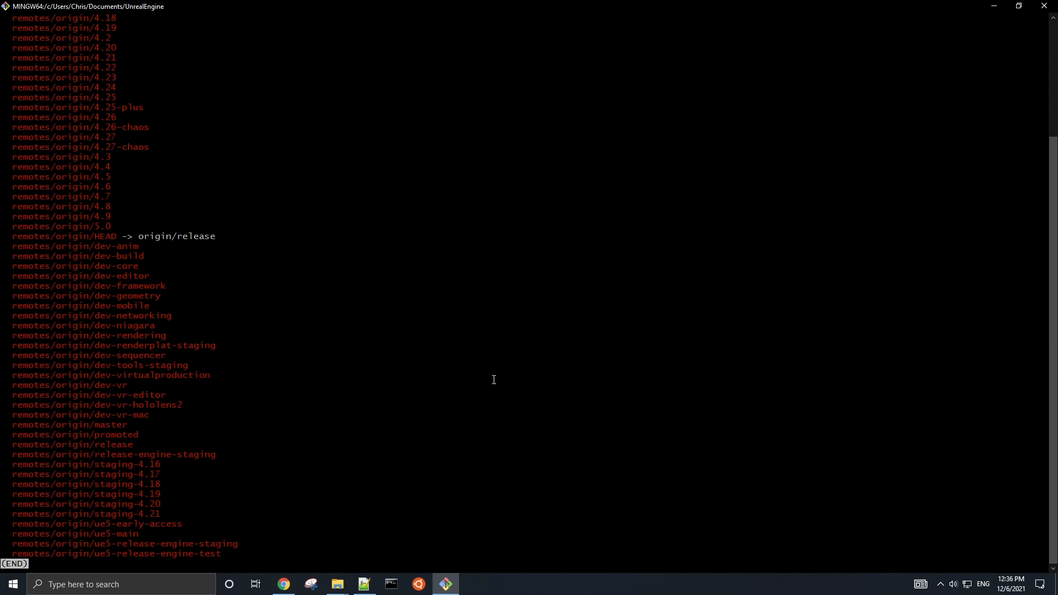
{"action": "left_click", "coordinate": [283, 585]}
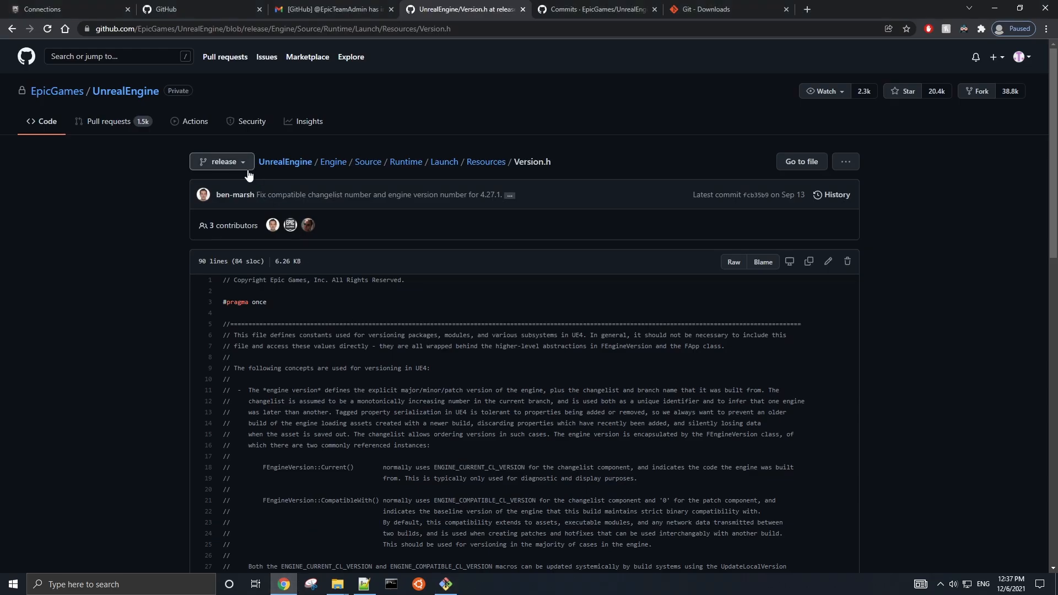
{"action": "left_click", "coordinate": [221, 161]}
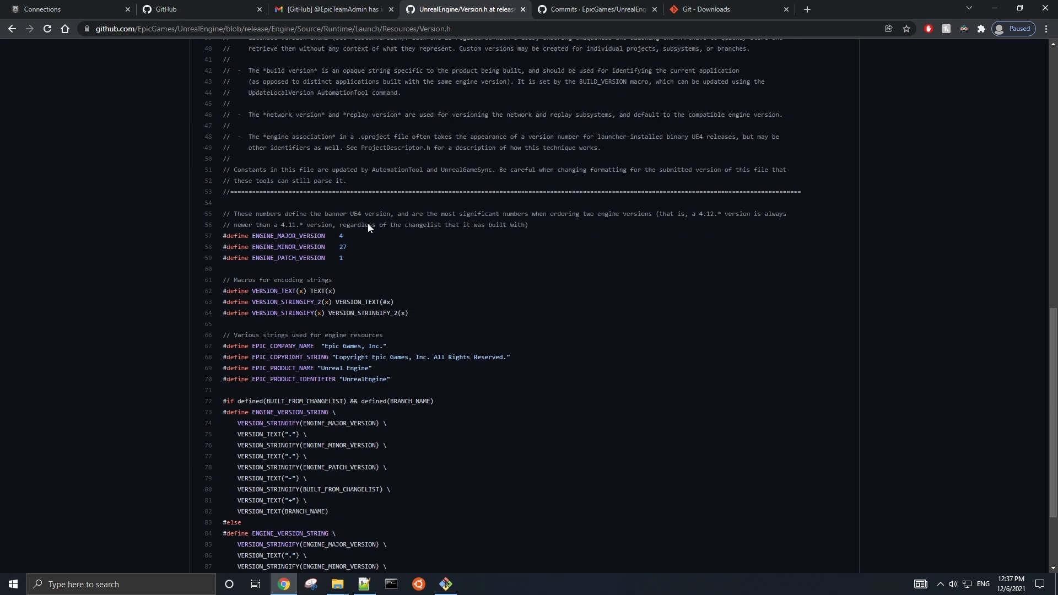
{"action": "mouse_move", "coordinate": [209, 252]}
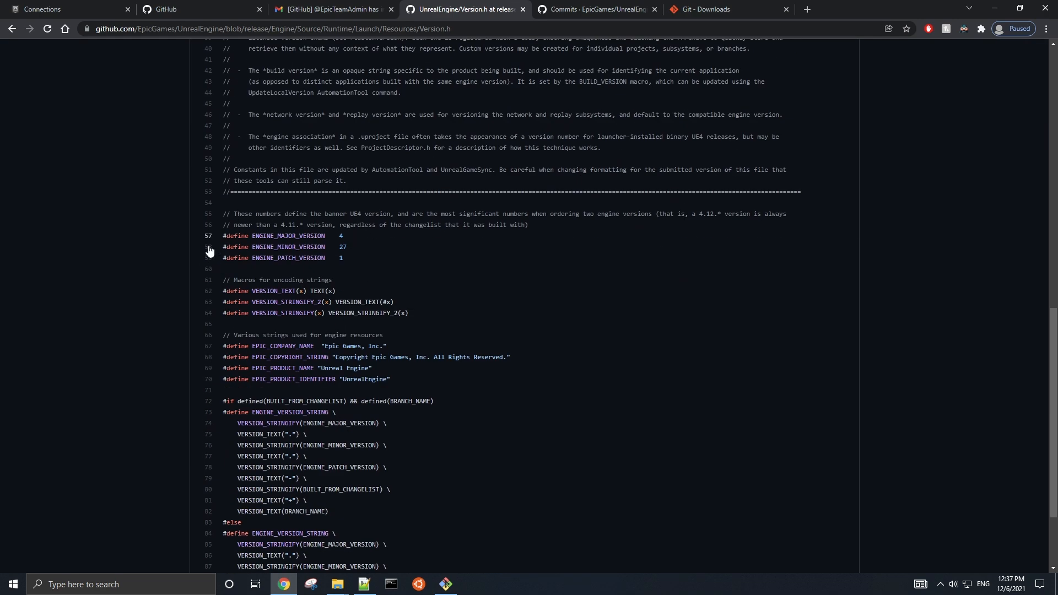
{"action": "mouse_move", "coordinate": [369, 260]}
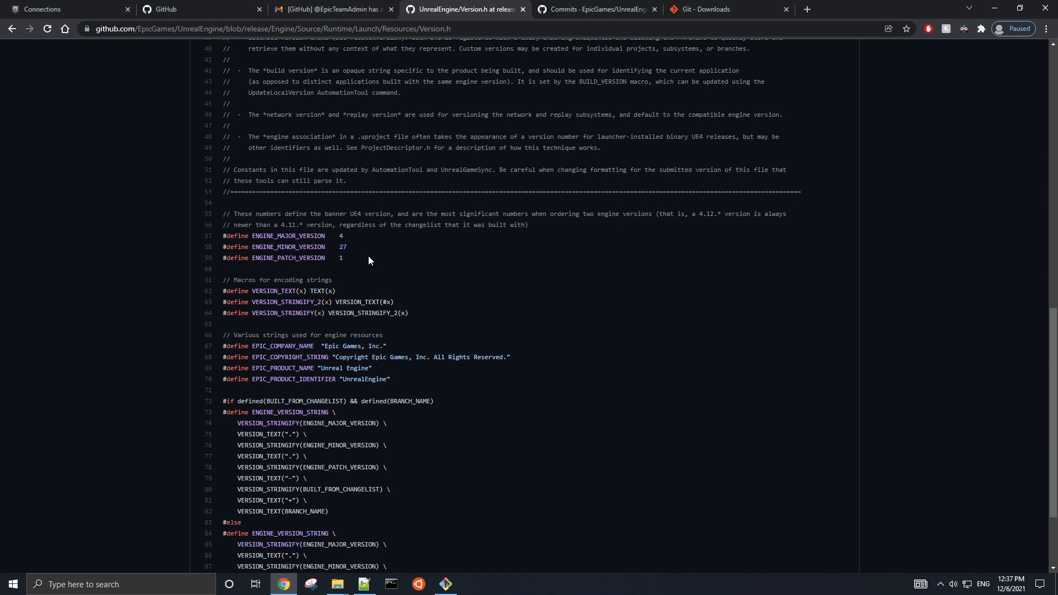
{"action": "mouse_move", "coordinate": [525, 99]}
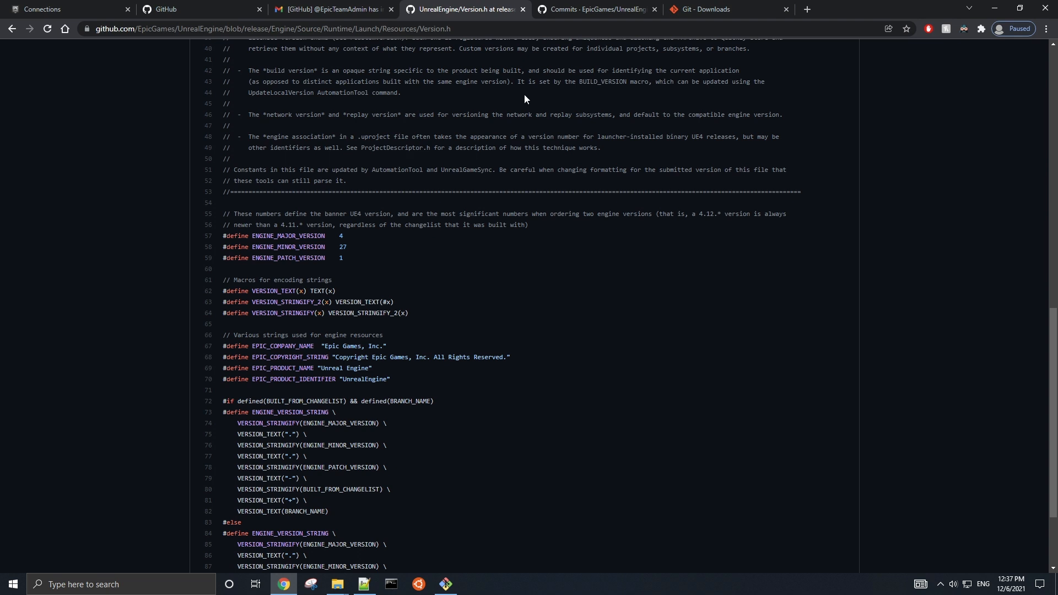
{"action": "left_click", "coordinate": [596, 9]}
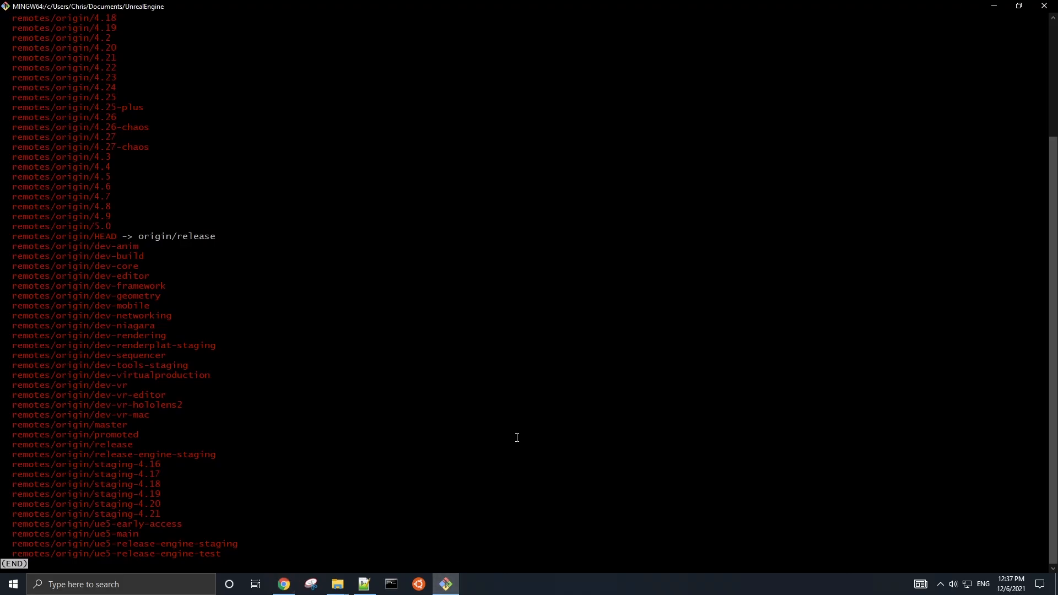
{"action": "mouse_move", "coordinate": [796, 233]}
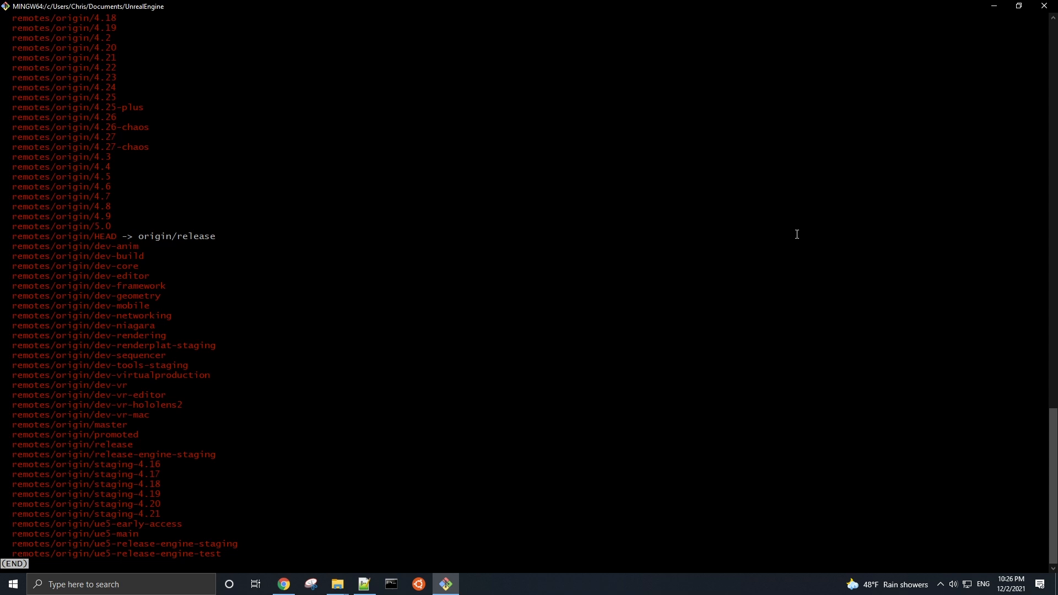
Quit the branch pager and clear the terminal to a fresh prompt on release.
{"action": "key", "text": "q"}
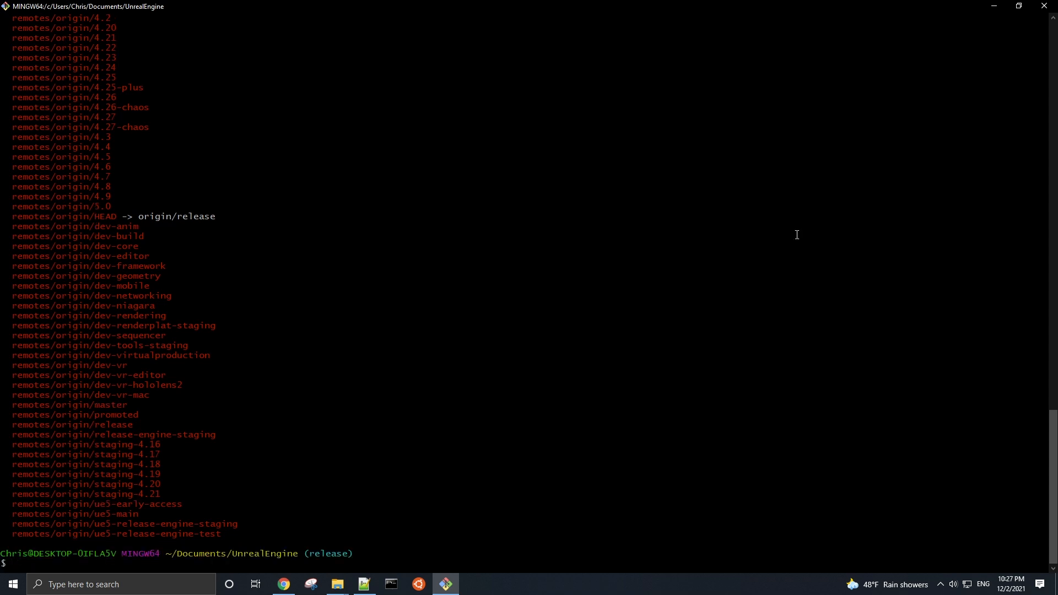
{"action": "type", "text": "clear"}
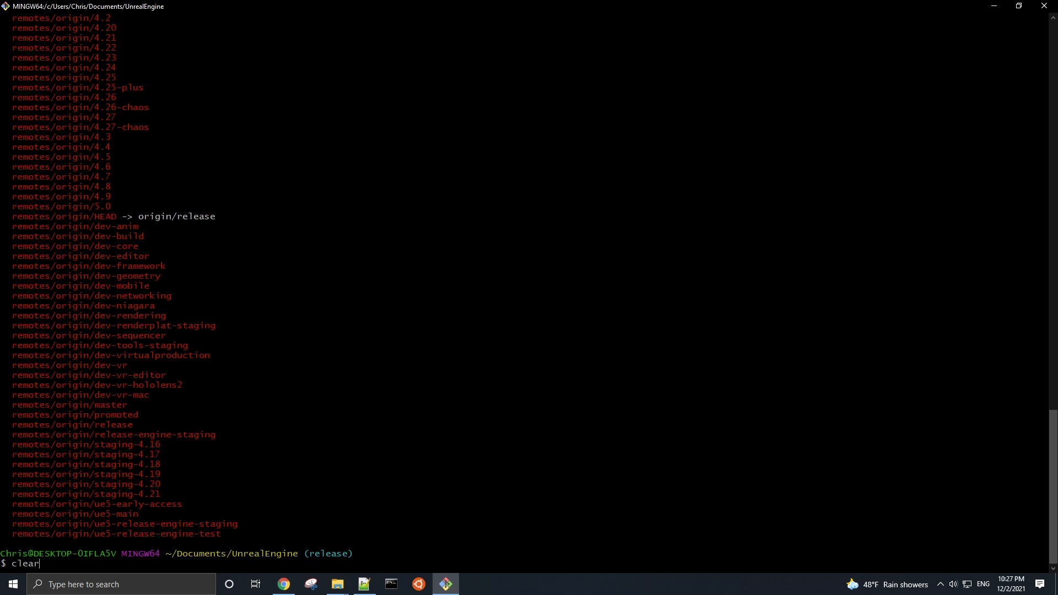
{"action": "key", "text": "Return"}
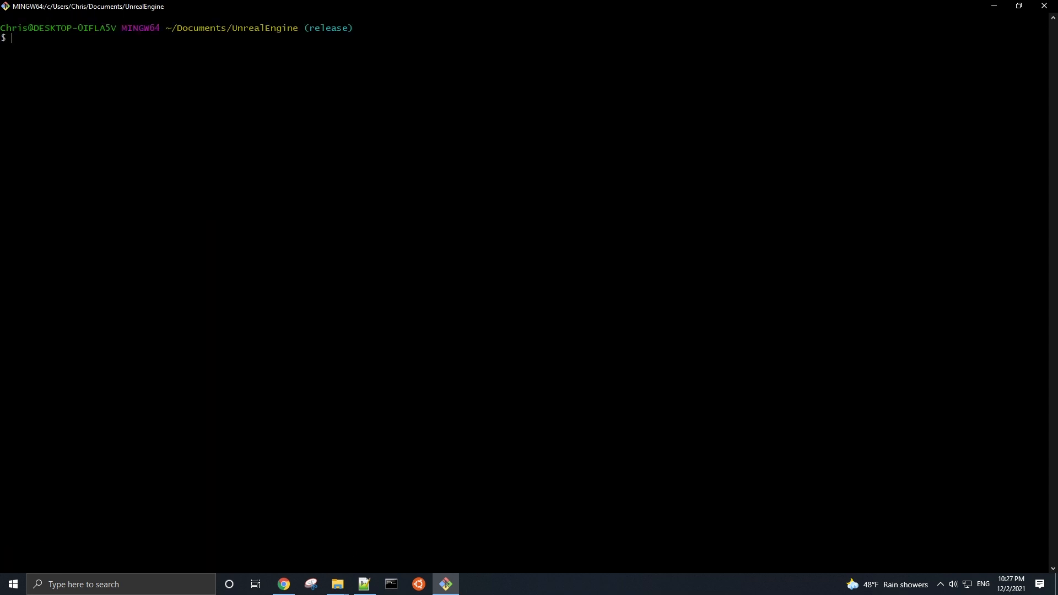
Run git tag and page down through the release tag list up to 4.9.2-release.
{"action": "type", "text": "git"}
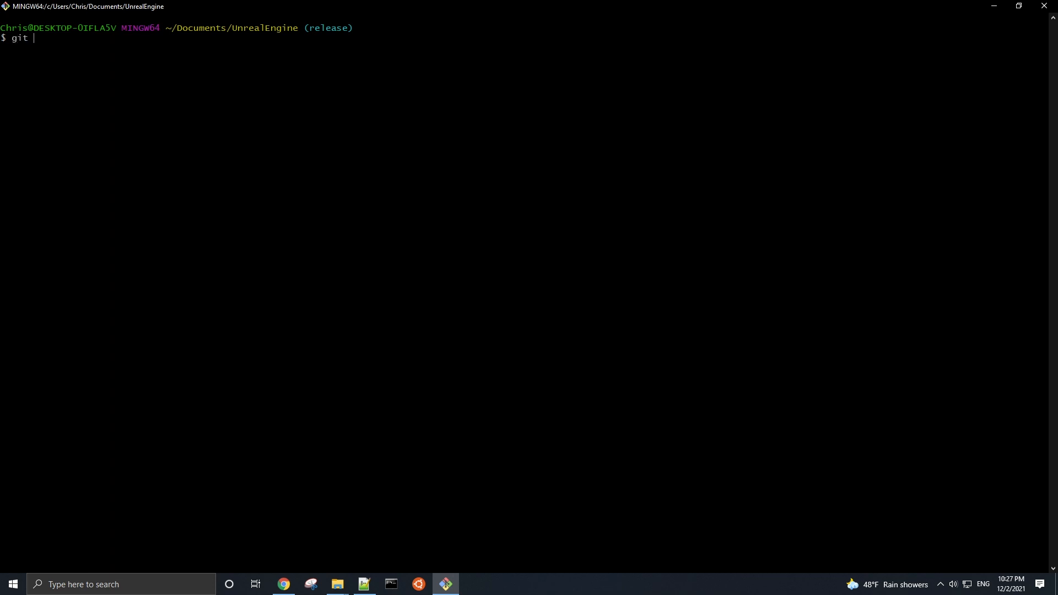
{"action": "type", "text": "tag"}
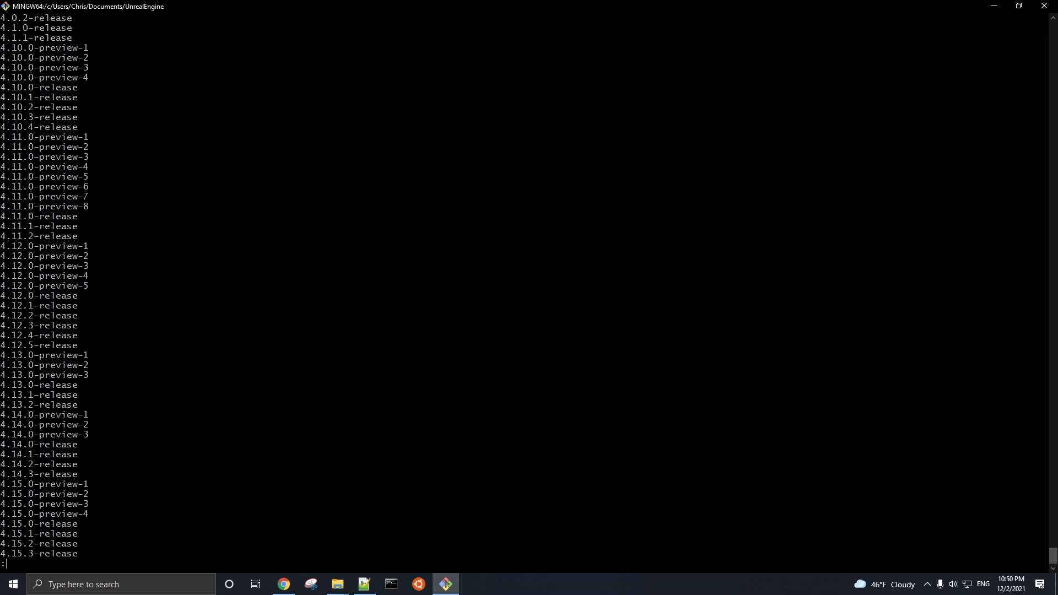
{"action": "scroll", "scroll_direction": "down", "scroll_amount": 3}
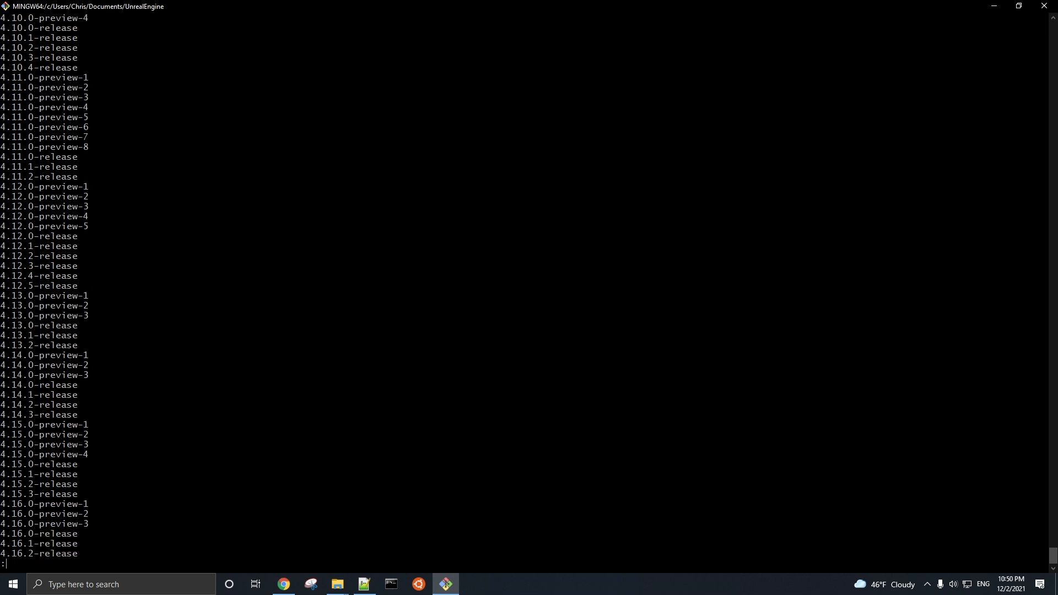
{"action": "scroll", "scroll_direction": "down", "scroll_amount": 3}
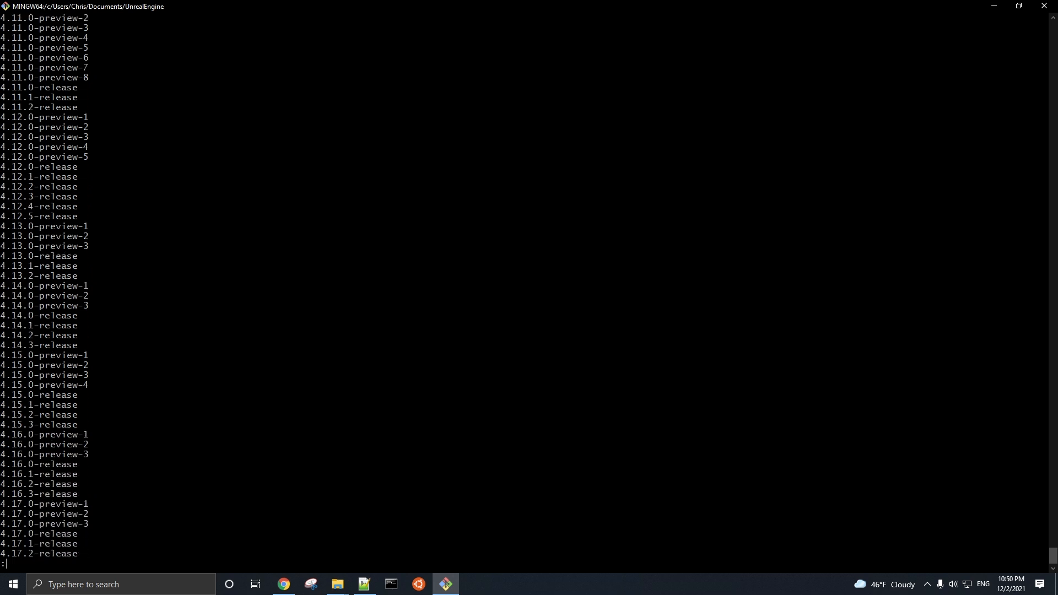
{"action": "scroll", "scroll_direction": "down", "scroll_amount": 3}
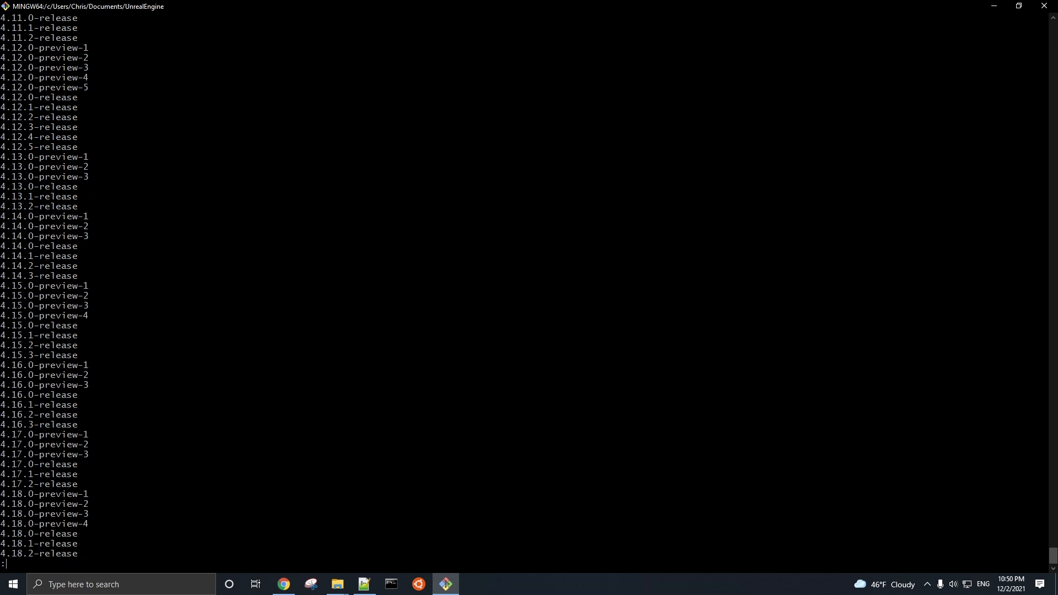
{"action": "scroll", "scroll_direction": "down", "scroll_amount": 3}
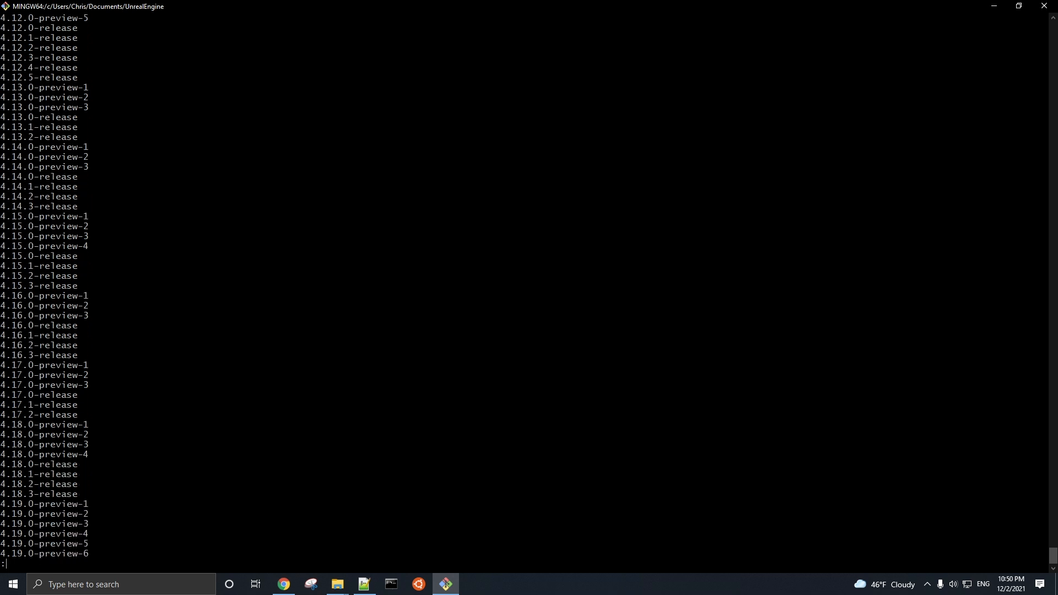
{"action": "scroll", "scroll_direction": "down", "scroll_amount": 3}
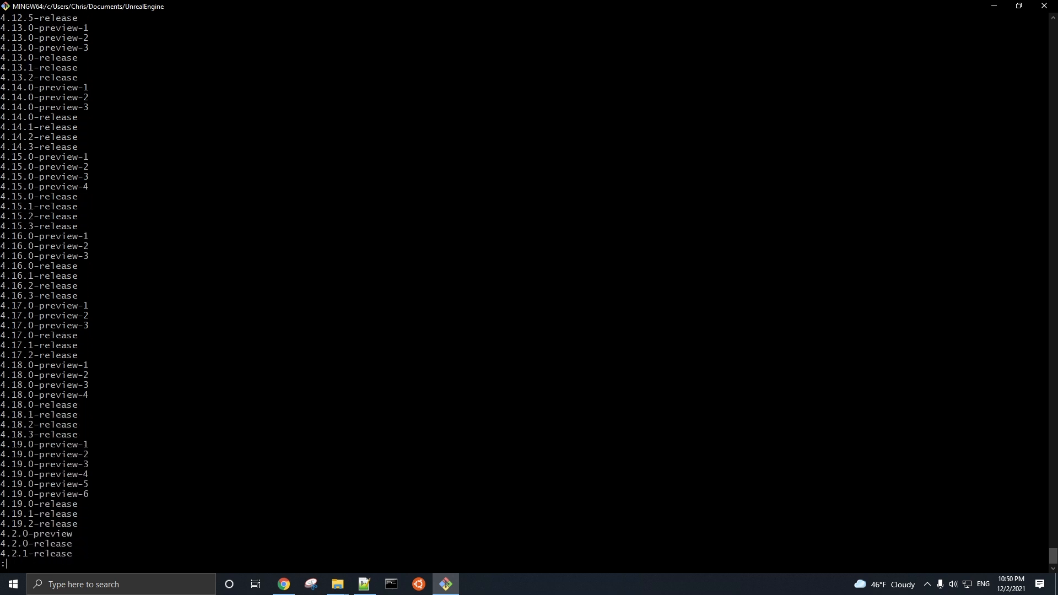
{"action": "scroll", "scroll_direction": "down", "scroll_amount": 3}
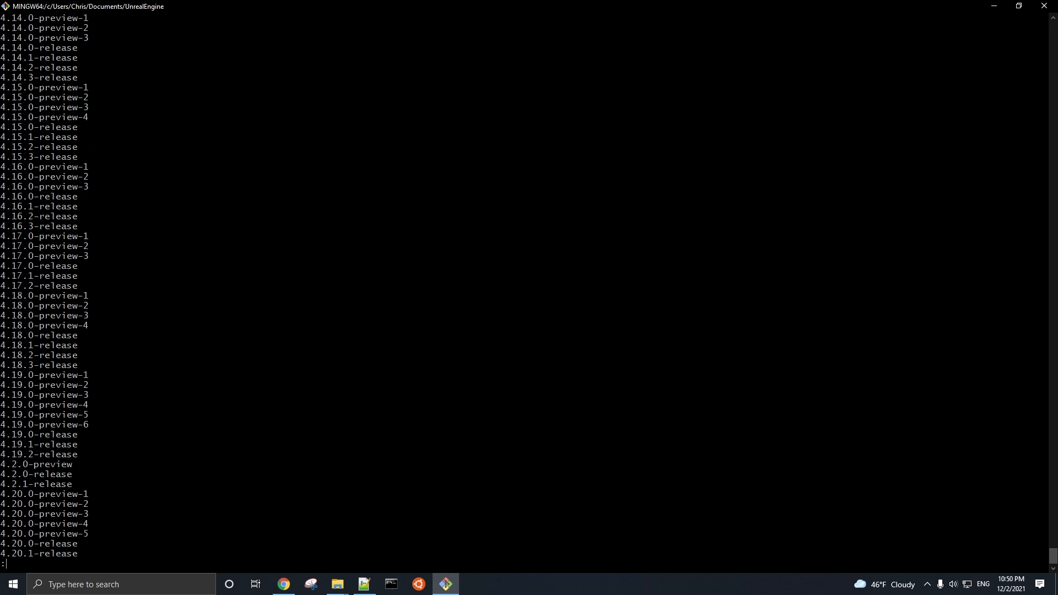
{"action": "scroll", "scroll_direction": "down", "scroll_amount": 3}
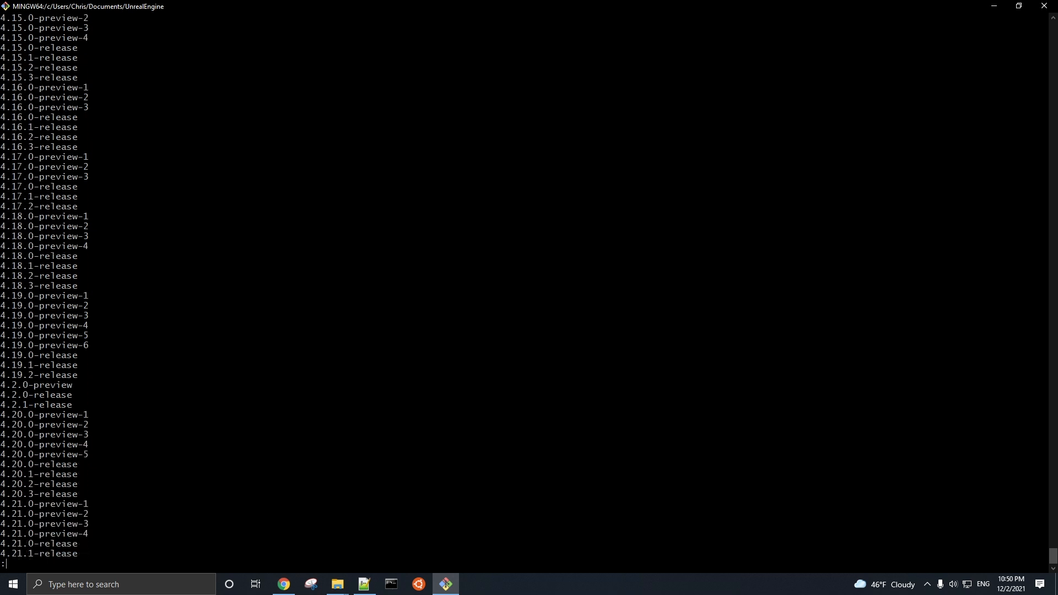
{"action": "scroll", "scroll_direction": "down", "scroll_amount": 3}
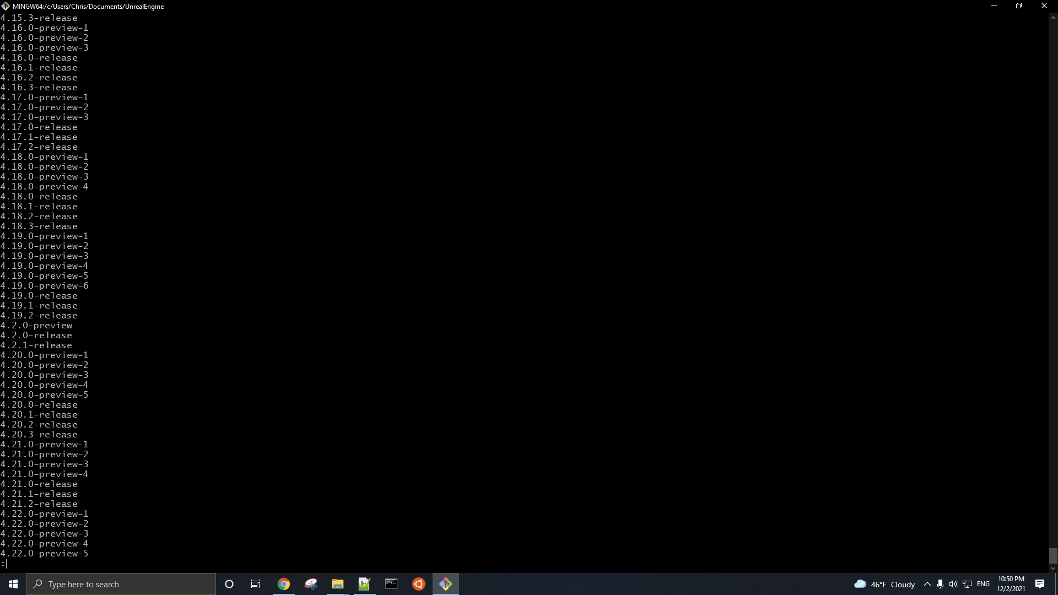
{"action": "scroll", "scroll_direction": "down", "scroll_amount": 3}
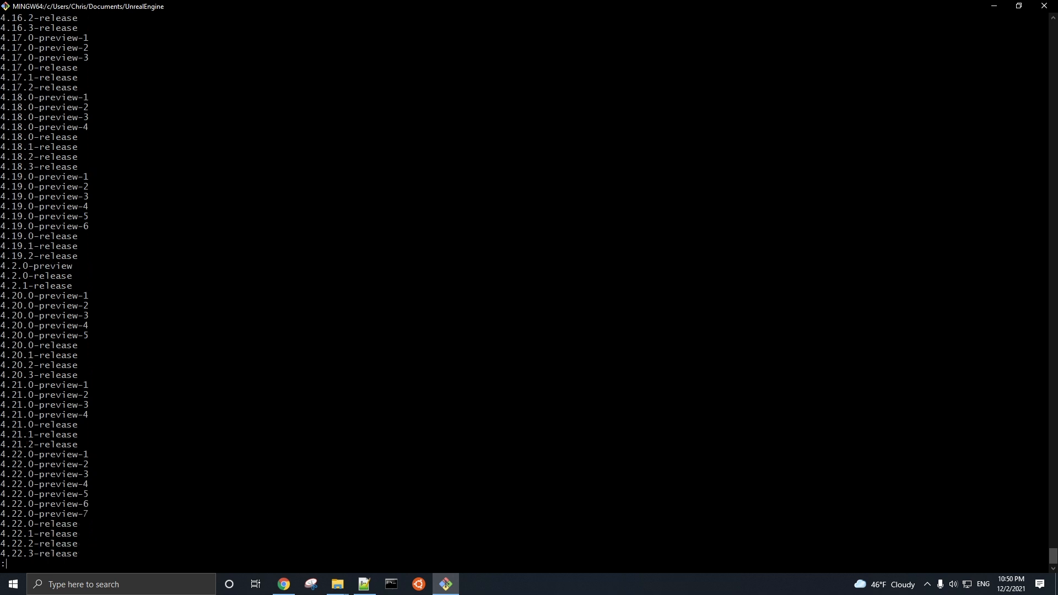
{"action": "scroll", "scroll_direction": "down", "scroll_amount": 3}
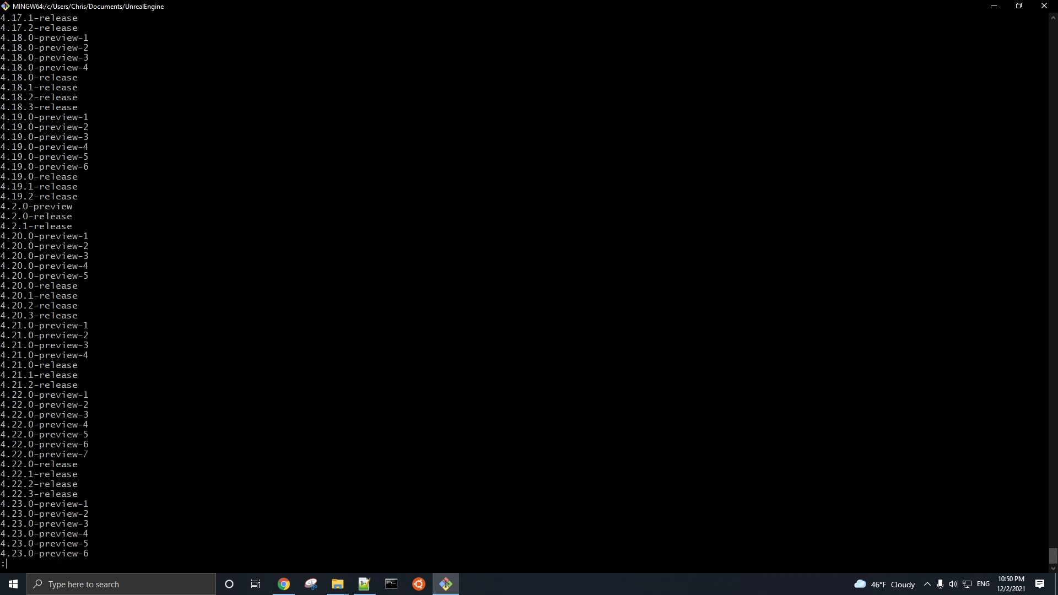
{"action": "scroll", "scroll_direction": "down", "scroll_amount": 3}
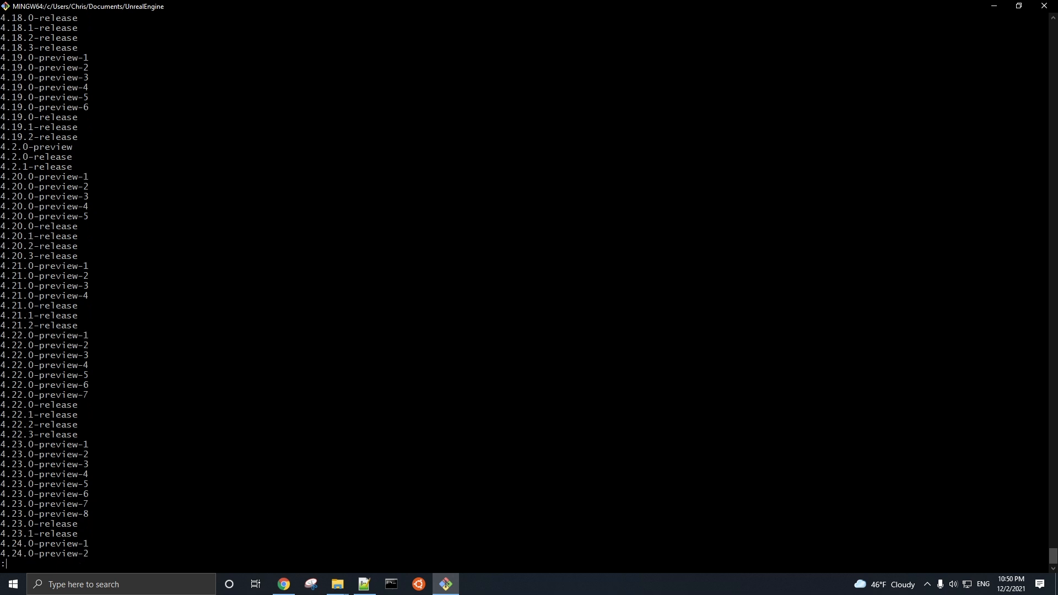
{"action": "scroll", "scroll_direction": "down", "scroll_amount": 3}
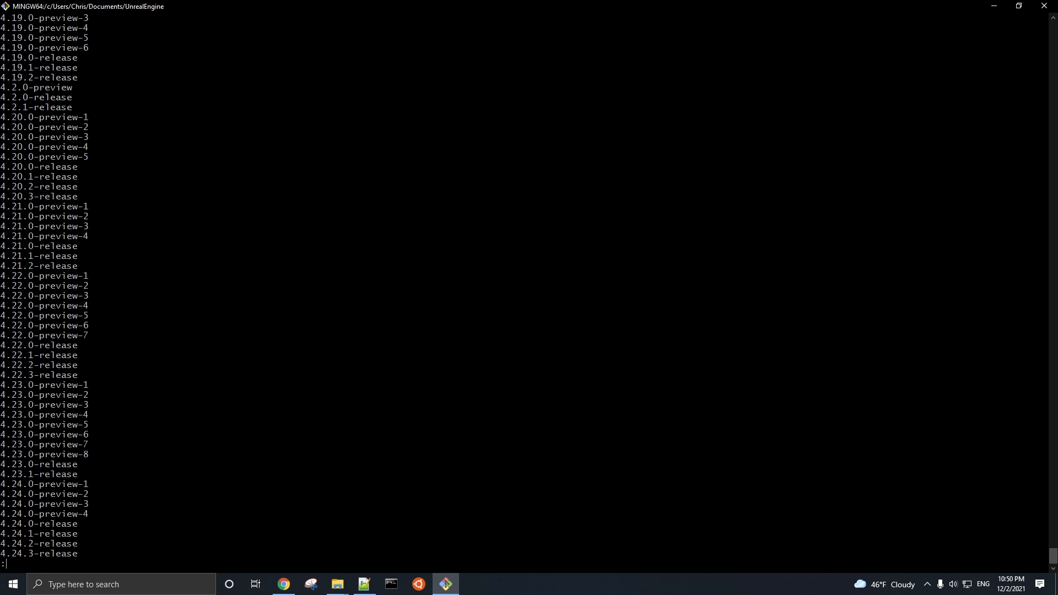
{"action": "scroll", "scroll_direction": "down", "scroll_amount": 3}
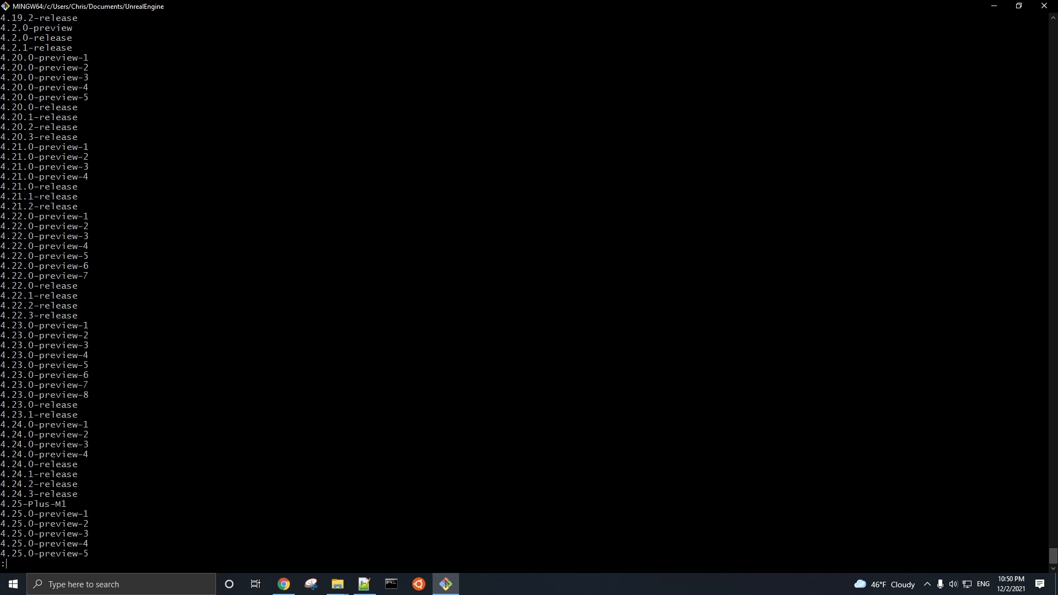
{"action": "scroll", "scroll_direction": "down", "scroll_amount": 3}
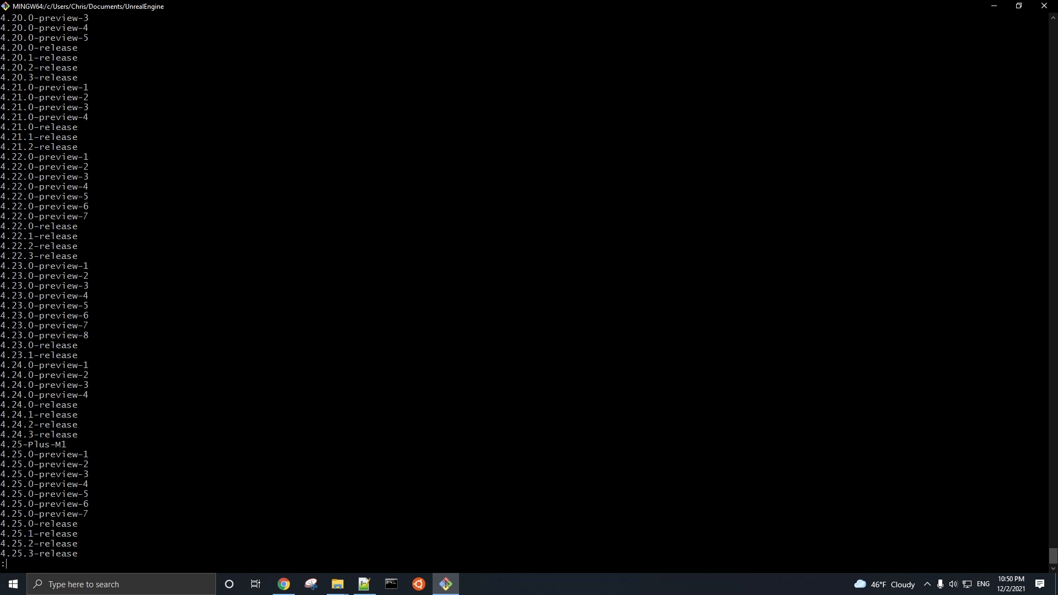
{"action": "scroll", "scroll_direction": "down", "scroll_amount": 3}
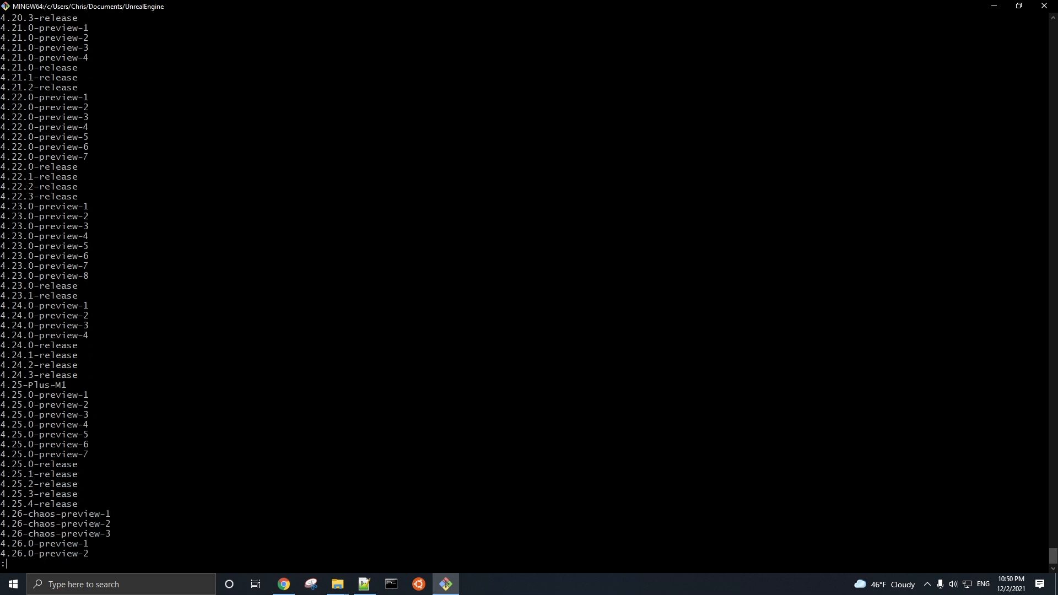
{"action": "scroll", "scroll_direction": "down", "scroll_amount": 3}
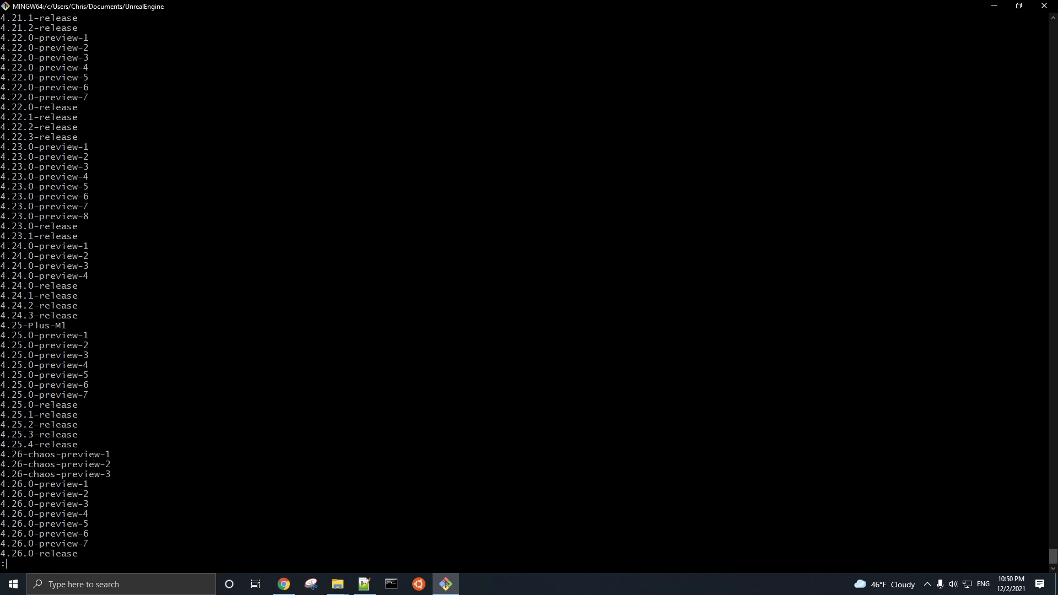
{"action": "scroll", "scroll_direction": "down", "scroll_amount": 3}
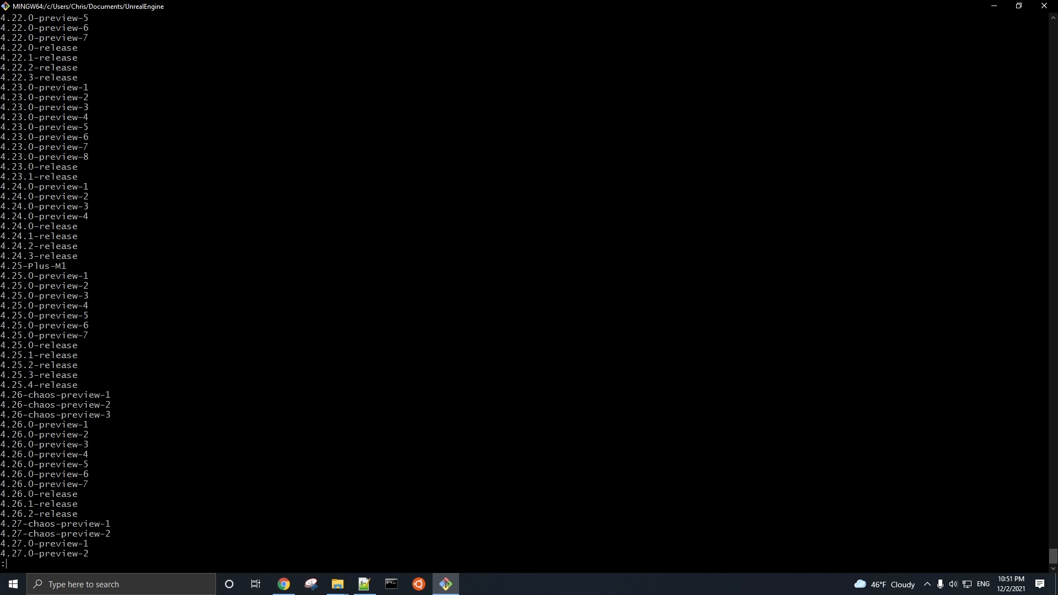
{"action": "scroll", "scroll_direction": "down", "scroll_amount": 3}
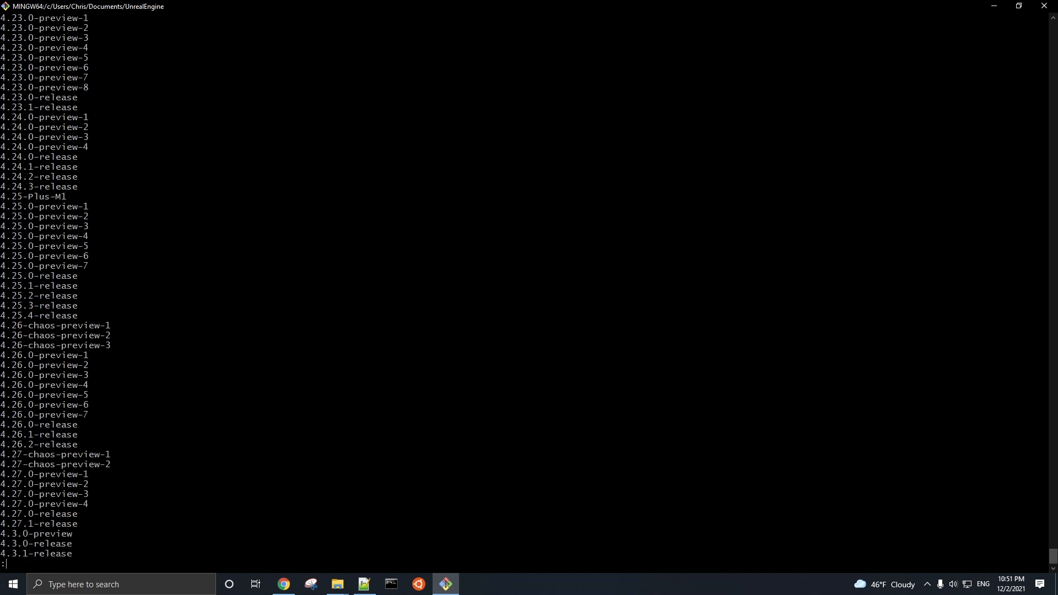
{"action": "scroll", "scroll_direction": "down", "scroll_amount": 3}
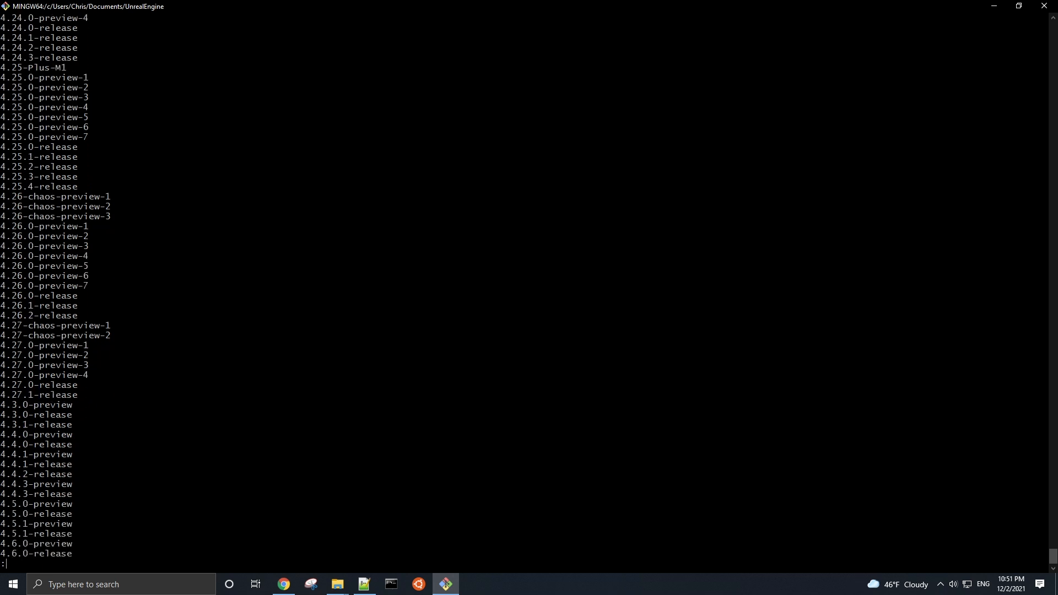
{"action": "scroll", "scroll_direction": "down", "scroll_amount": 3}
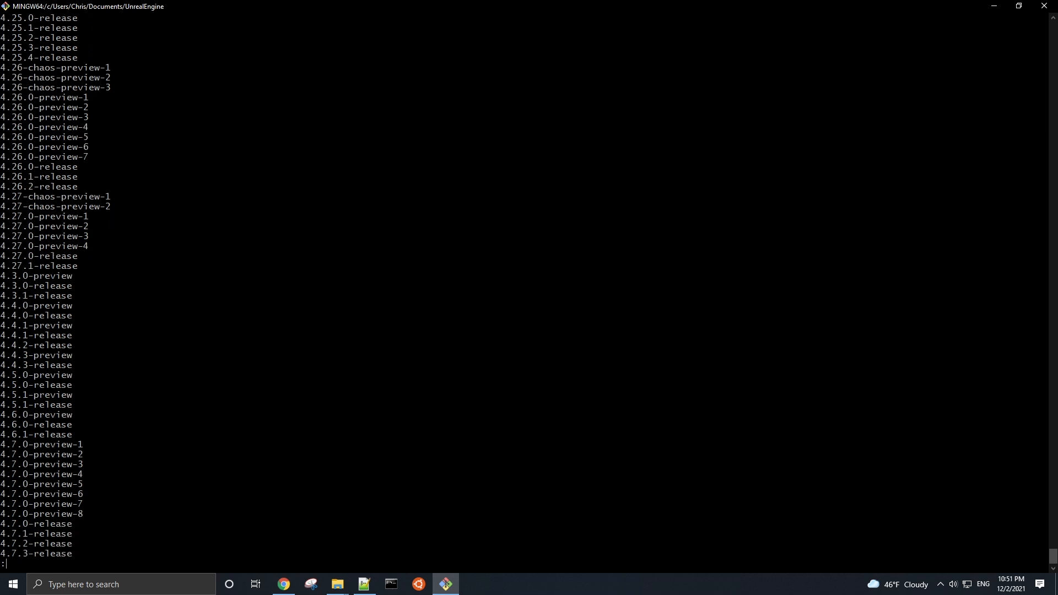
{"action": "scroll", "scroll_direction": "down", "scroll_amount": 3}
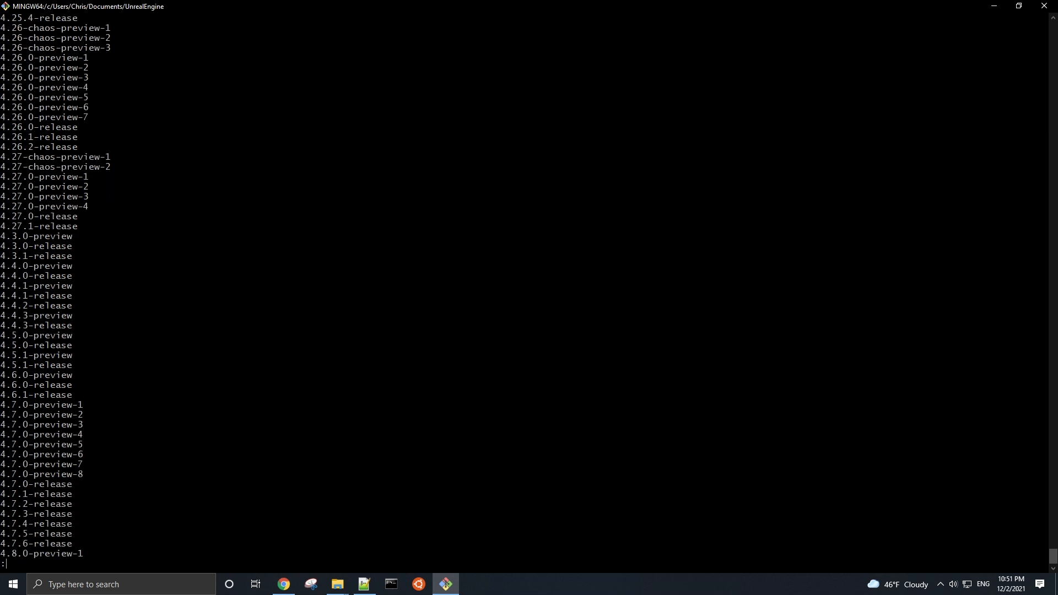
{"action": "scroll", "scroll_direction": "down", "scroll_amount": 3}
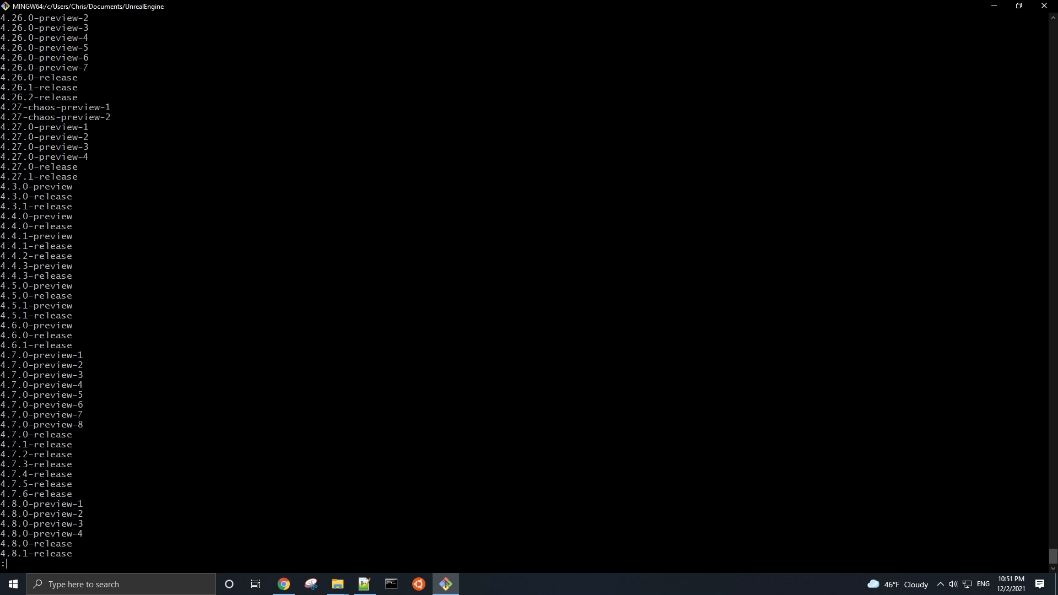
{"action": "scroll", "scroll_direction": "down", "scroll_amount": 3}
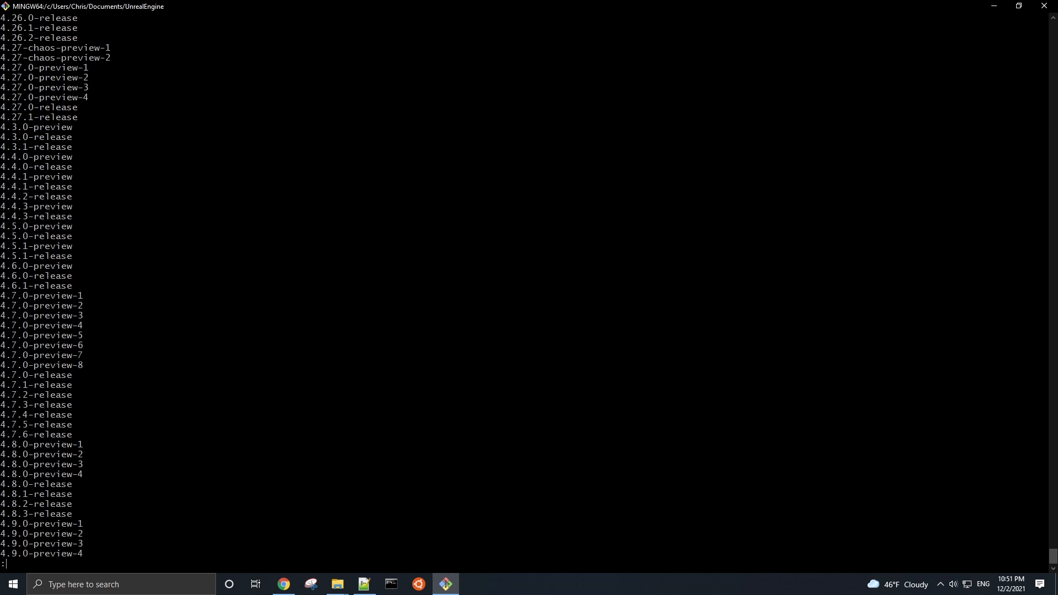
{"action": "scroll", "scroll_direction": "down", "scroll_amount": 3}
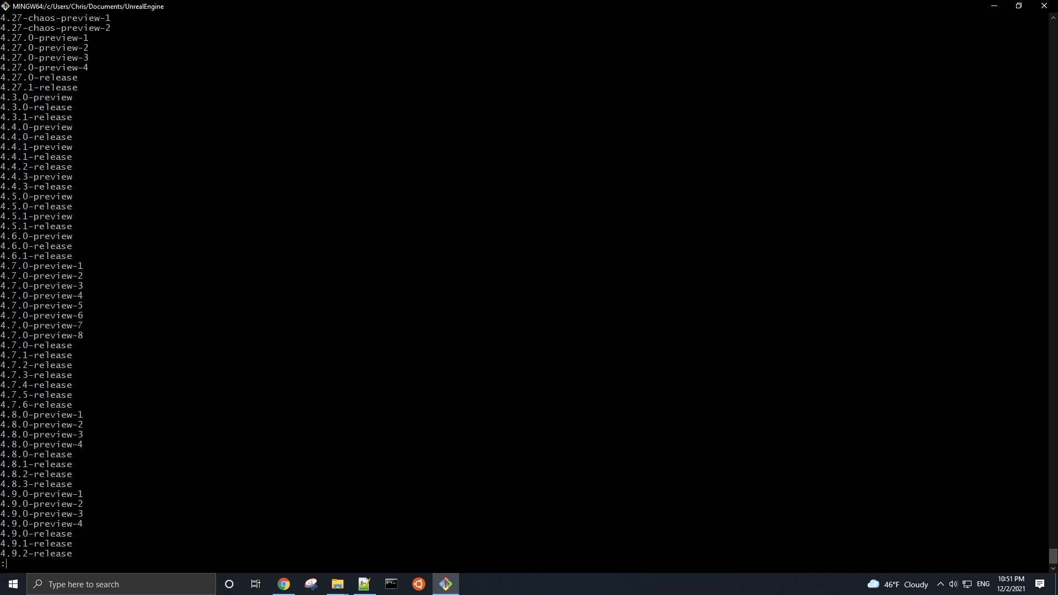
{"action": "scroll", "scroll_direction": "down", "scroll_amount": 3}
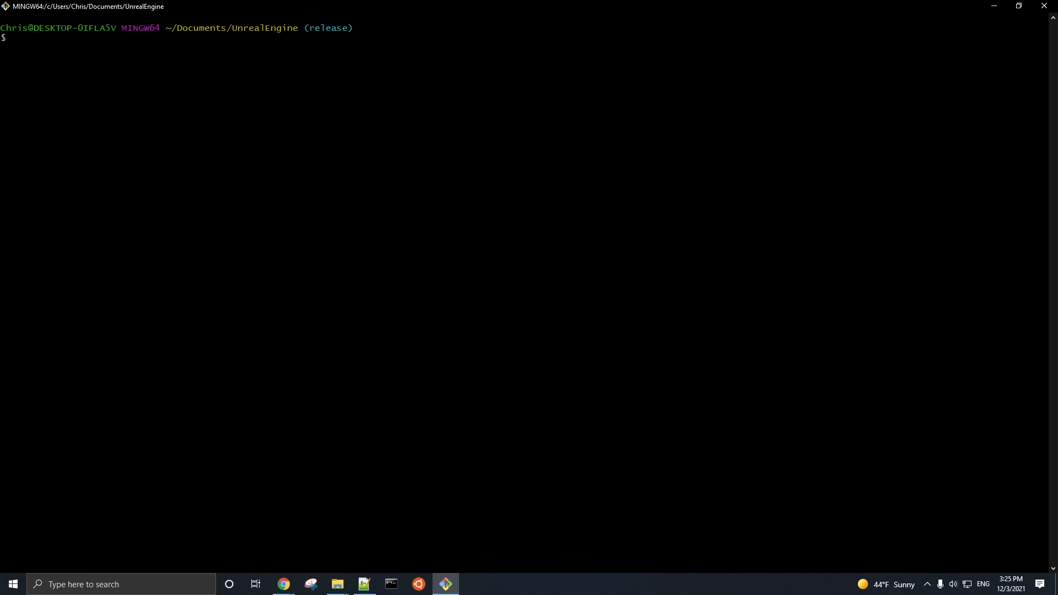
Switch the UnrealEngine clone to the 5.0 branch with git checkout 5.0, then return to the browser.
{"action": "type", "text": "git check"}
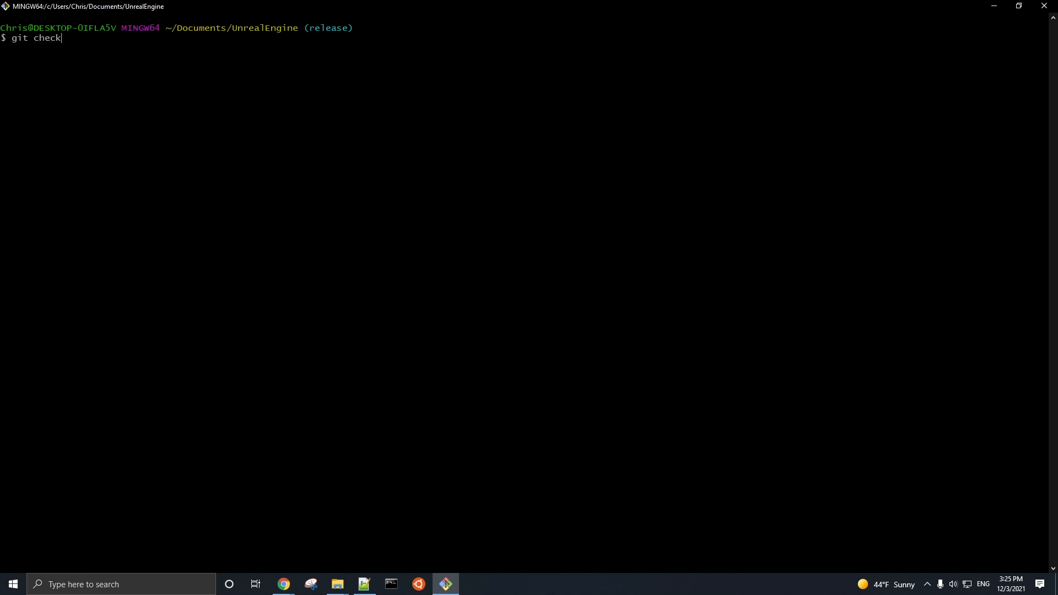
{"action": "type", "text": "out"}
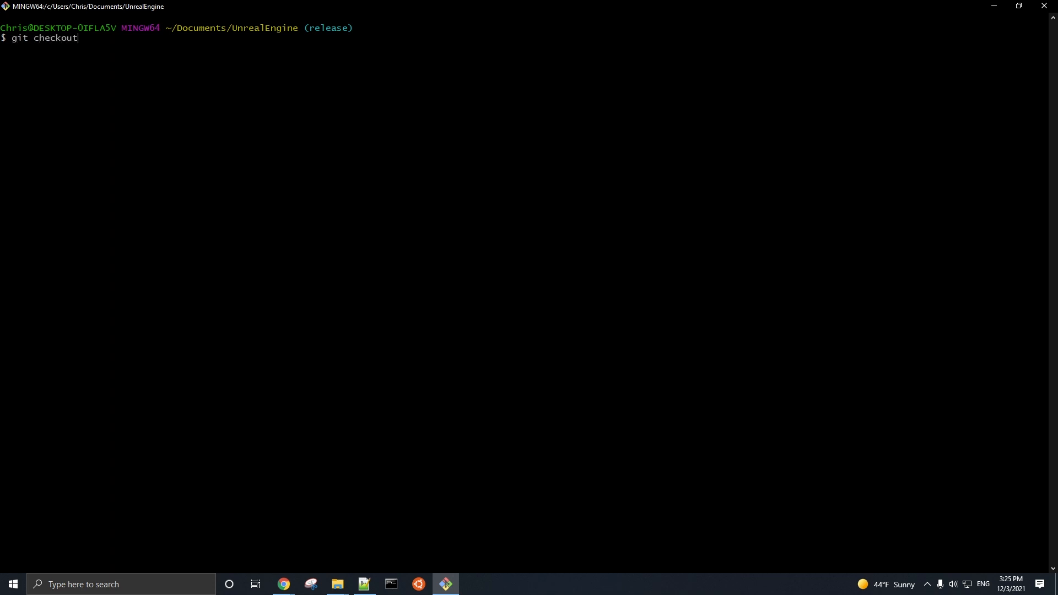
{"action": "type", "text": "5.0"}
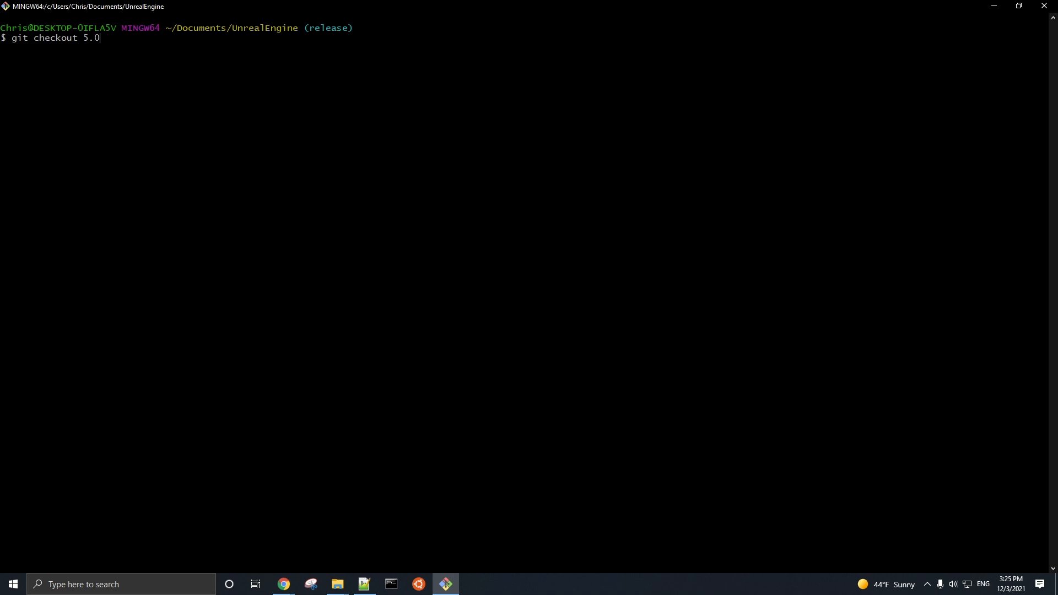
{"action": "key", "text": "Return"}
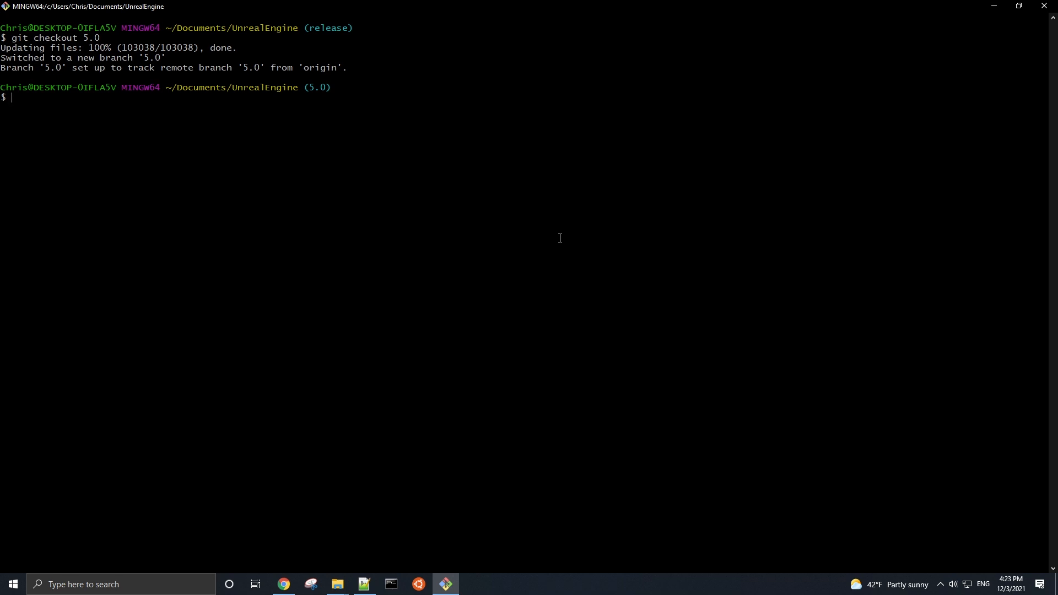
{"action": "left_click", "coordinate": [283, 584]}
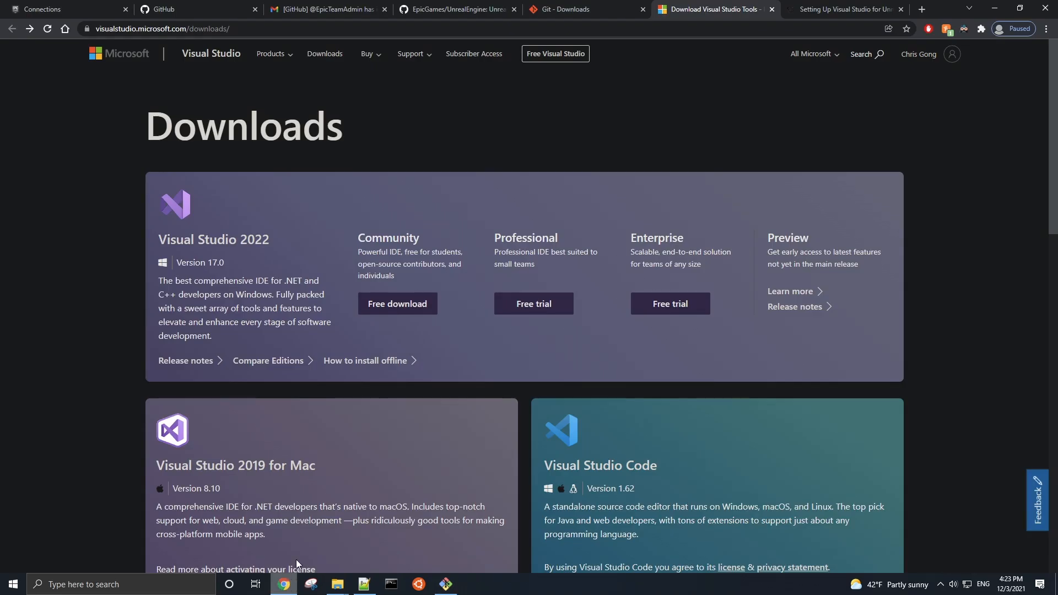
{"action": "mouse_move", "coordinate": [455, 361]}
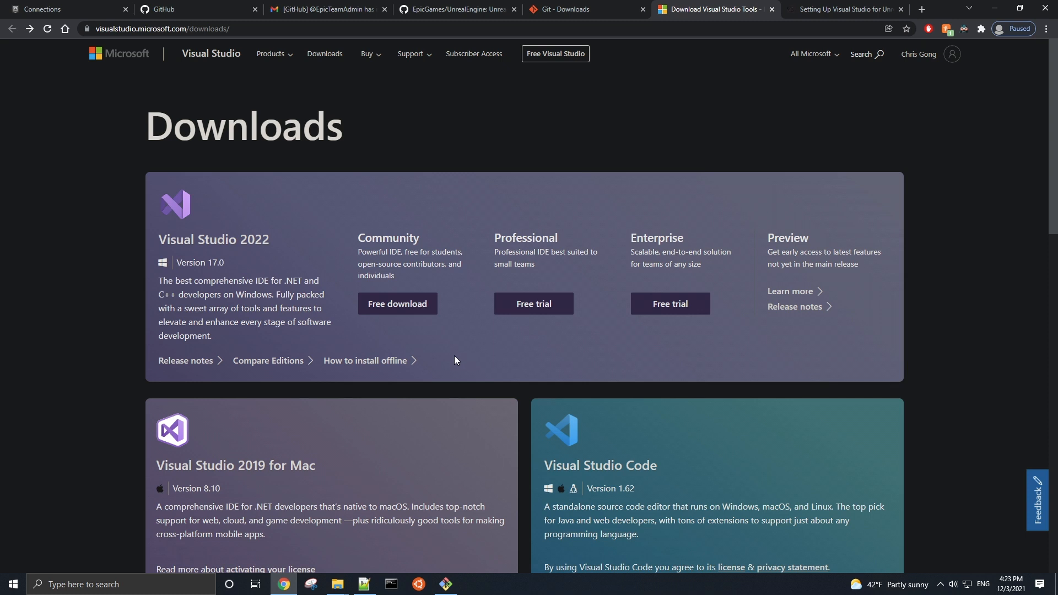
{"action": "mouse_move", "coordinate": [399, 304]}
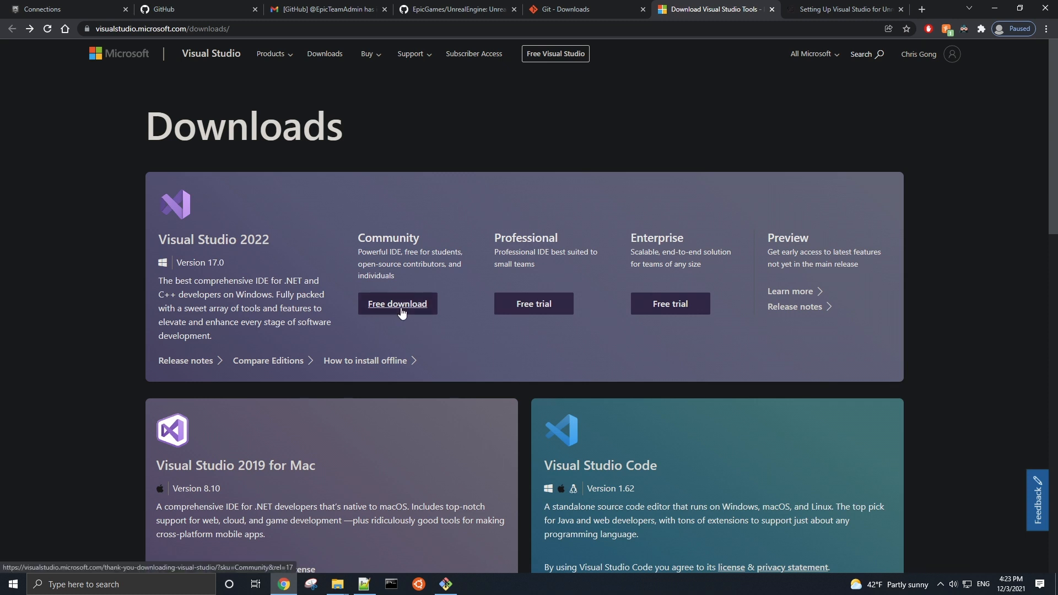
{"action": "mouse_move", "coordinate": [387, 323]}
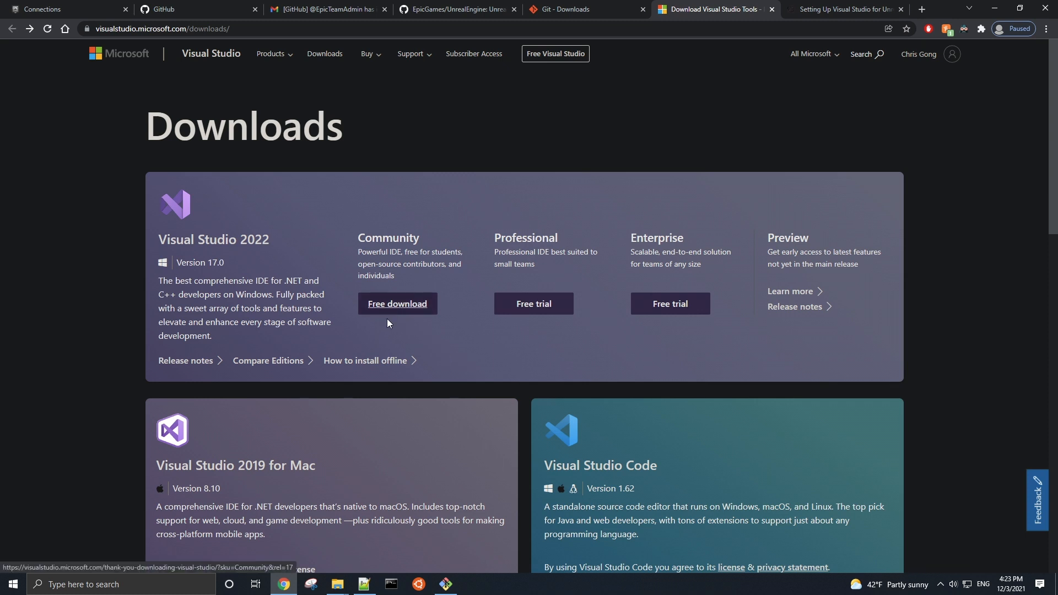
Reach the Visual Studio 2019 downloads via Older Downloads and the 2019 section.
{"action": "scroll", "scroll_direction": "down", "scroll_amount": 3}
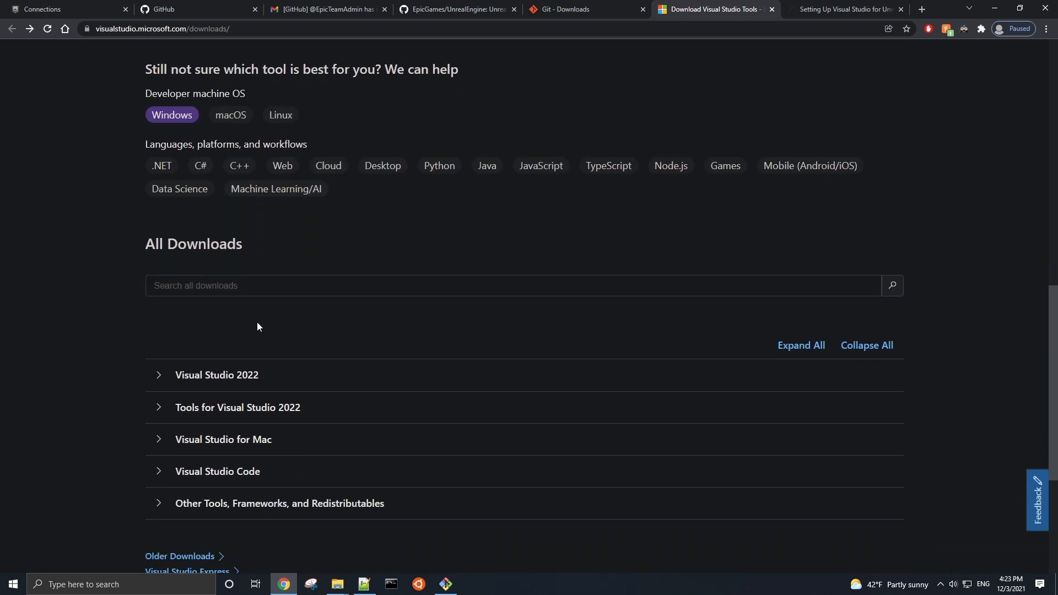
{"action": "scroll", "scroll_direction": "down", "scroll_amount": 3}
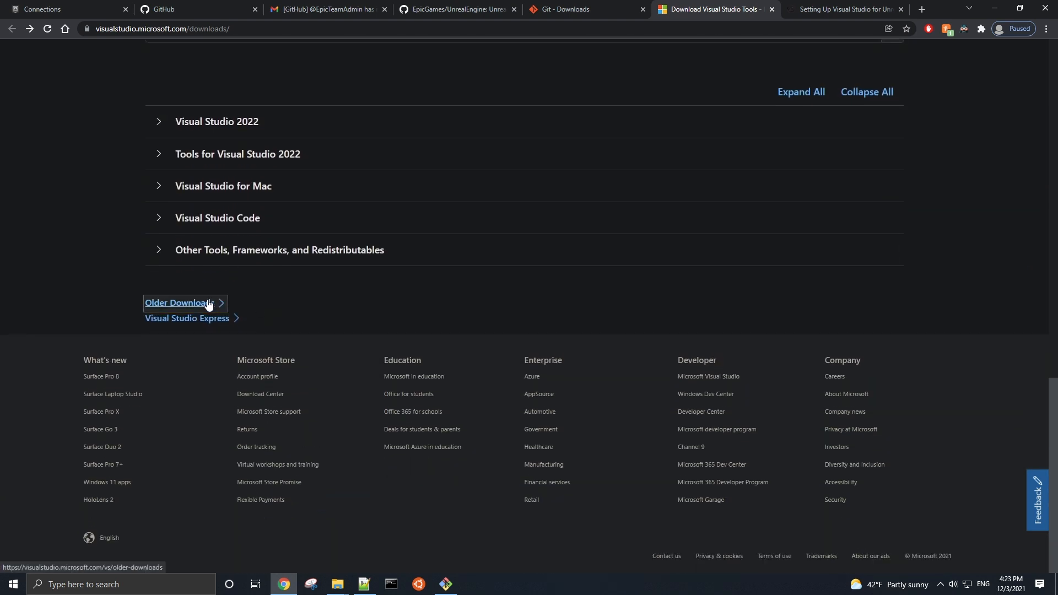
{"action": "left_click", "coordinate": [179, 302]}
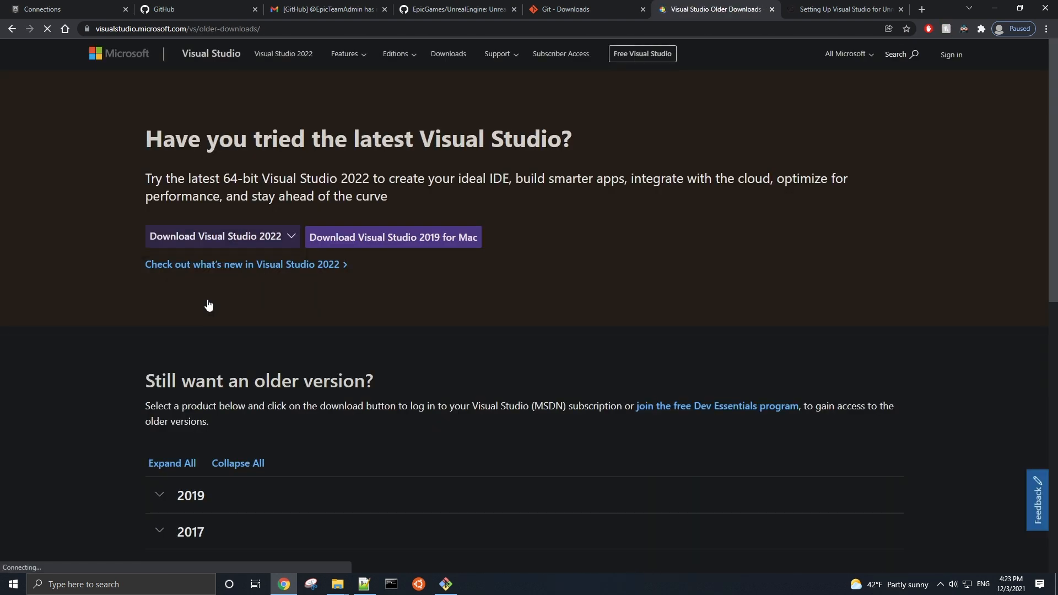
{"action": "scroll", "scroll_direction": "down", "scroll_amount": 3}
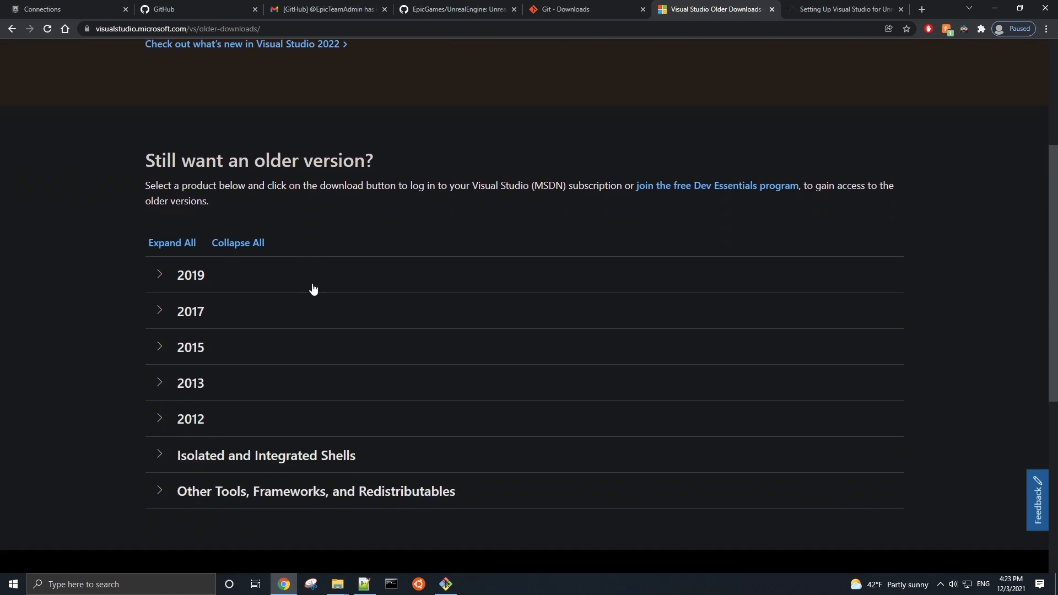
{"action": "left_click", "coordinate": [191, 274]}
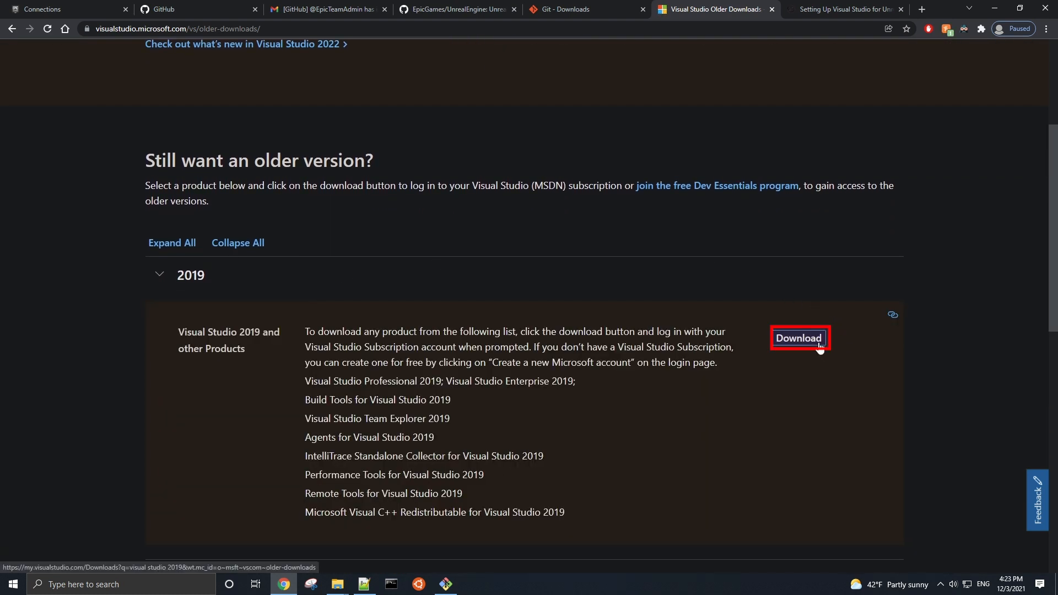
{"action": "left_click", "coordinate": [800, 339]}
{"action": "type", "text": "visual studio community"}
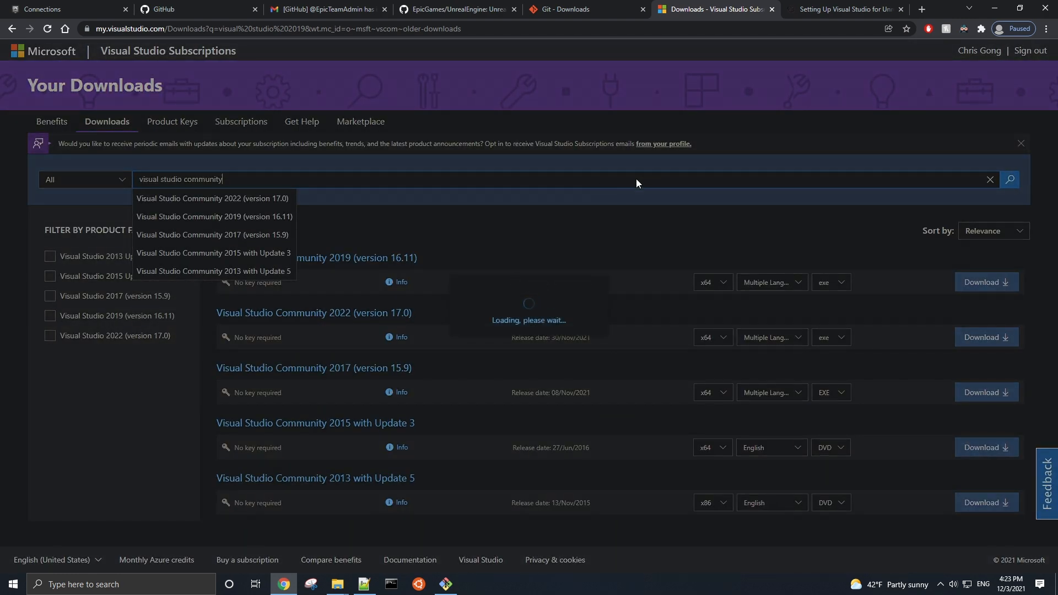
Review the UE docs VS version table, then return to the Community downloads list.
{"action": "left_click", "coordinate": [845, 8]}
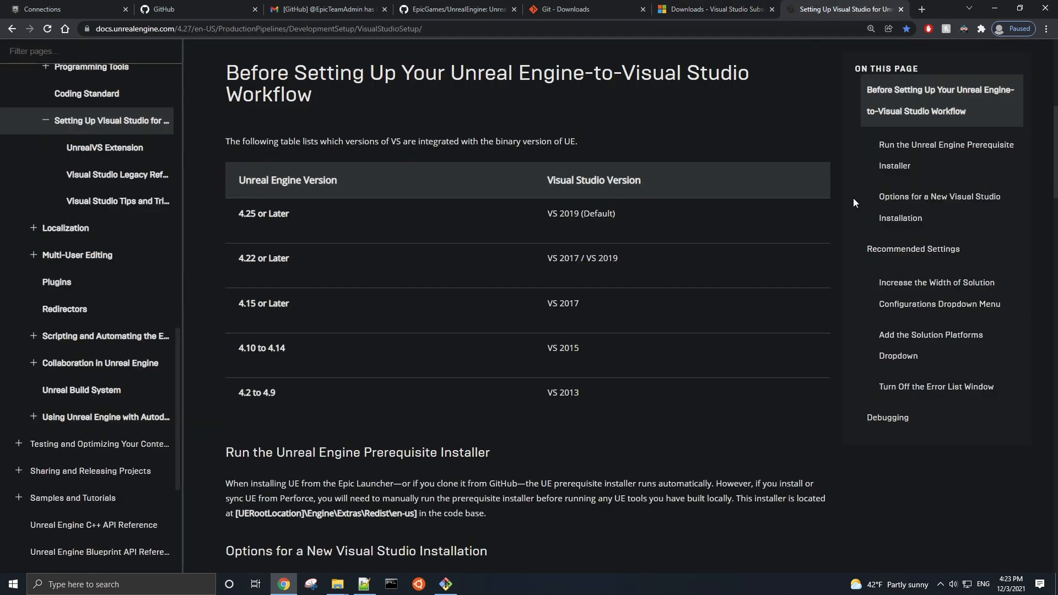
{"action": "mouse_move", "coordinate": [810, 246]}
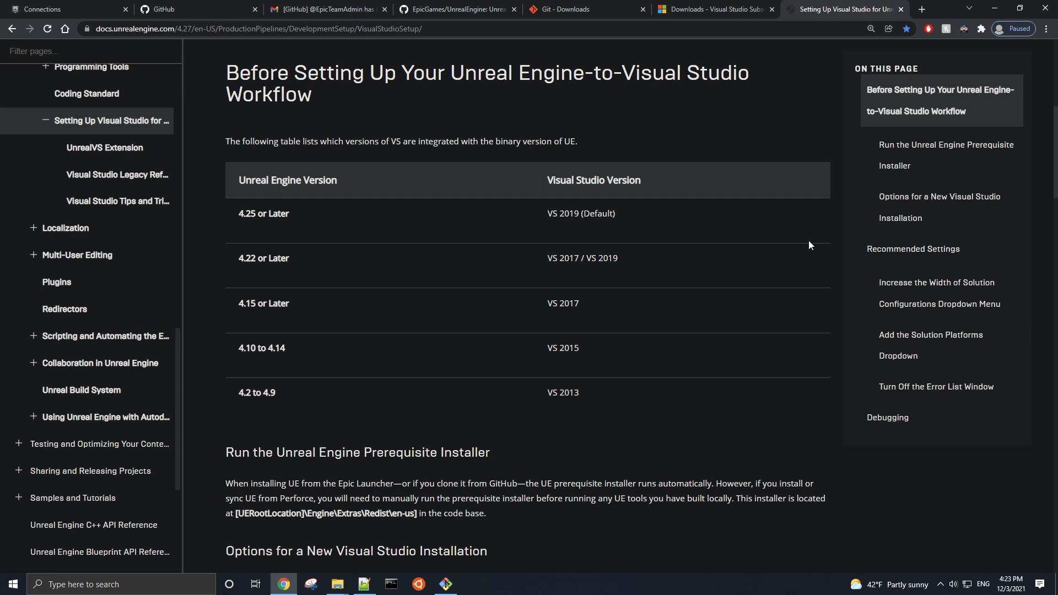
{"action": "left_click", "coordinate": [713, 9]}
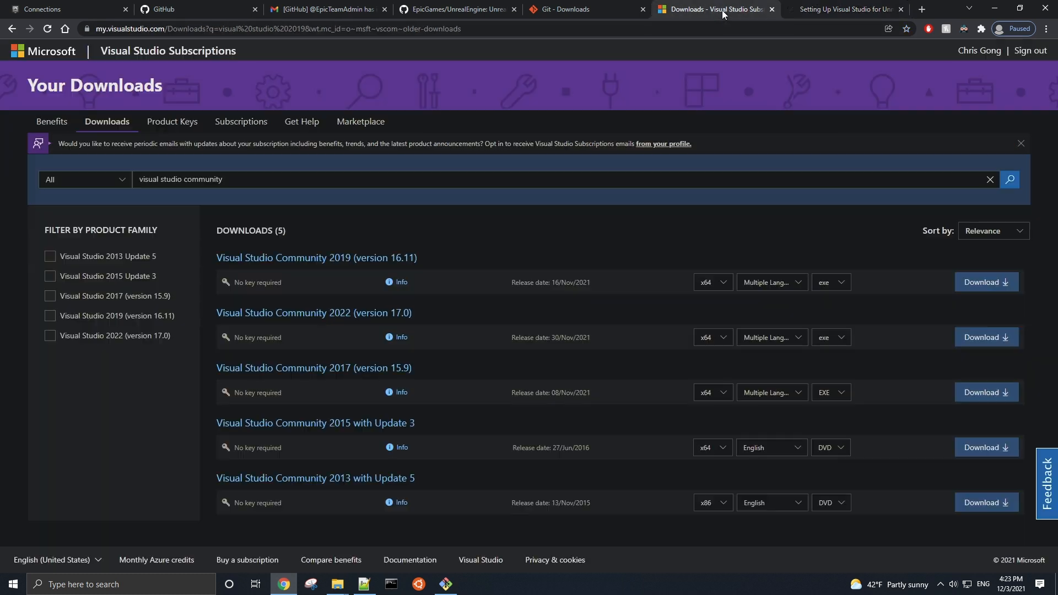
{"action": "mouse_move", "coordinate": [646, 217]}
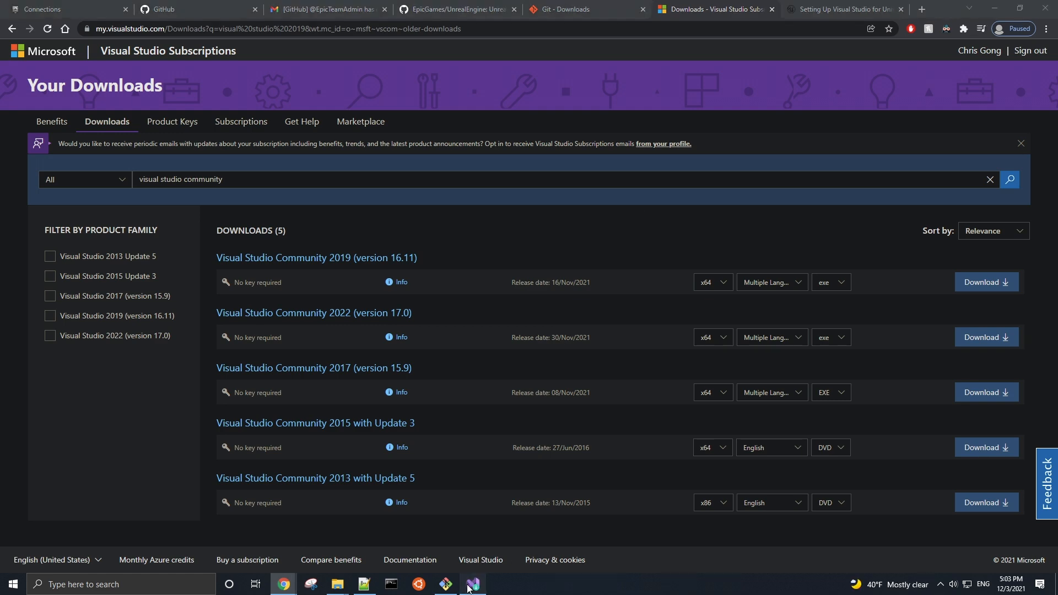
Bring up Visual Studio Installer to verify the Community 2019 C++ and .NET workloads.
{"action": "left_click", "coordinate": [473, 585]}
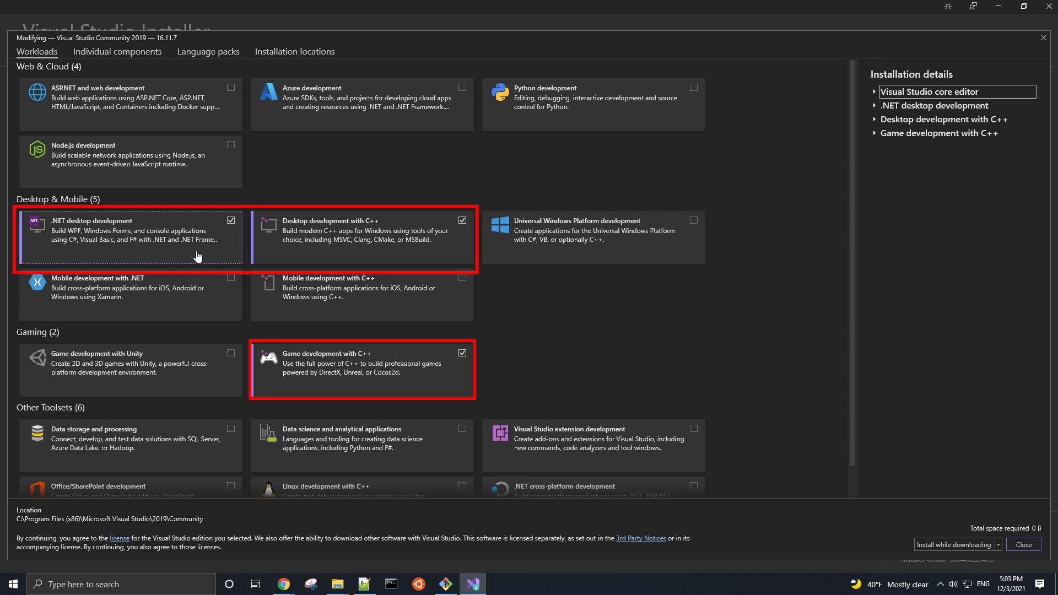
{"action": "mouse_move", "coordinate": [277, 255]}
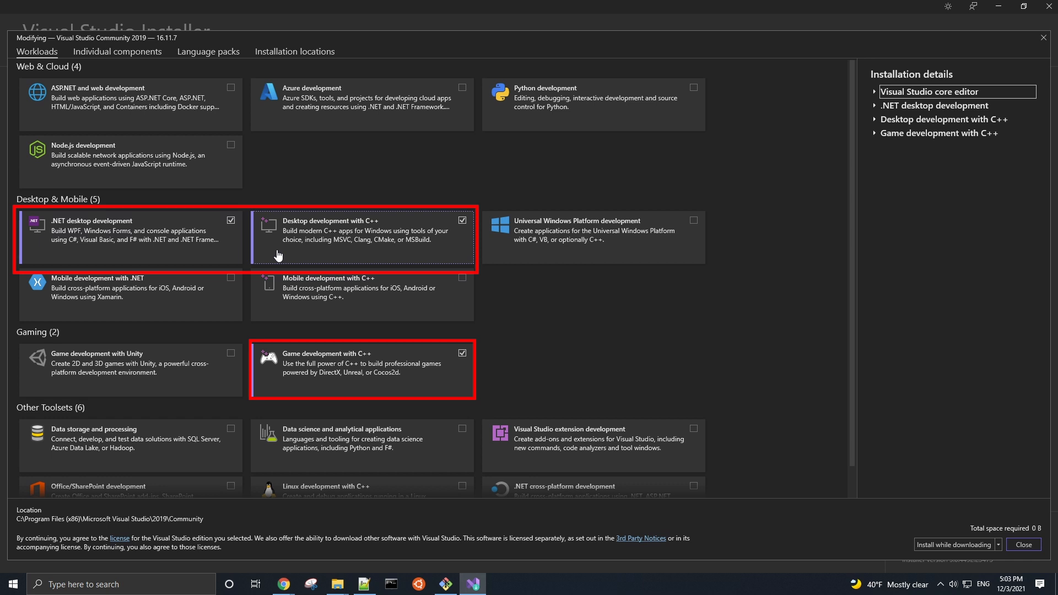
{"action": "mouse_move", "coordinate": [275, 383]}
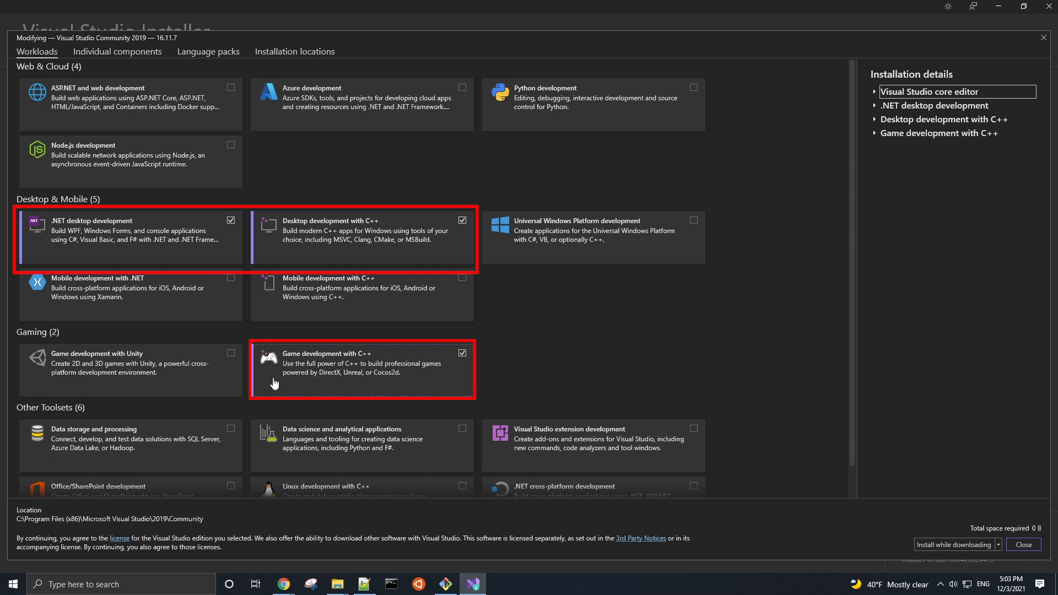
{"action": "mouse_move", "coordinate": [534, 329]}
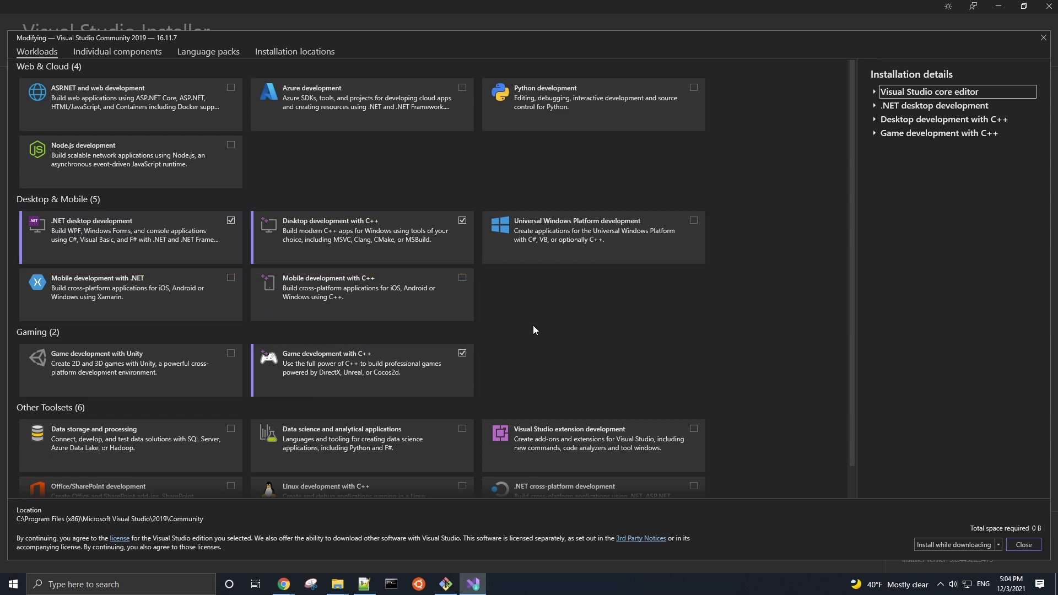
{"action": "mouse_move", "coordinate": [876, 67]}
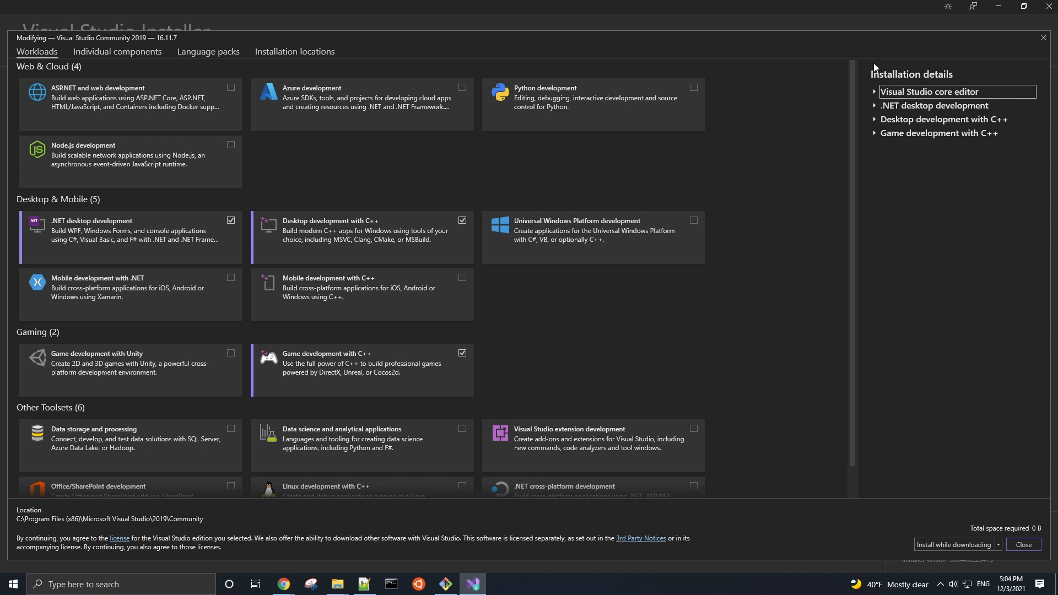
{"action": "mouse_move", "coordinate": [798, 92]}
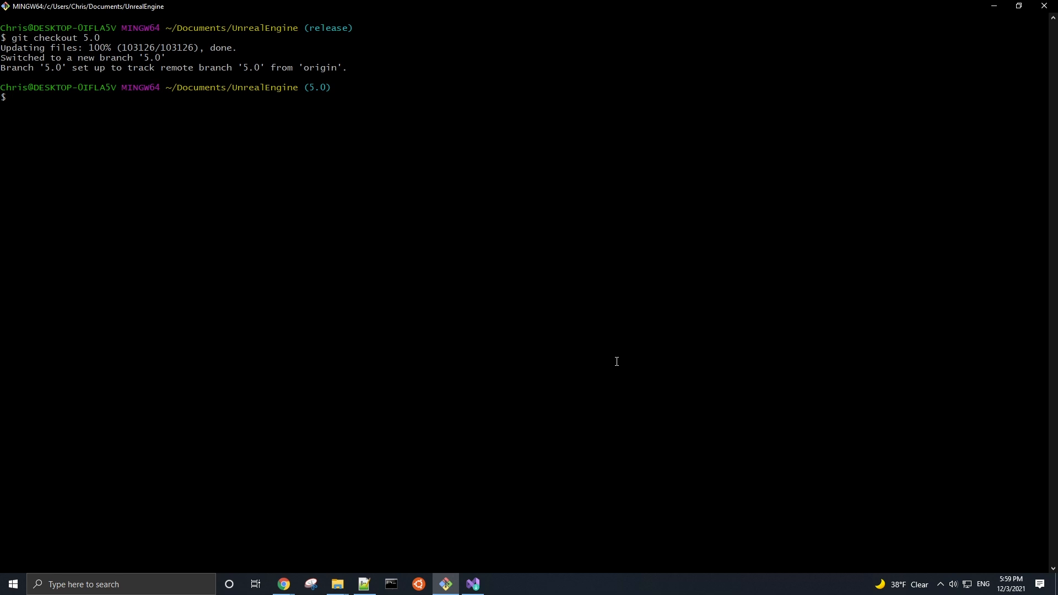
Run ./Setup.bat to download dependencies and install prerequisites, starting the next command.
{"action": "type", "text": "./Setu"}
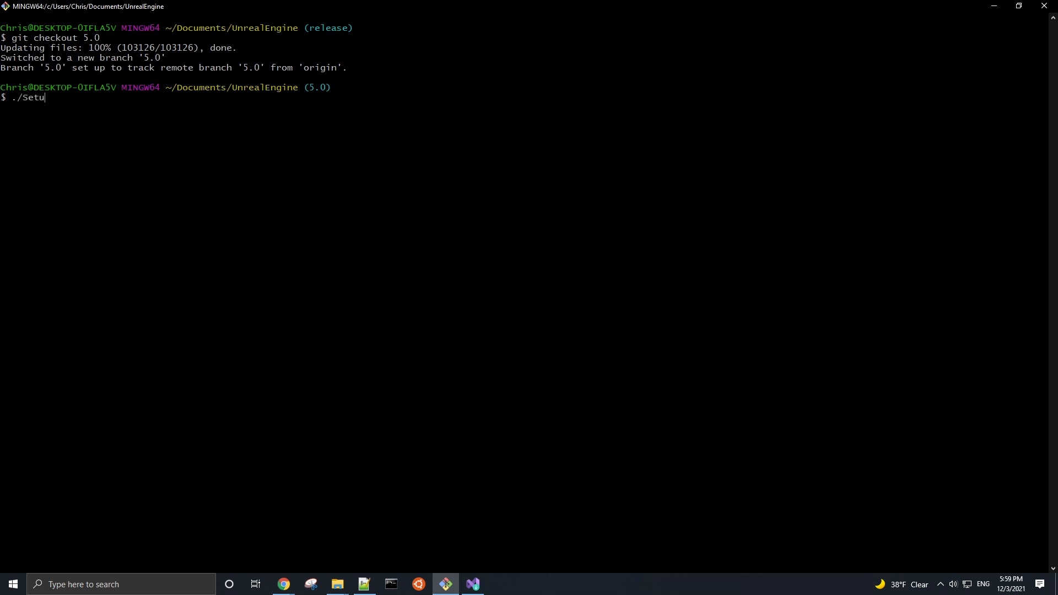
{"action": "key", "text": "Return"}
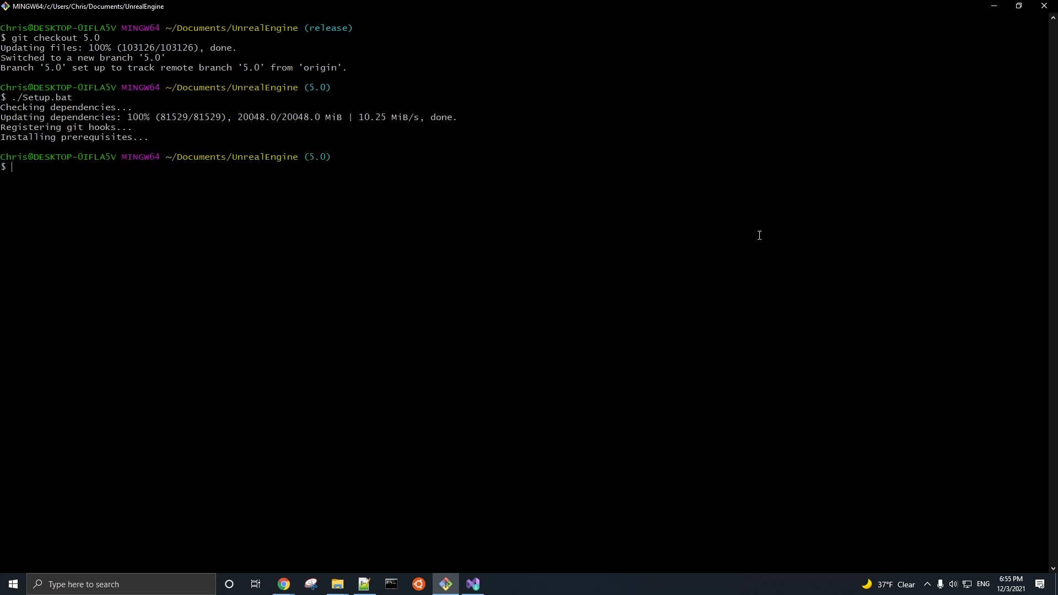
{"action": "type", "text": "./GenerateP"}
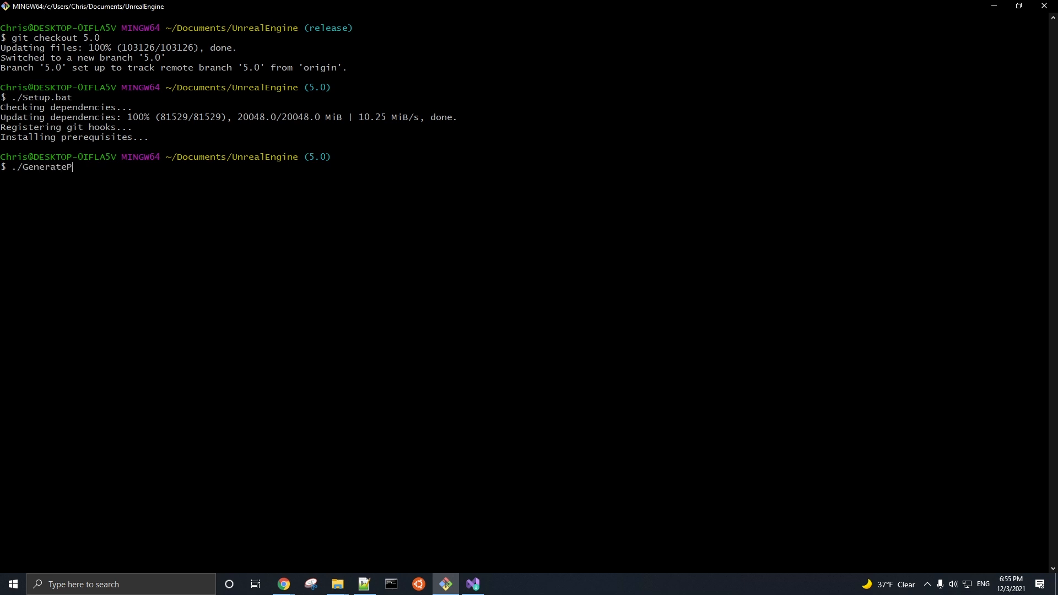
Run ./GenerateProjectFiles.bat to write the UE5 project files to 100%.
{"action": "type", "text": "rojectFiles."}
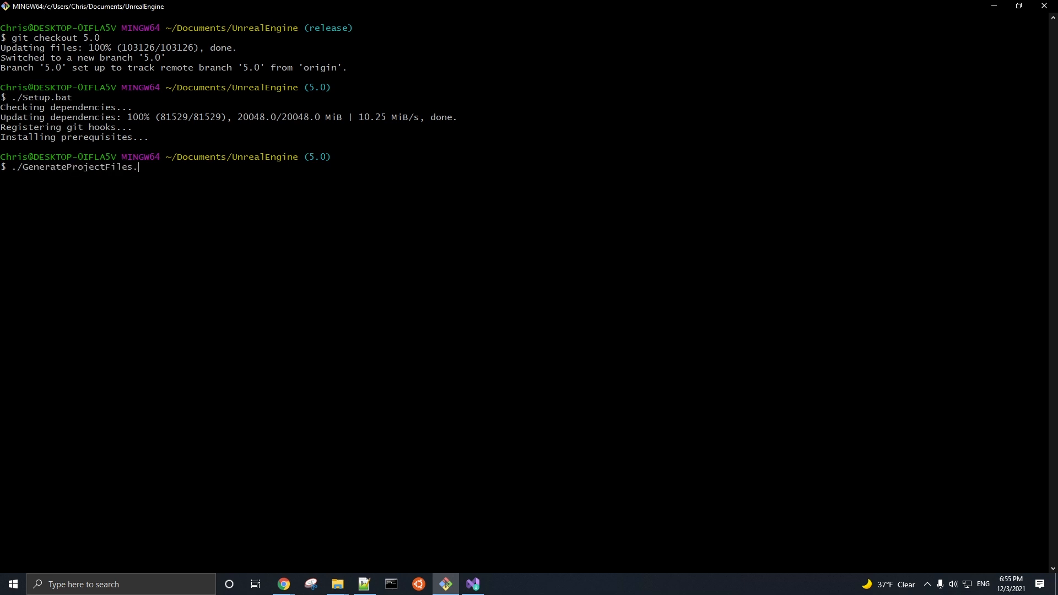
{"action": "type", "text": "bat"}
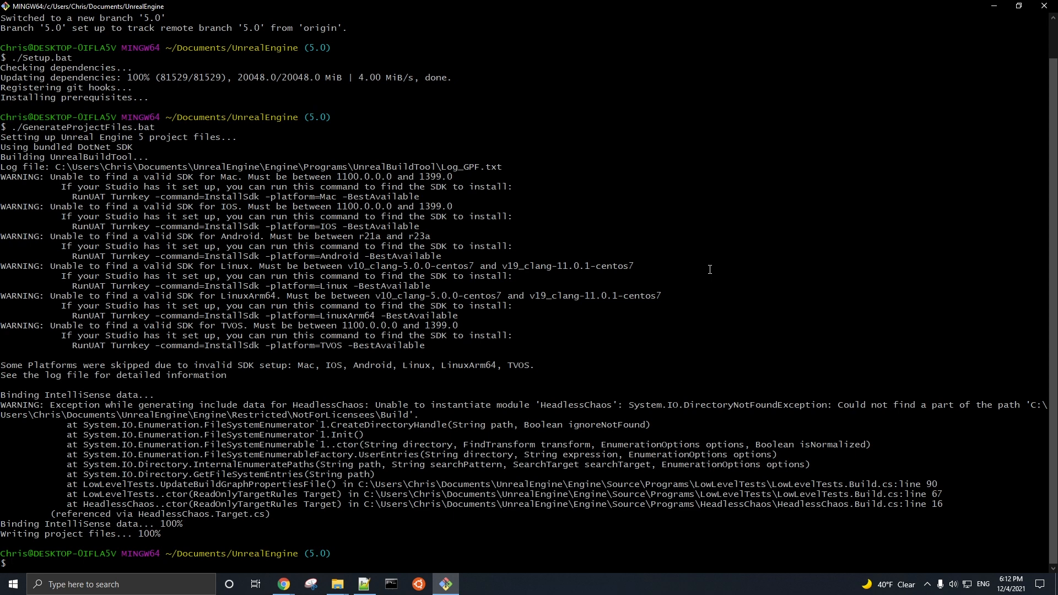
{"action": "mouse_move", "coordinate": [805, 219]}
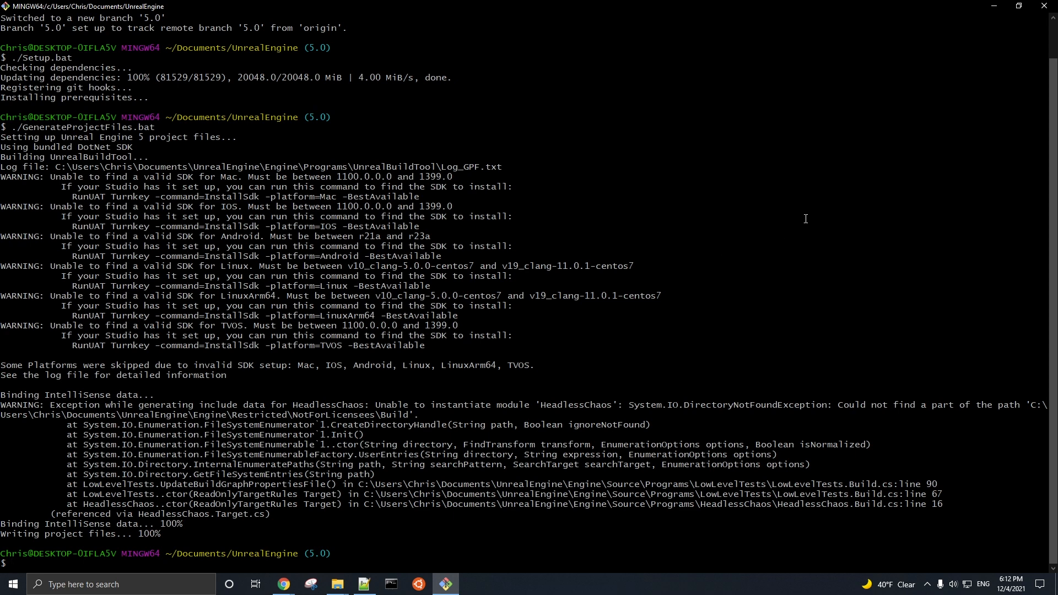
{"action": "type", "text": "mak"}
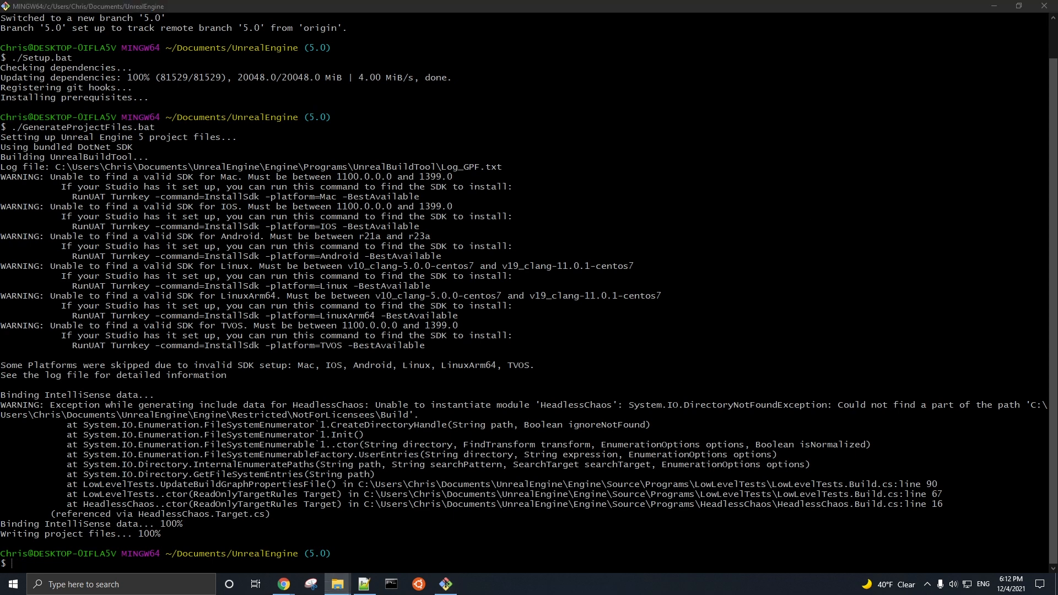
Launch UE5.sln from the UnrealEngine folder in File Explorer into Visual Studio 2019.
{"action": "left_click", "coordinate": [336, 584]}
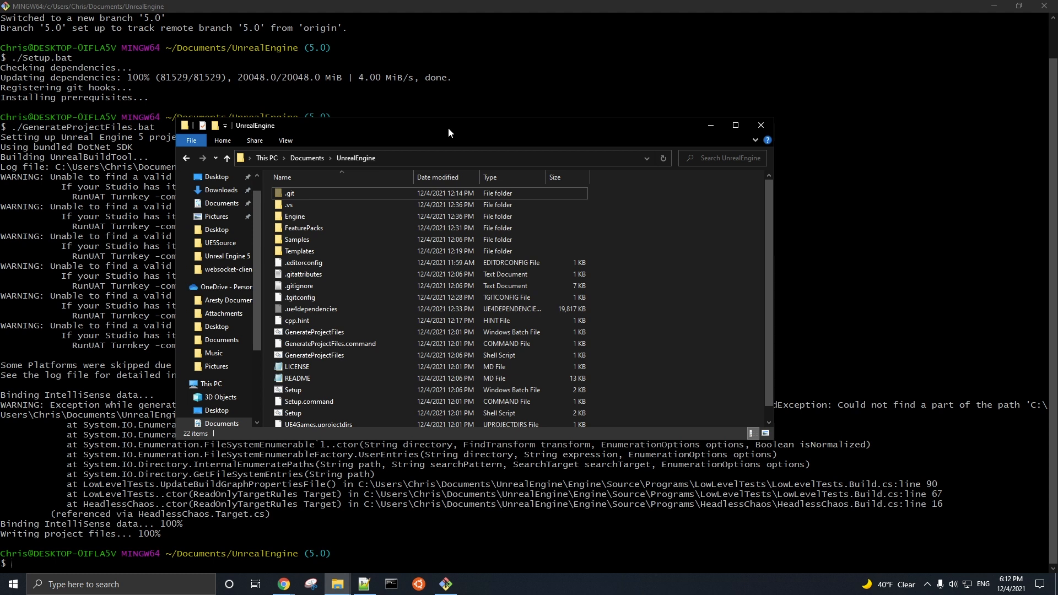
{"action": "scroll", "scroll_direction": "down", "scroll_amount": 3}
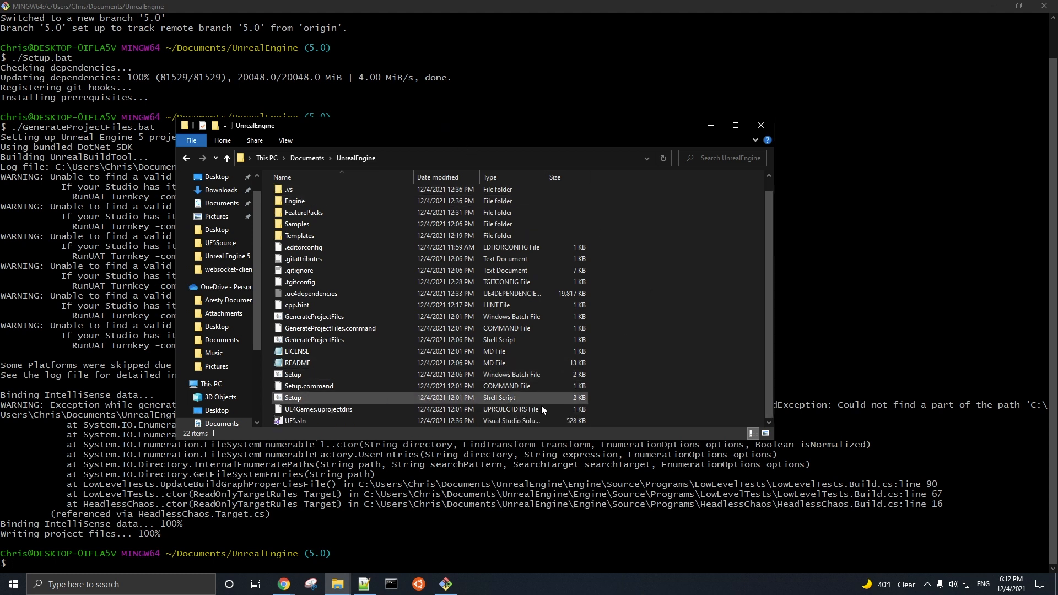
{"action": "left_click", "coordinate": [295, 421]}
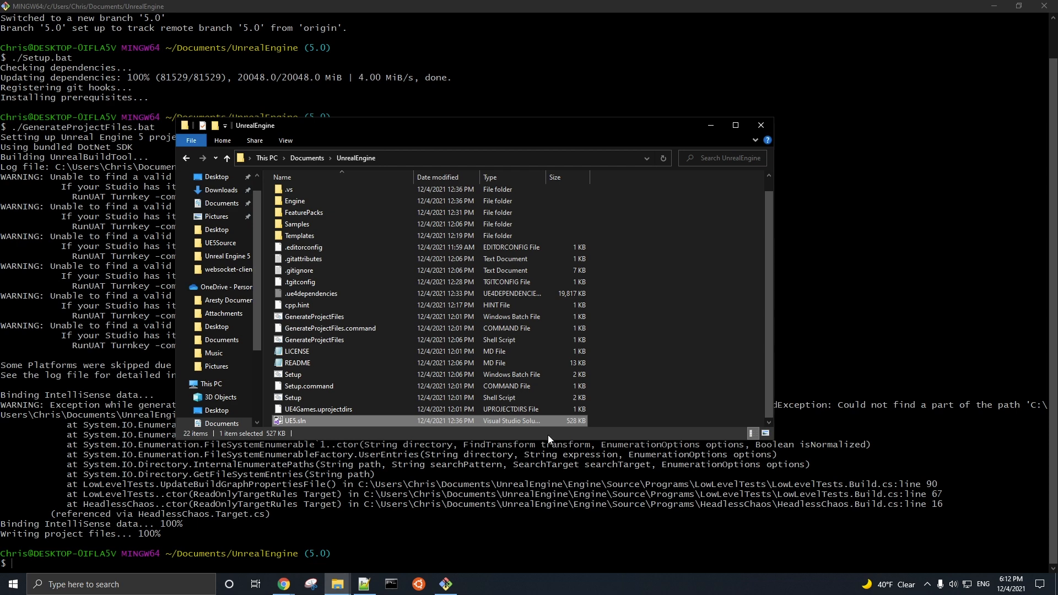
{"action": "double_click", "coordinate": [295, 420]}
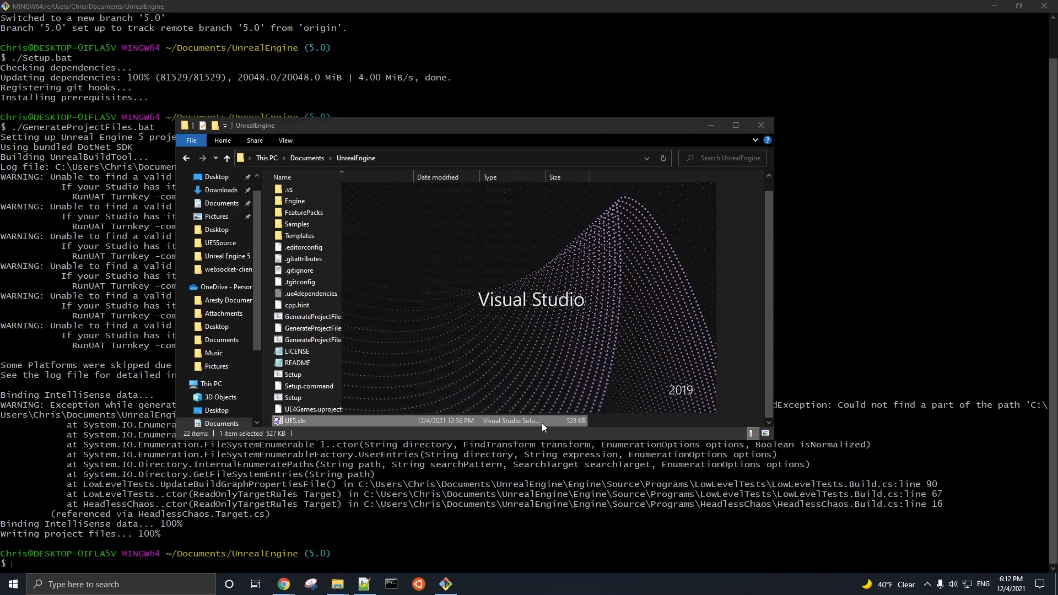
{"action": "double_click", "coordinate": [295, 420]}
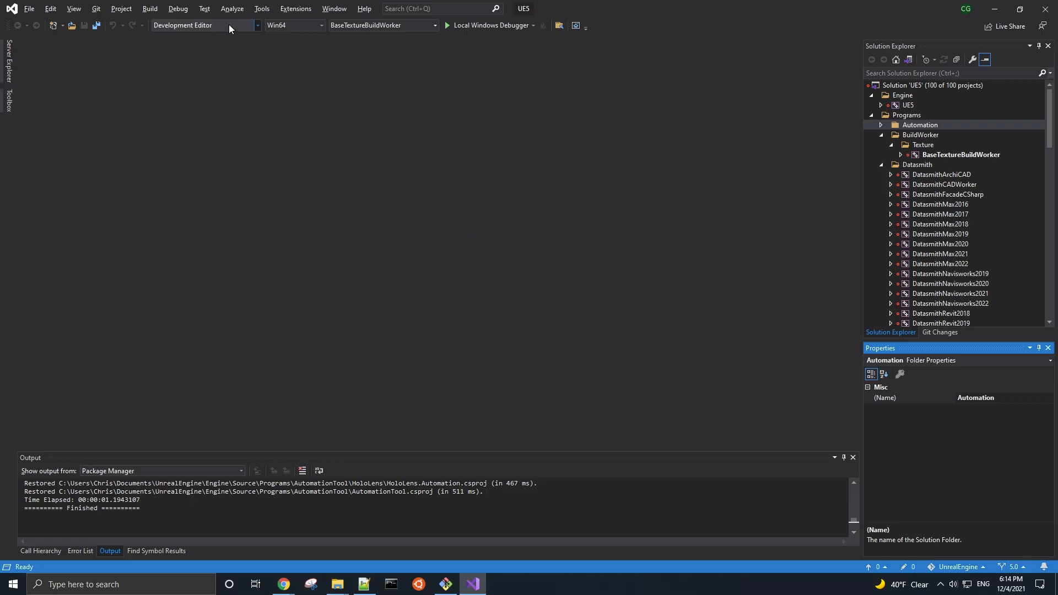
{"action": "mouse_move", "coordinate": [203, 25]}
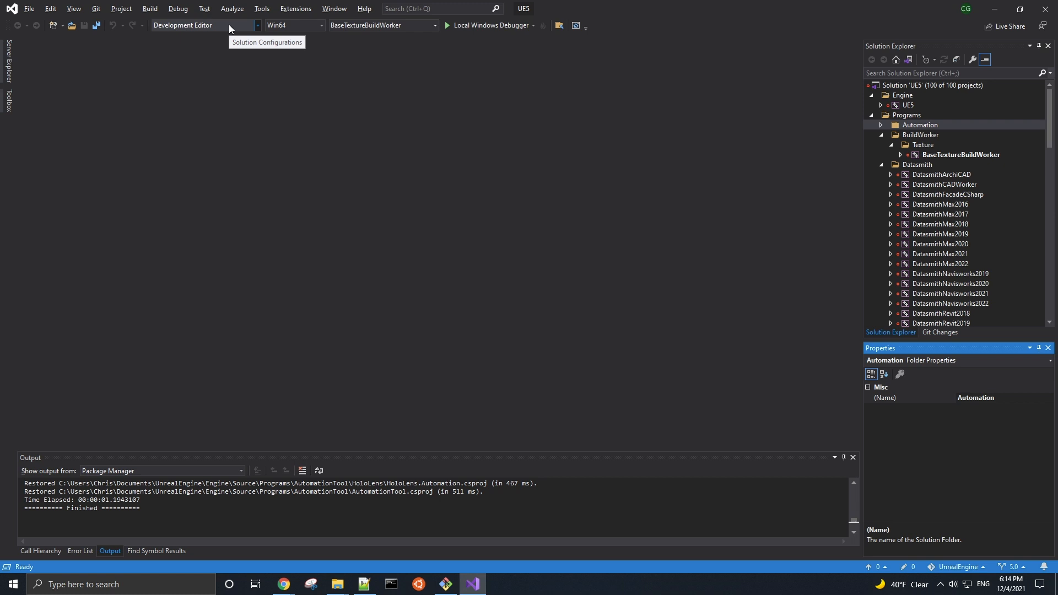
{"action": "mouse_move", "coordinate": [314, 36]}
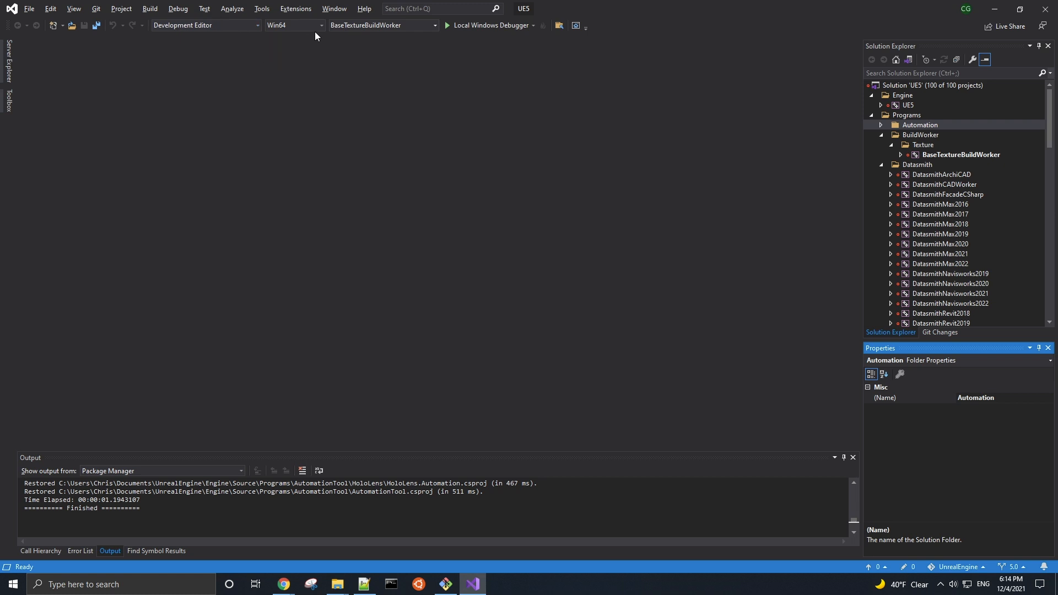
{"action": "mouse_move", "coordinate": [321, 26]}
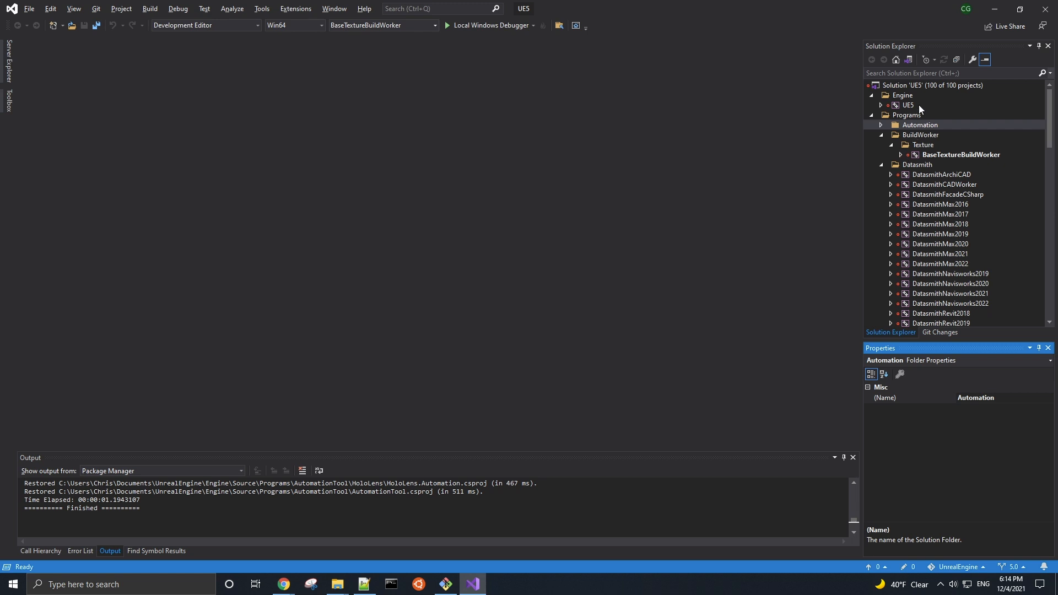
Build the Engine > UE5 project for Development Editor Win64 (4 succeeded, 0 failed).
{"action": "left_click", "coordinate": [907, 106]}
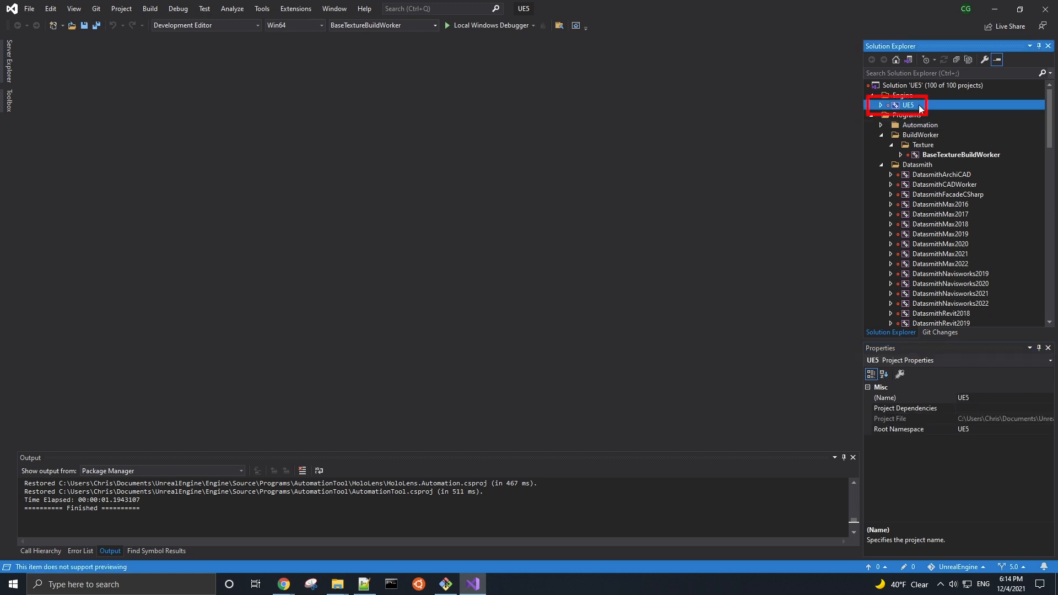
{"action": "right_click", "coordinate": [908, 105]}
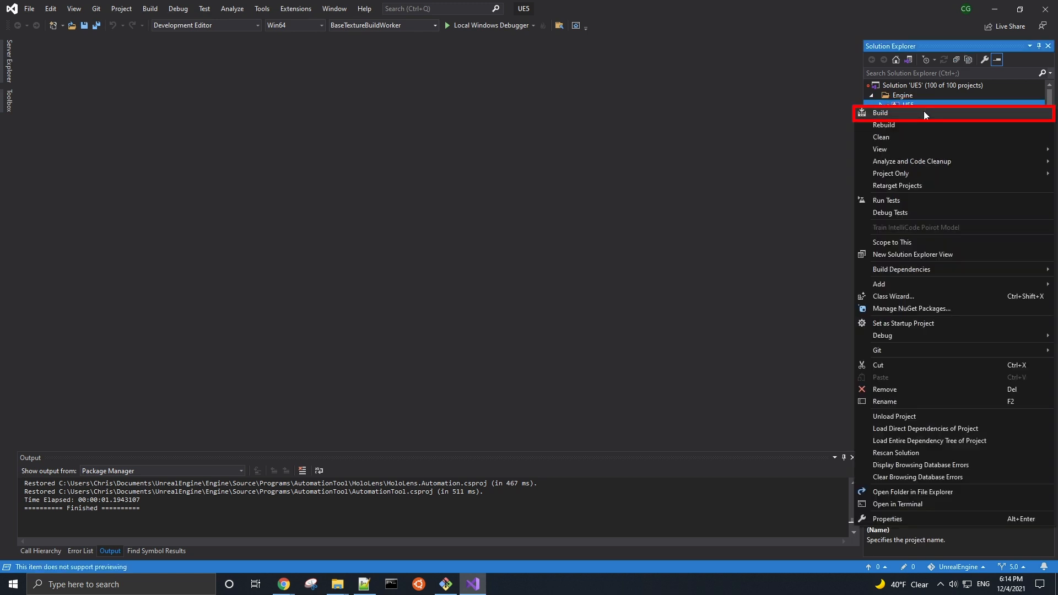
{"action": "left_click", "coordinate": [880, 113]}
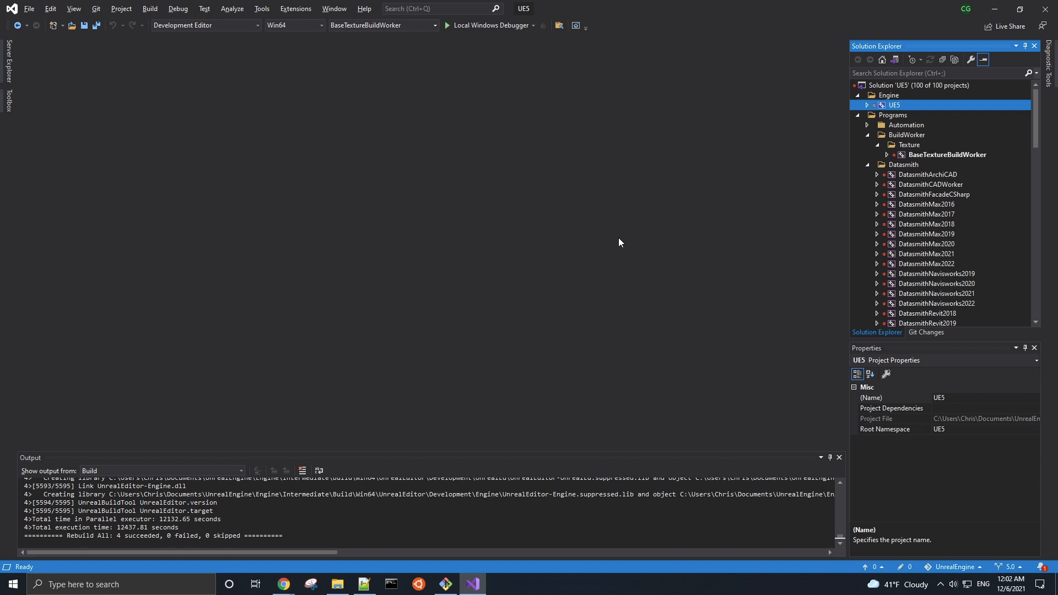
Browse to Engine\Binaries\Win64 in File Explorer and select the built UnrealEditor application.
{"action": "left_click", "coordinate": [337, 584]}
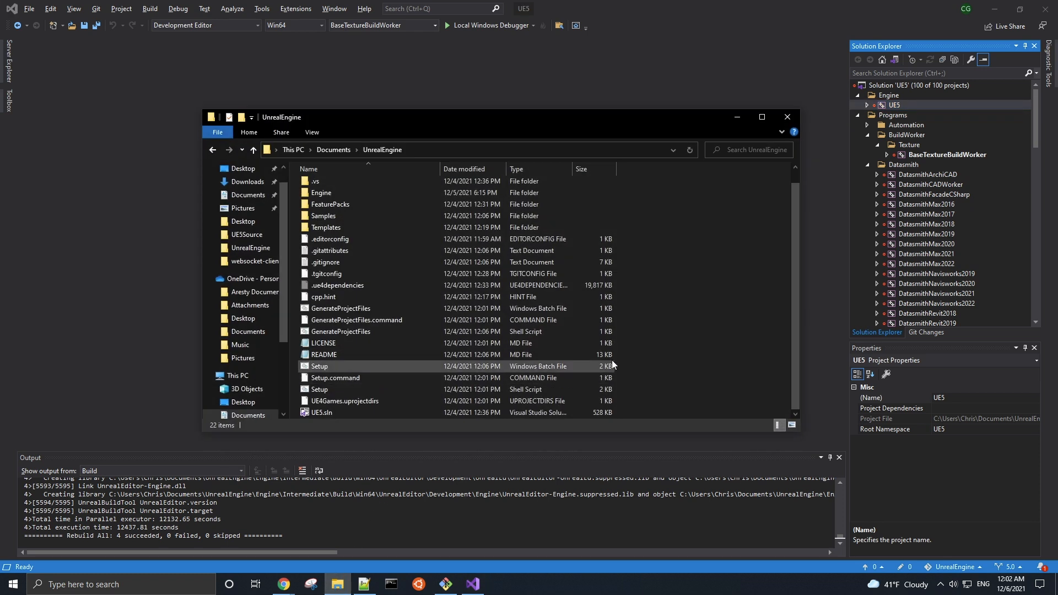
{"action": "mouse_move", "coordinate": [699, 295]}
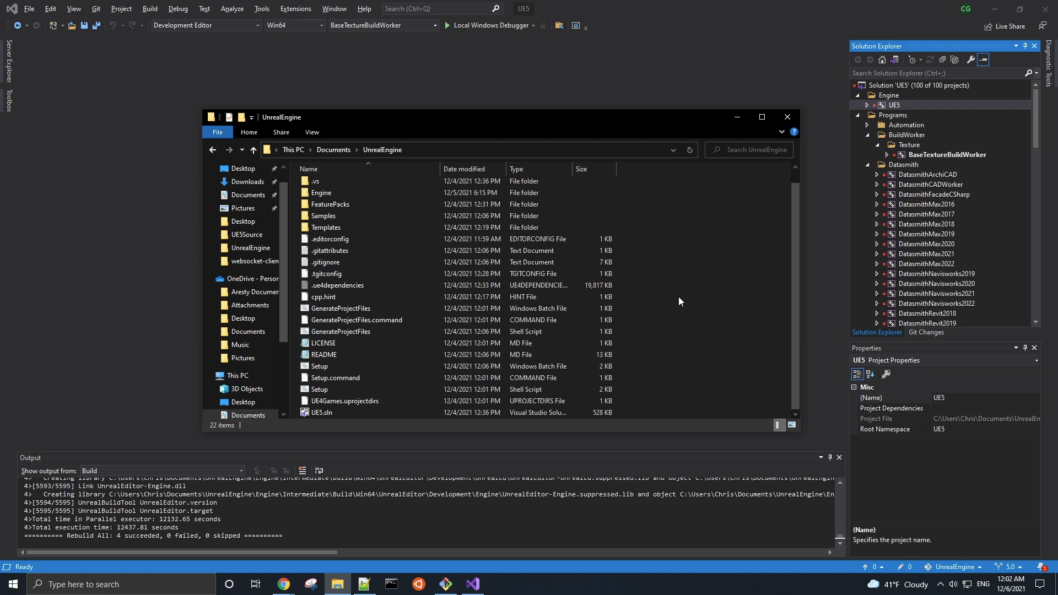
{"action": "double_click", "coordinate": [321, 192]}
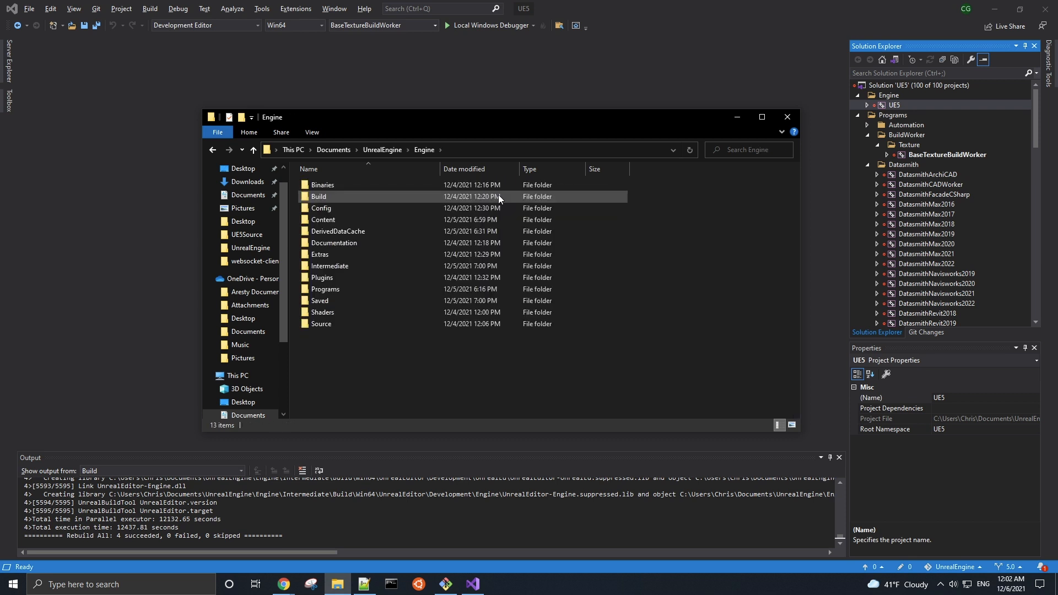
{"action": "double_click", "coordinate": [322, 184]}
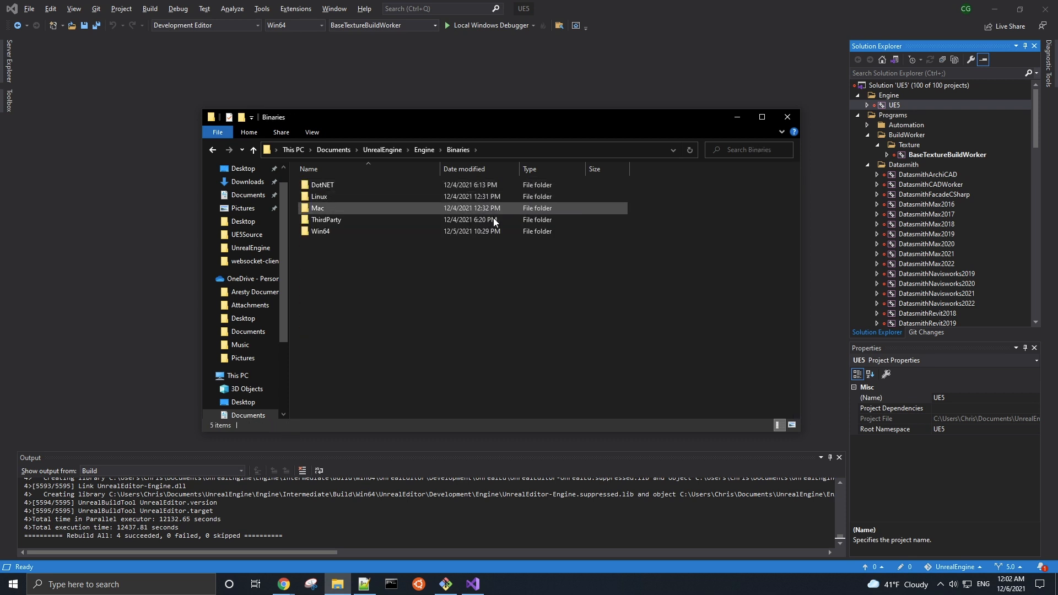
{"action": "left_click", "coordinate": [320, 231]}
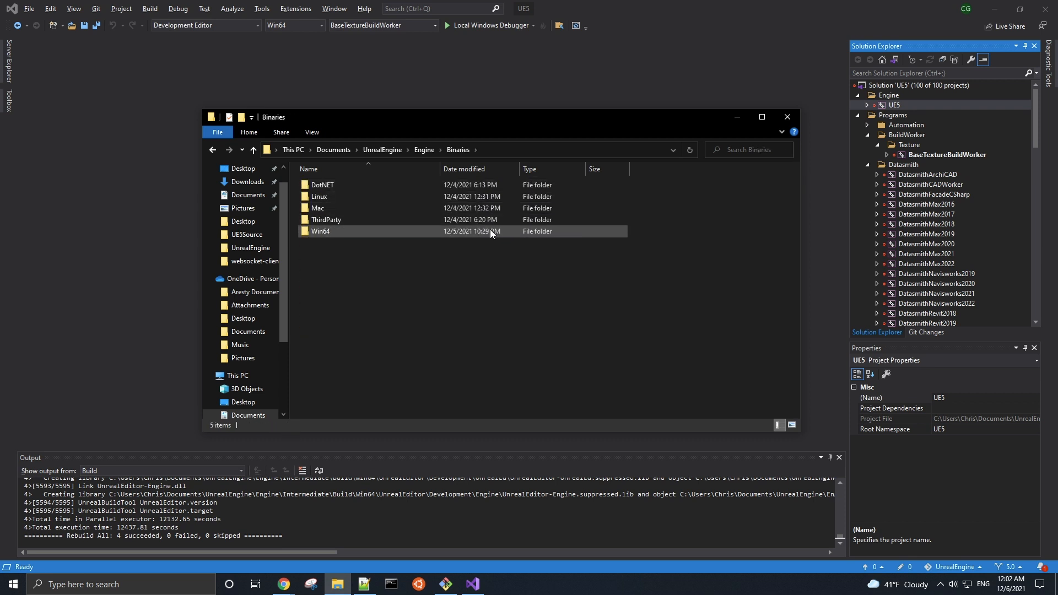
{"action": "double_click", "coordinate": [321, 230]}
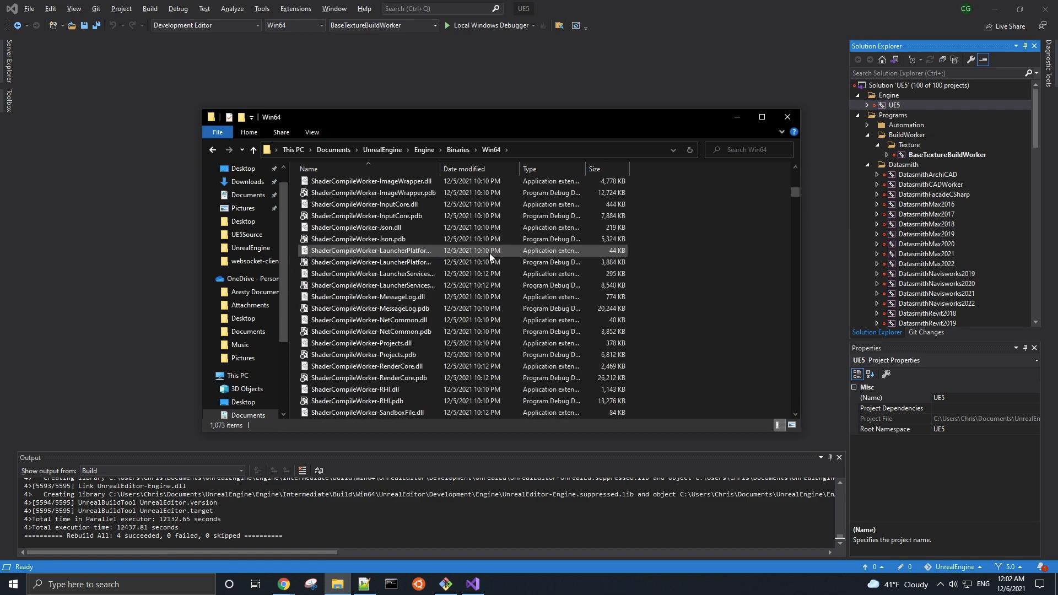
{"action": "scroll", "scroll_direction": "down", "scroll_amount": 3}
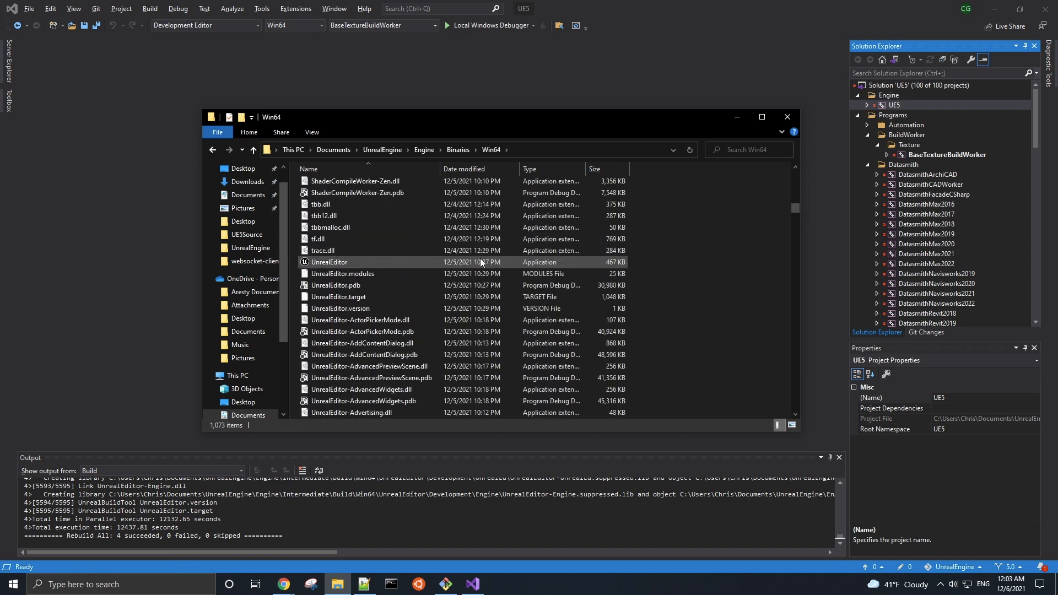
{"action": "left_click", "coordinate": [329, 262]}
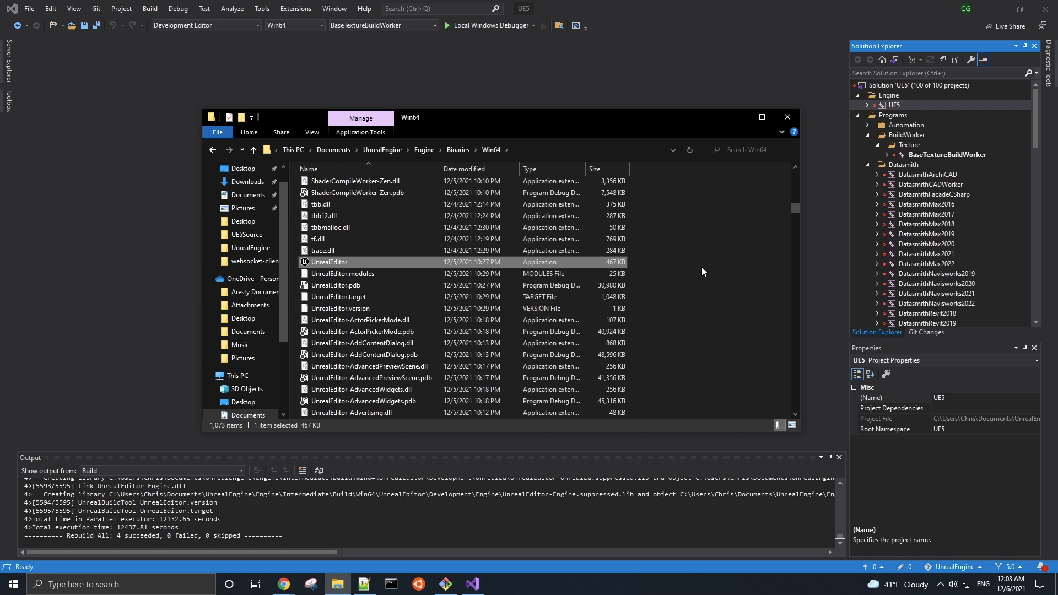
{"action": "mouse_move", "coordinate": [696, 266]}
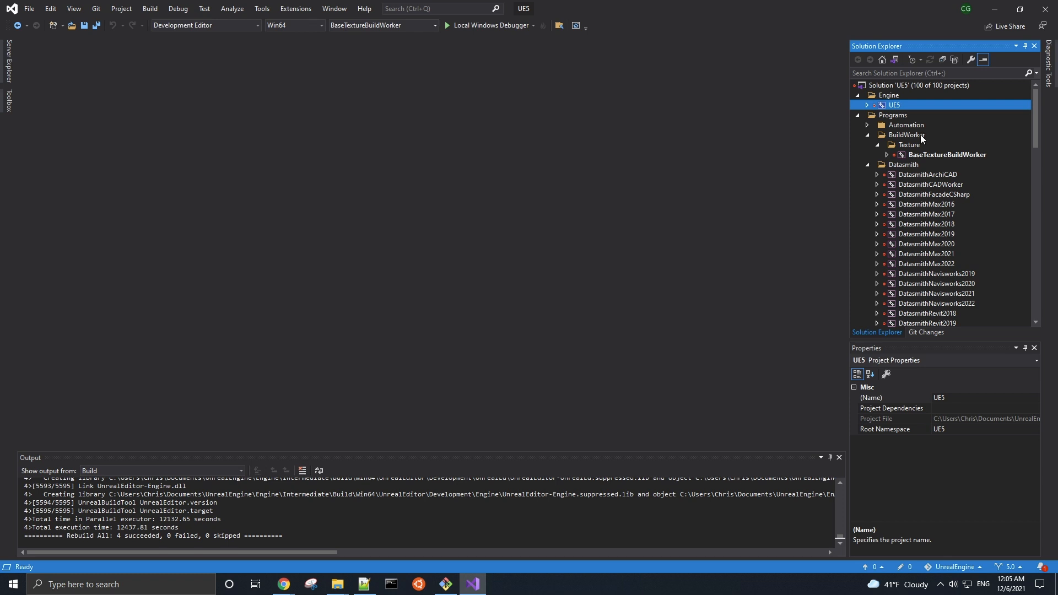
Make UE5 the startup project in Solution Explorer.
{"action": "right_click", "coordinate": [895, 104]}
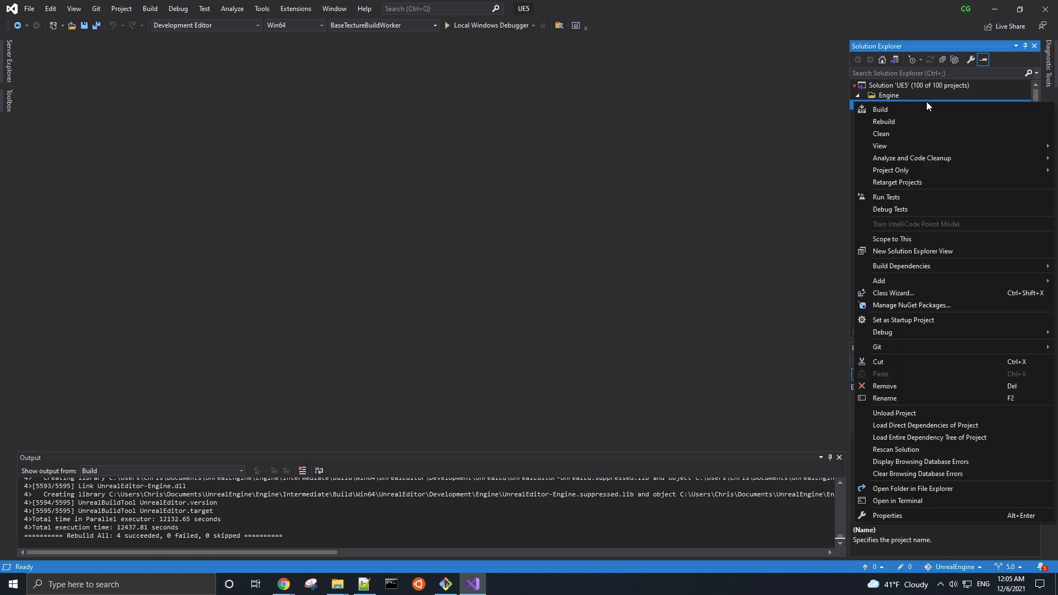
{"action": "mouse_move", "coordinate": [963, 320]}
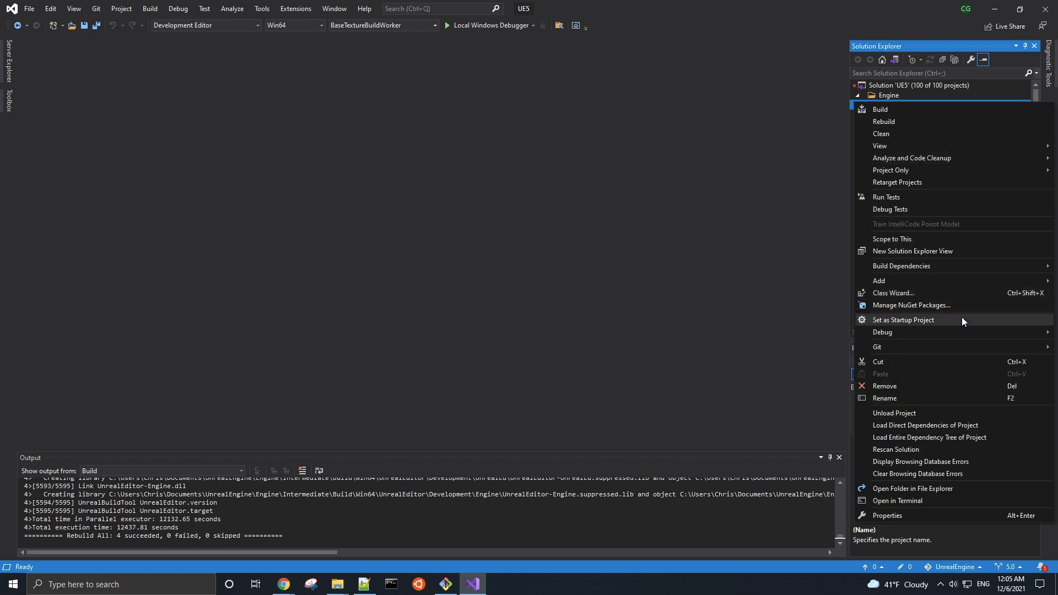
{"action": "left_click", "coordinate": [903, 320]}
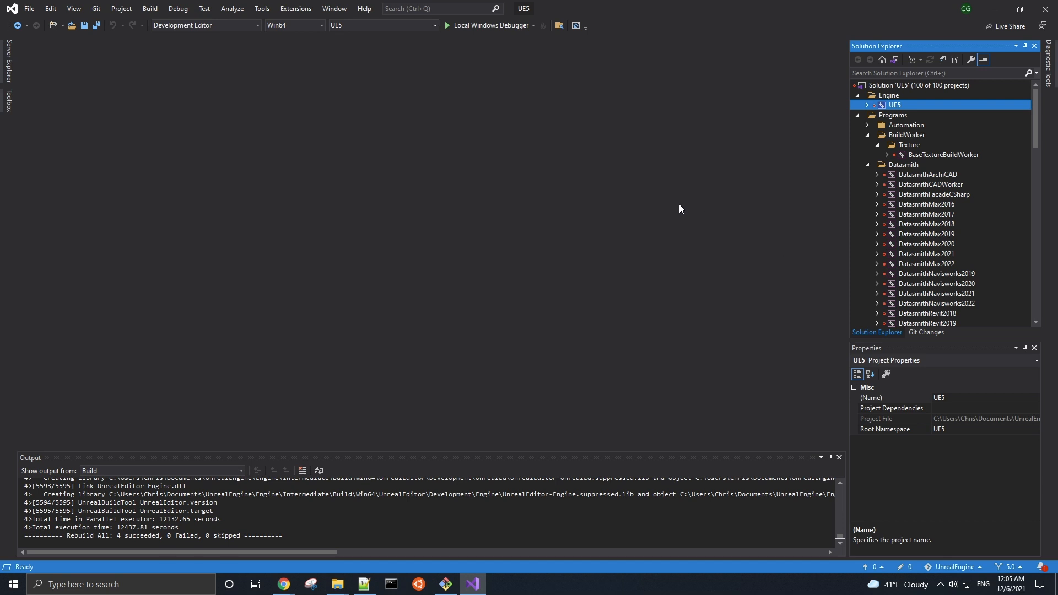
{"action": "mouse_move", "coordinate": [491, 26]}
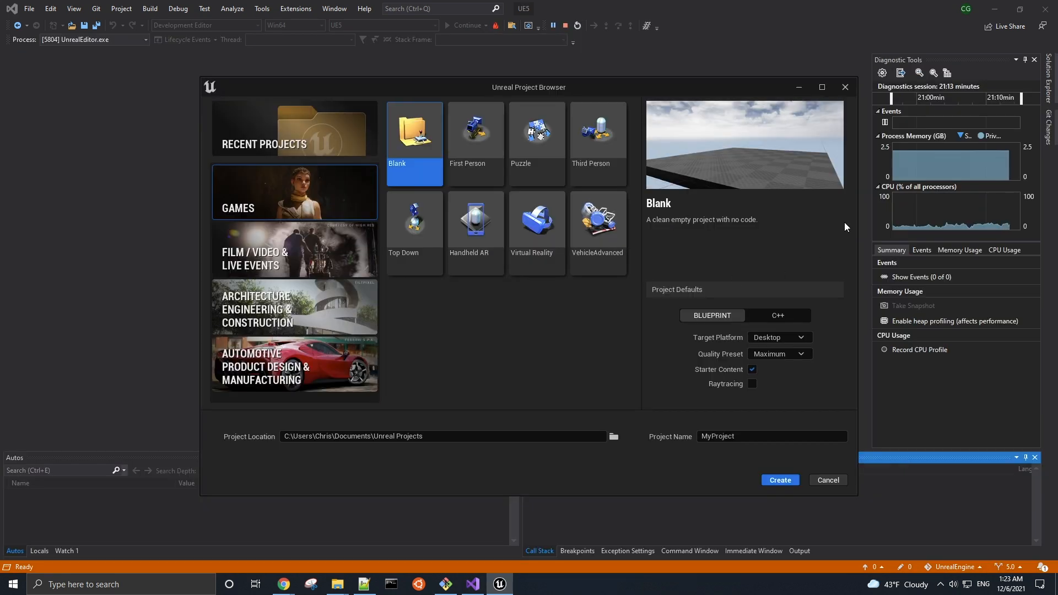
Create a C++ Third Person project named SourceBuildTest from the maximized Project Browser.
{"action": "left_click", "coordinate": [822, 87]}
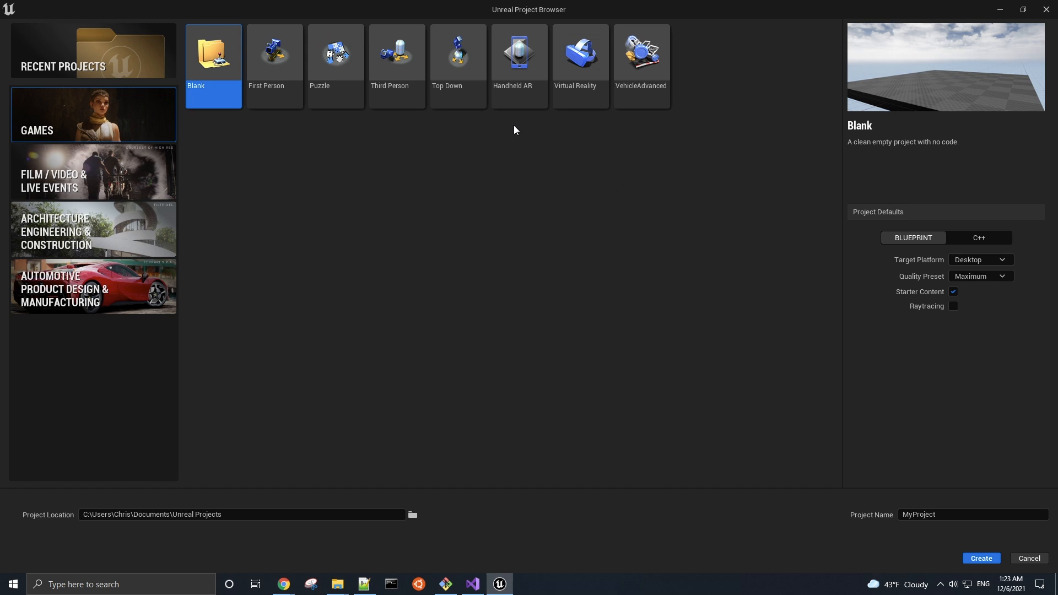
{"action": "left_click", "coordinate": [396, 54]}
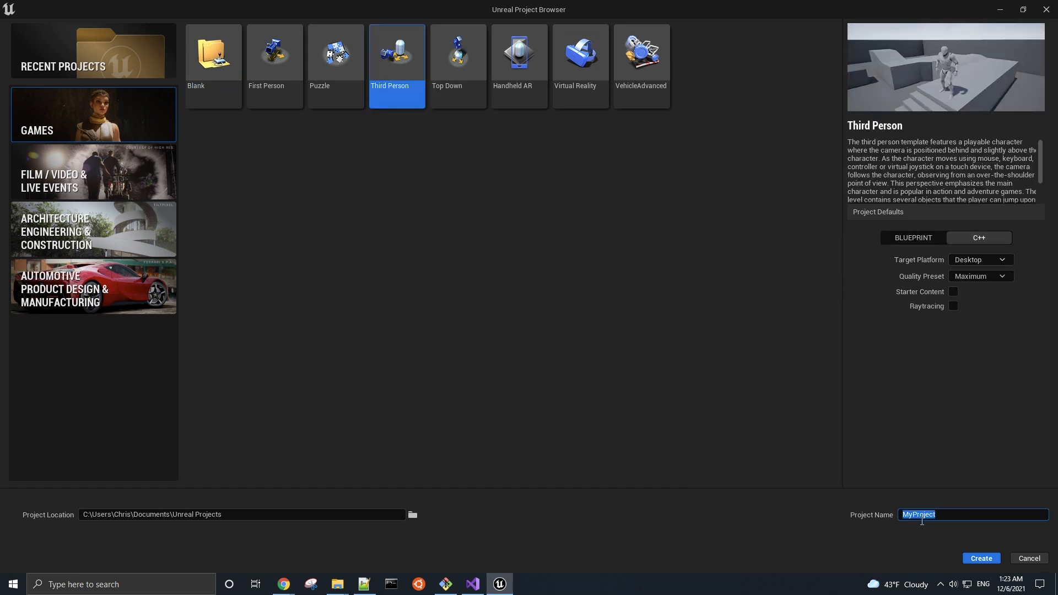
{"action": "type", "text": "SourceBuild"}
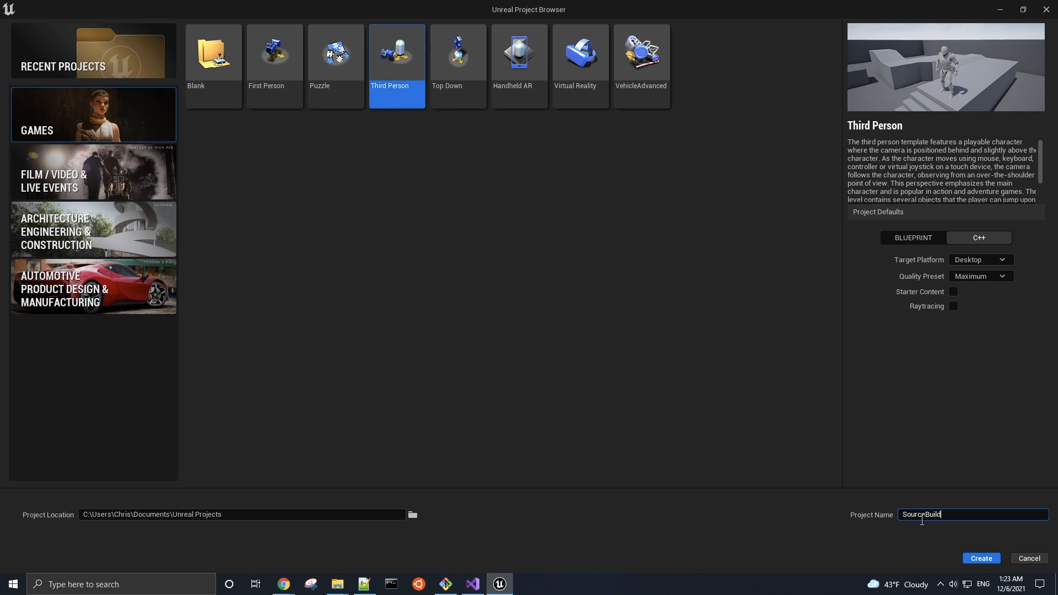
{"action": "type", "text": "Test"}
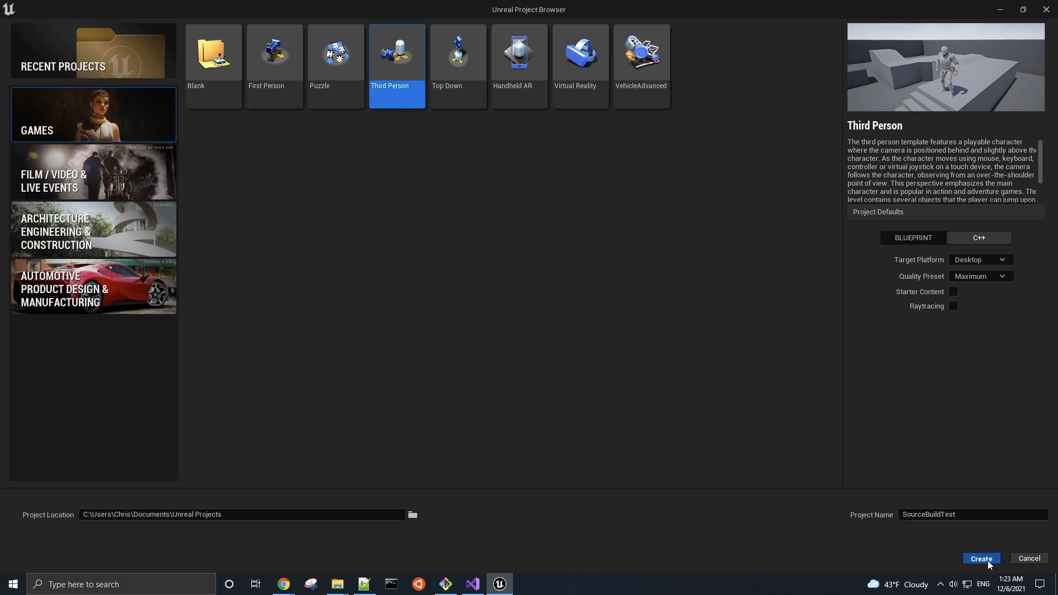
{"action": "left_click", "coordinate": [981, 558]}
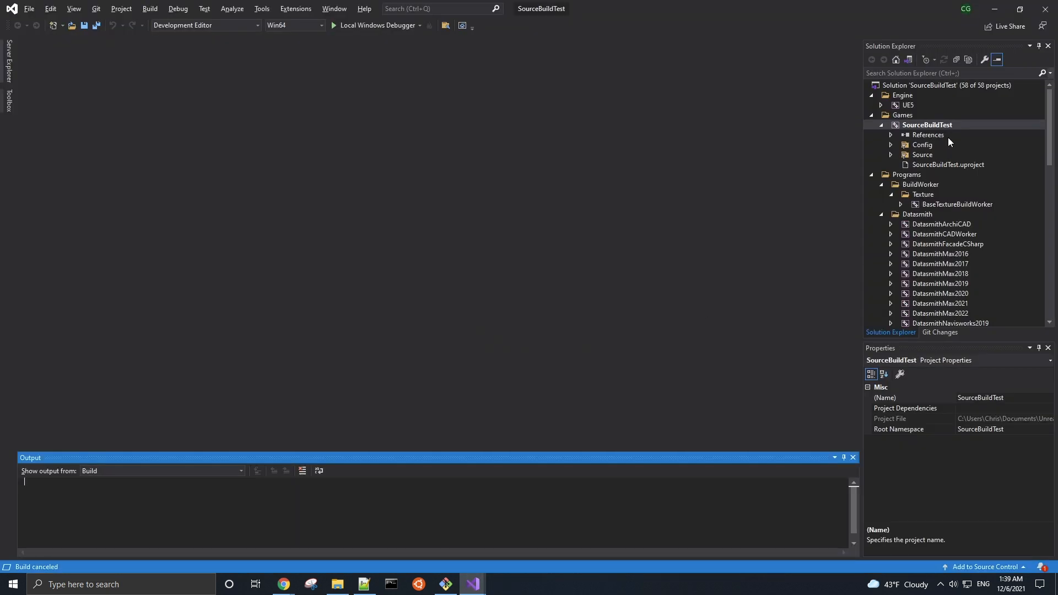
Start a new debug instance of SourceBuildTest, launching it in Unreal Editor on ThirdPersonExampleMap.
{"action": "right_click", "coordinate": [927, 125]}
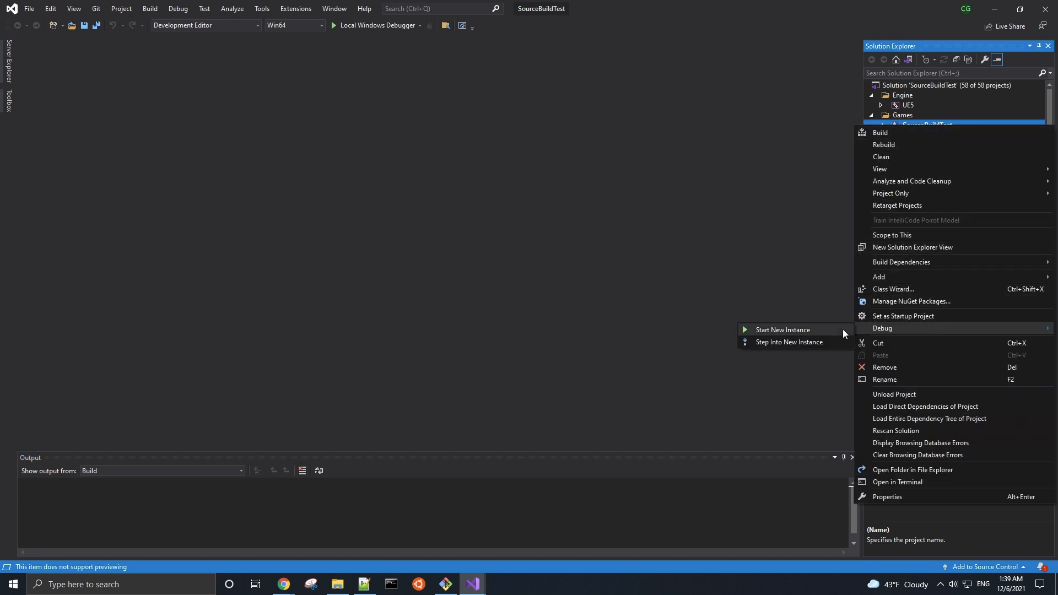
{"action": "left_click", "coordinate": [880, 132]}
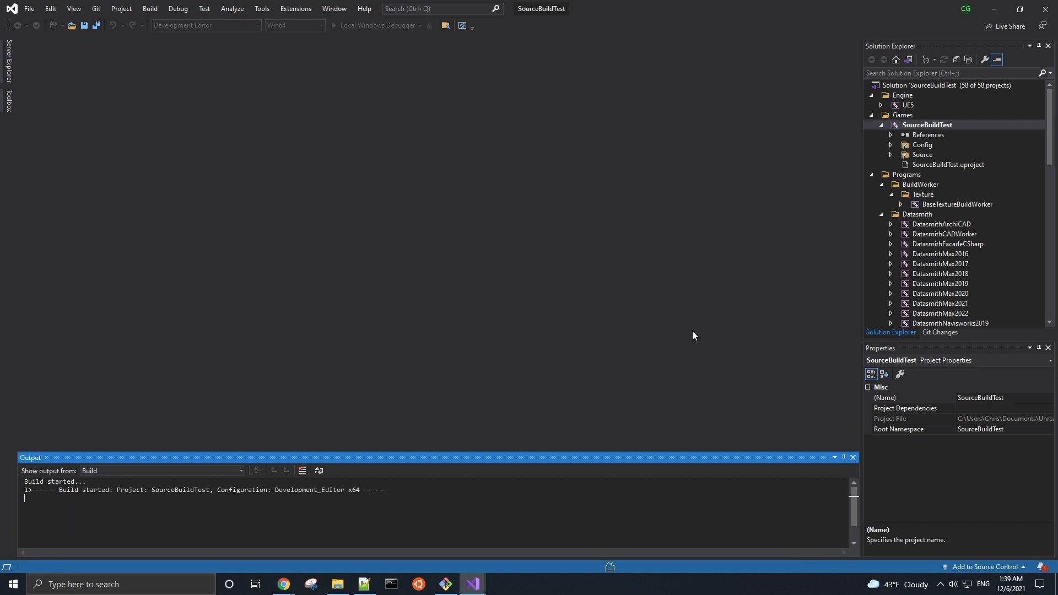
{"action": "left_click", "coordinate": [337, 585]}
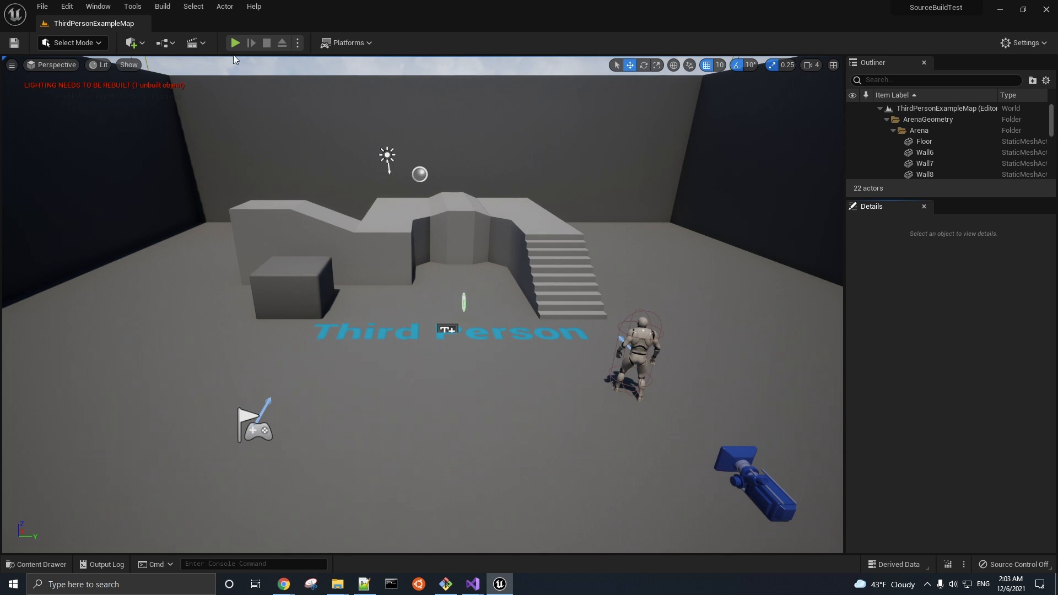
{"action": "left_click", "coordinate": [234, 43]}
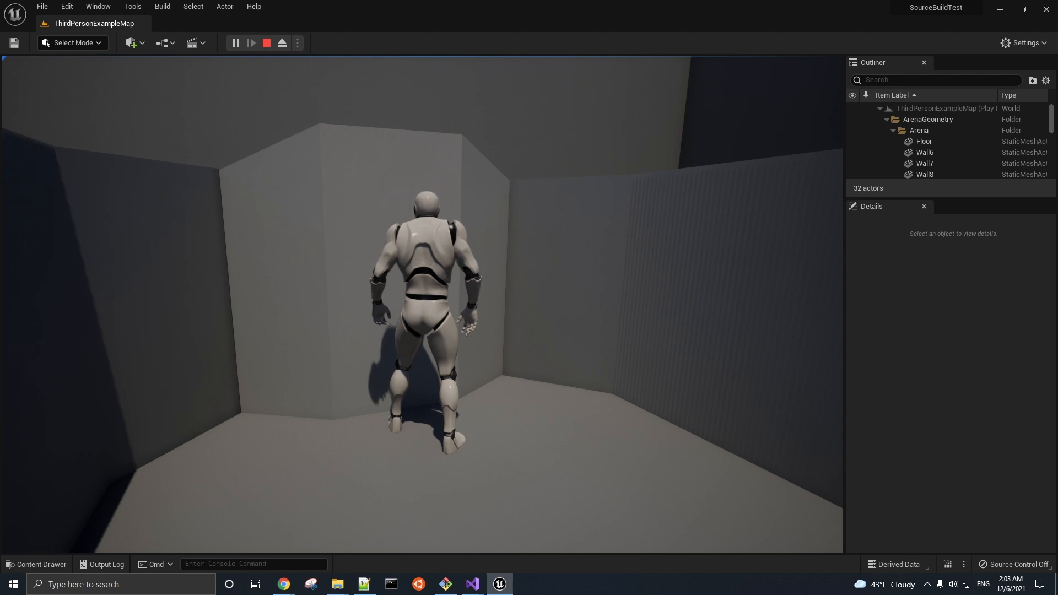
{"action": "left_click", "coordinate": [266, 43]}
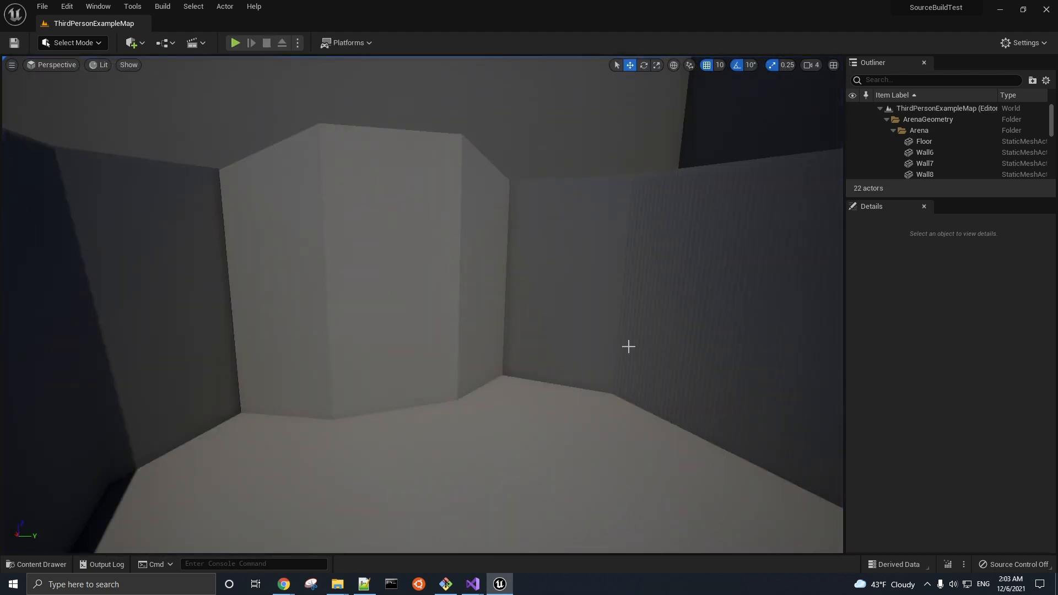
{"action": "mouse_move", "coordinate": [606, 214]}
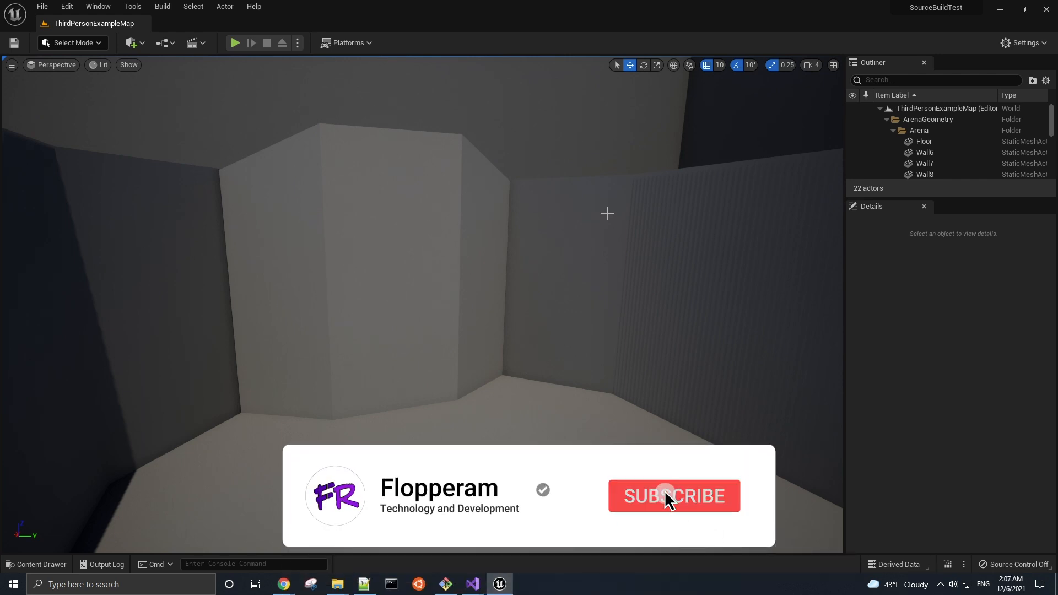
{"action": "left_click", "coordinate": [673, 496]}
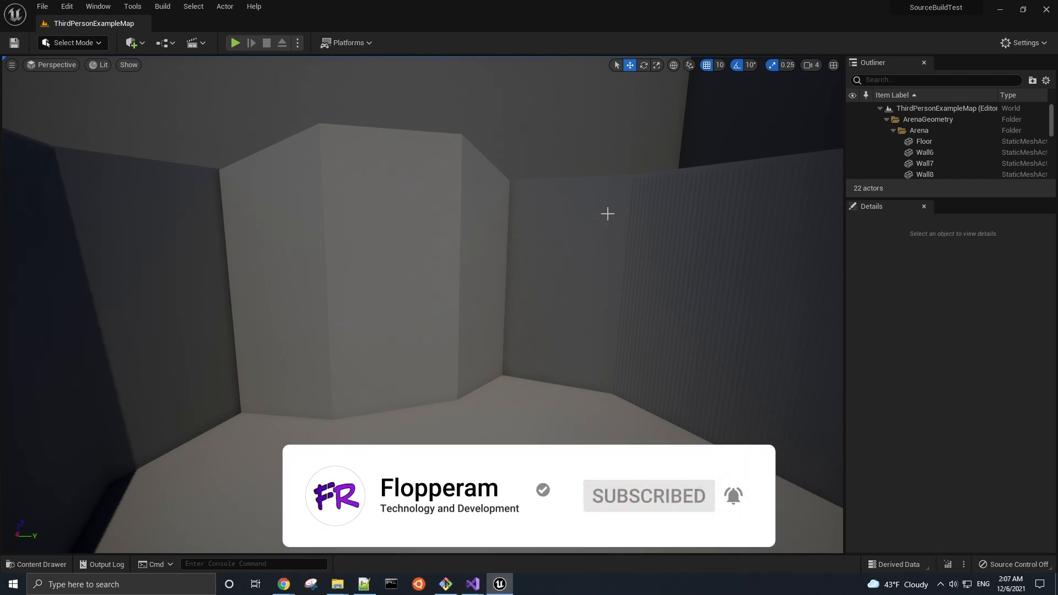